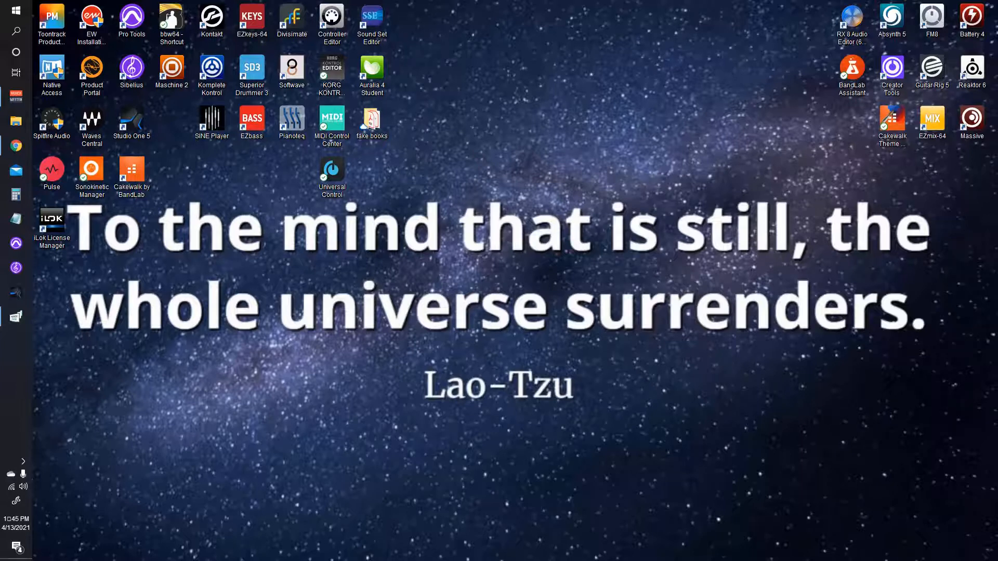
{"action": "mouse_move", "coordinate": [730, 235]}
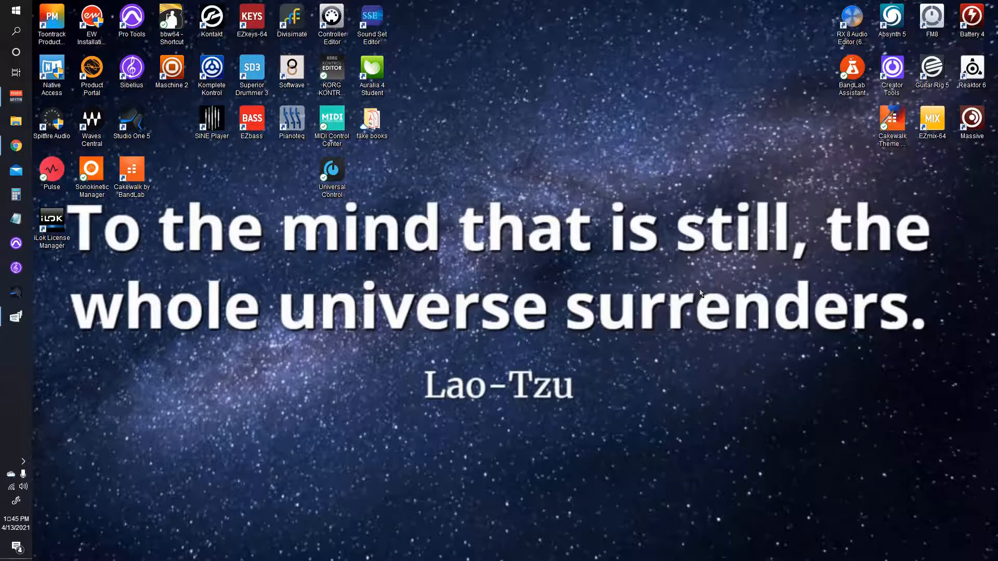
{"action": "mouse_move", "coordinate": [665, 293]}
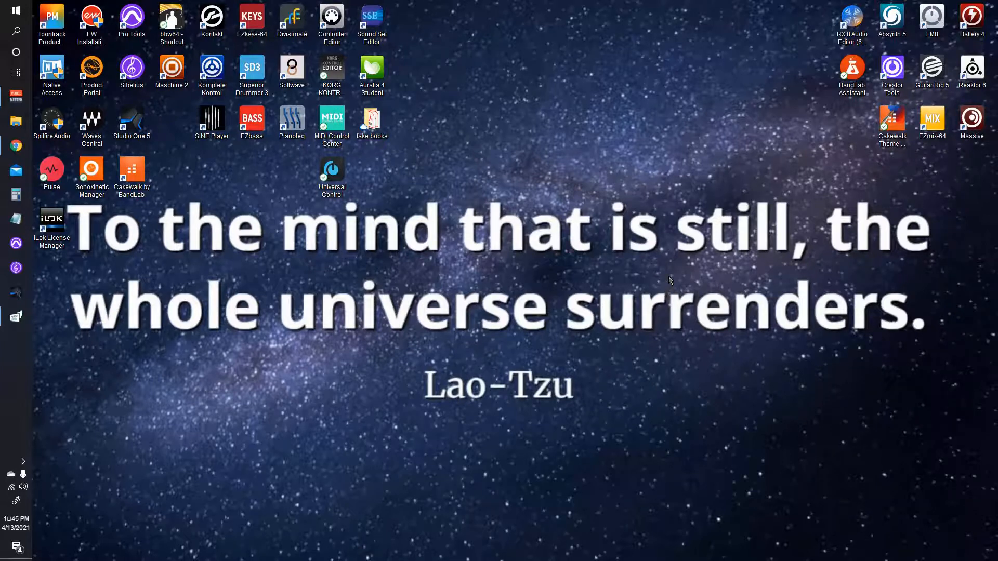
{"action": "mouse_move", "coordinate": [377, 196]}
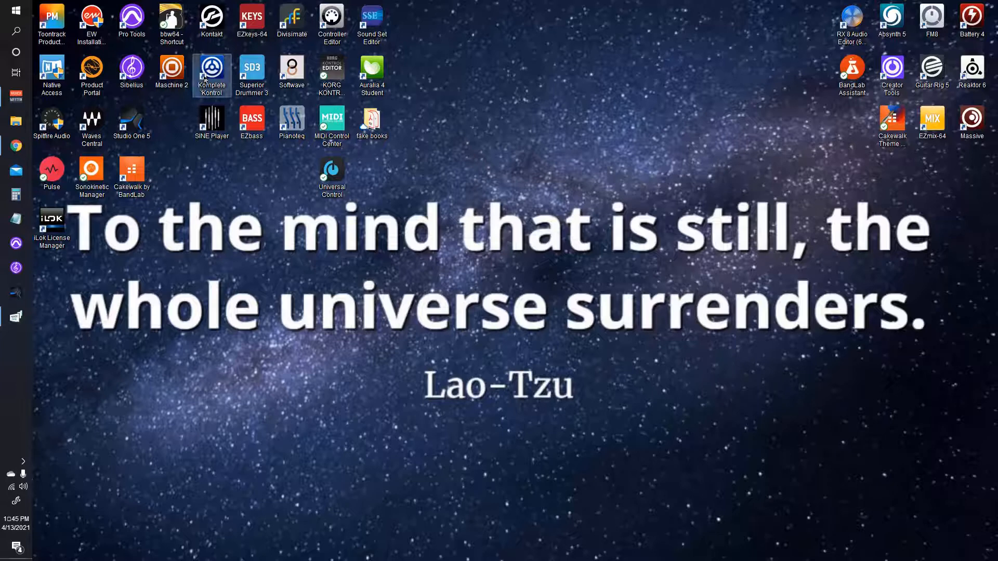
- Launch Komplete Kontrol from its desktop shortcut and let it scan plug-ins
{"action": "double_click", "coordinate": [212, 75]}
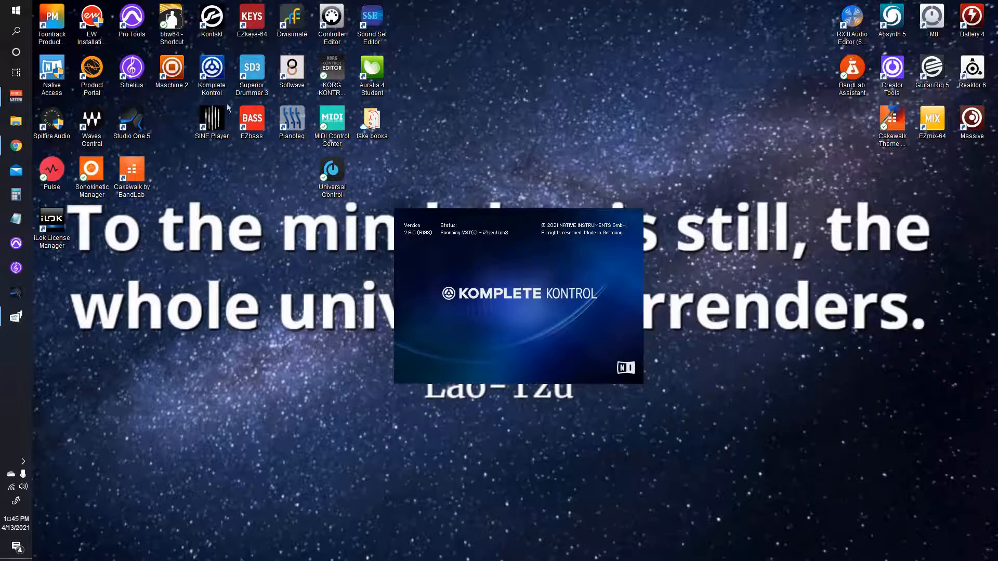
{"action": "mouse_move", "coordinate": [357, 150]}
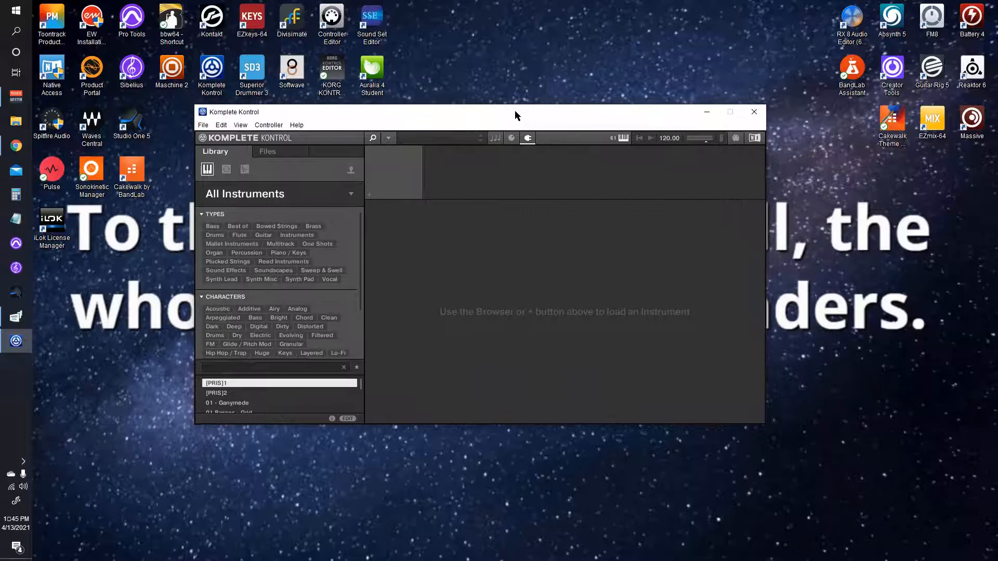
{"action": "mouse_move", "coordinate": [498, 130]}
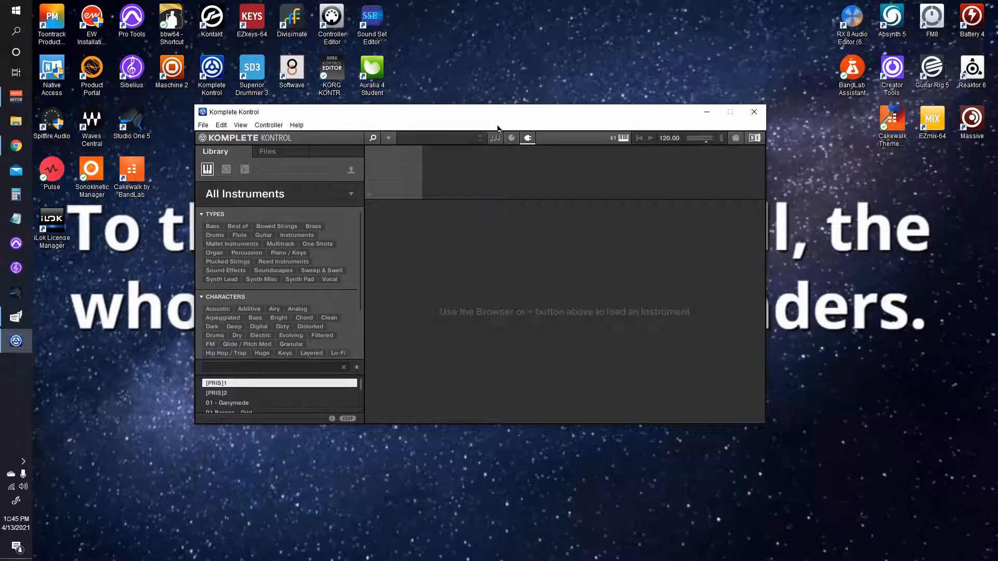
{"action": "mouse_move", "coordinate": [717, 172]}
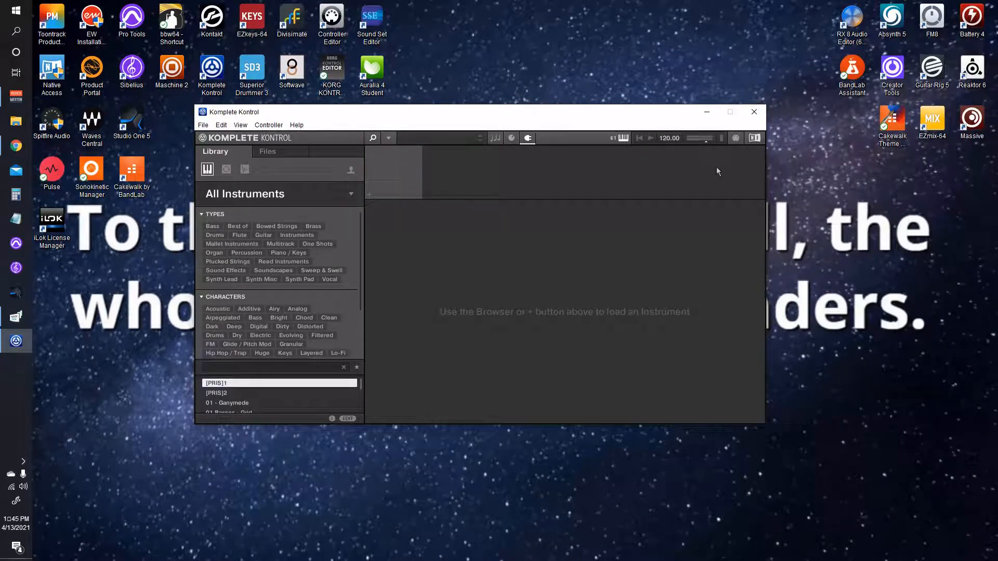
{"action": "mouse_move", "coordinate": [608, 272]}
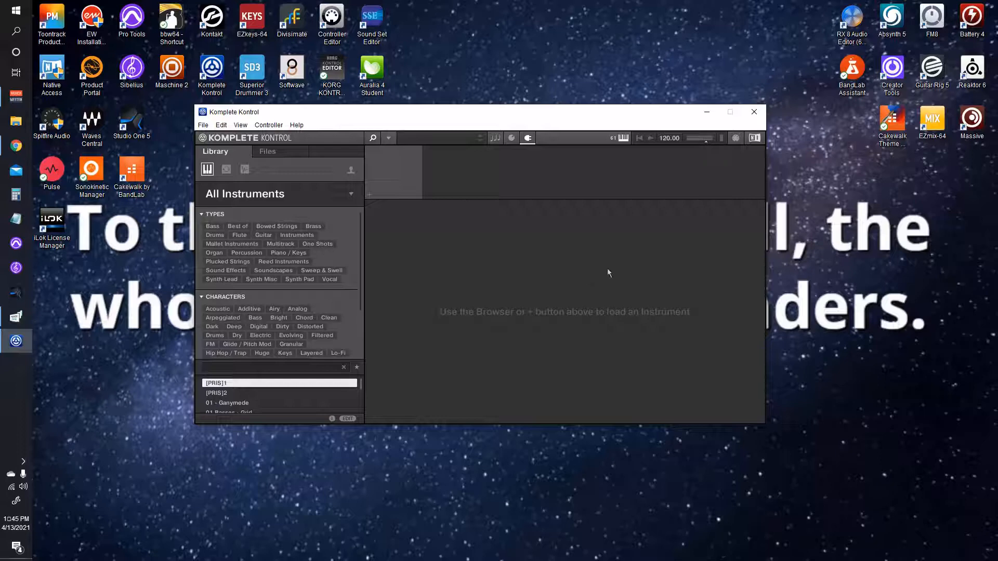
{"action": "mouse_move", "coordinate": [571, 218]}
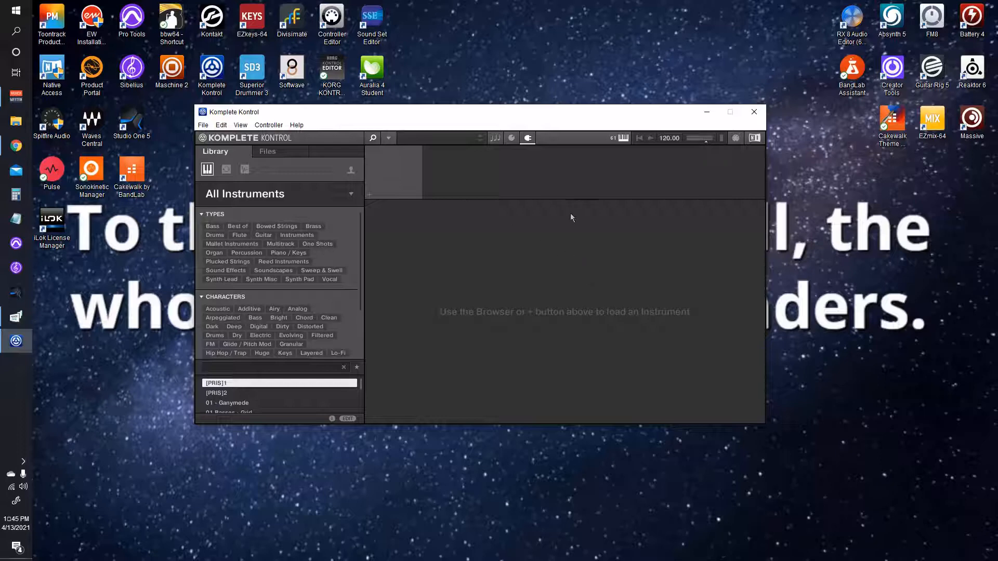
{"action": "mouse_move", "coordinate": [546, 227]}
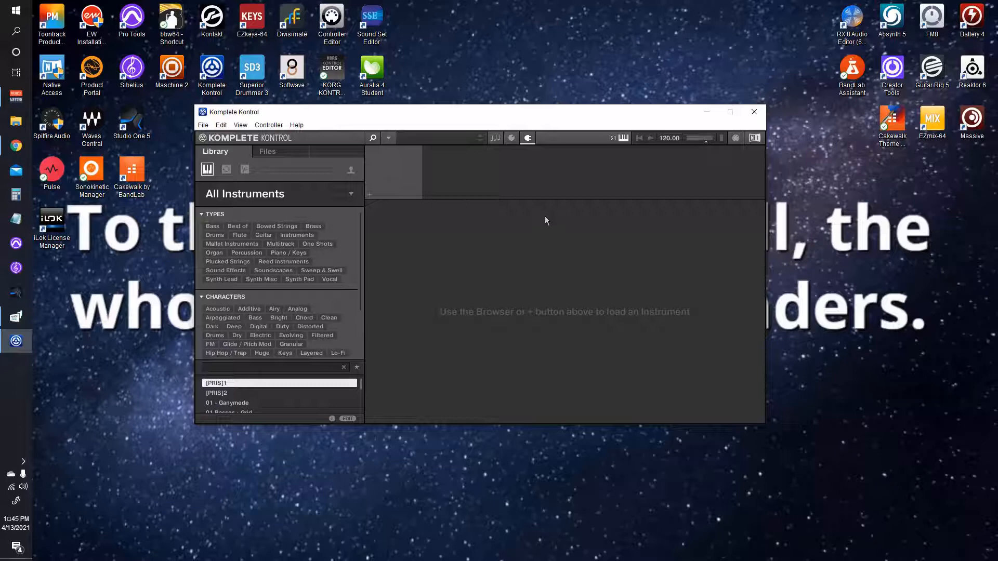
{"action": "mouse_move", "coordinate": [524, 224]}
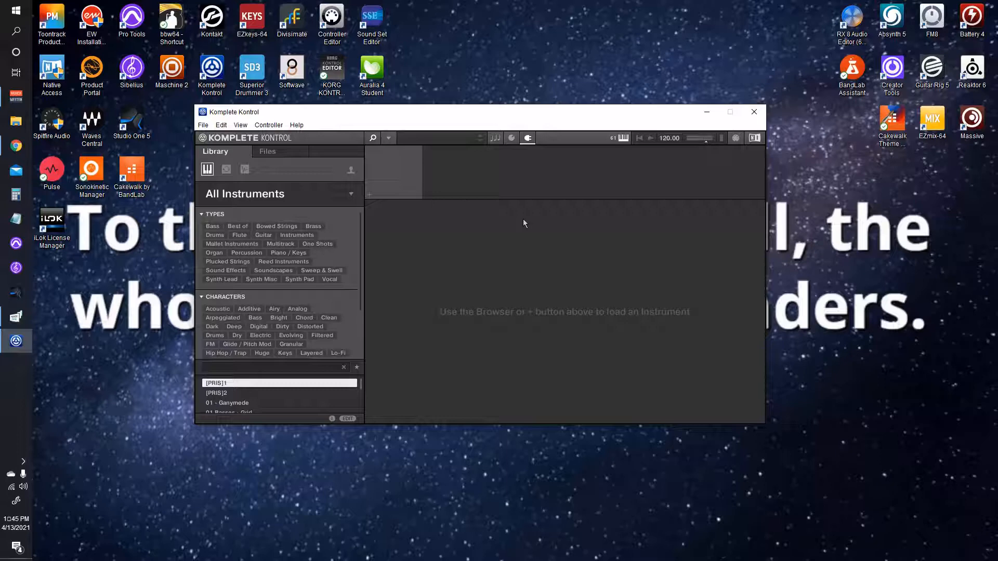
{"action": "mouse_move", "coordinate": [521, 221]}
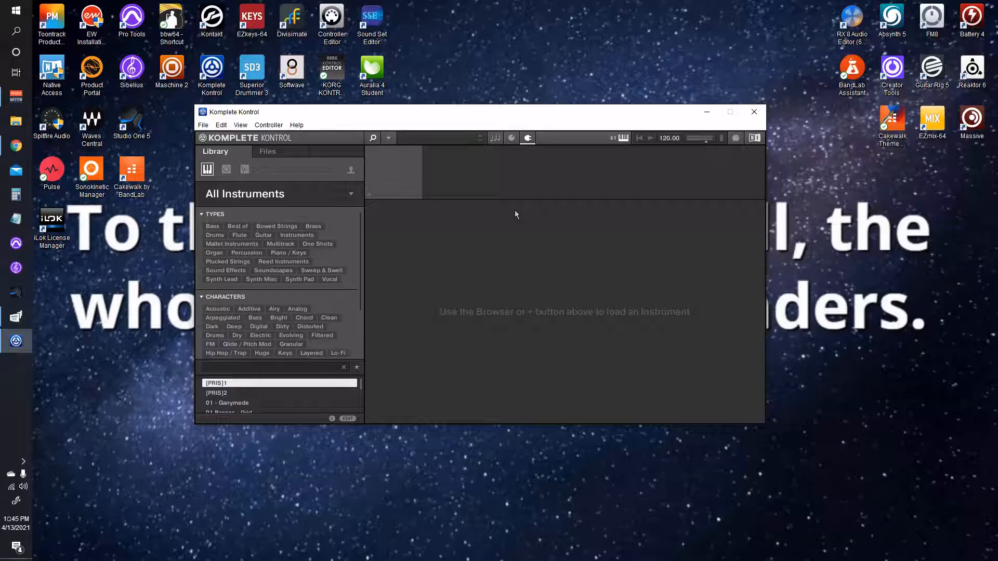
{"action": "mouse_move", "coordinate": [546, 202]}
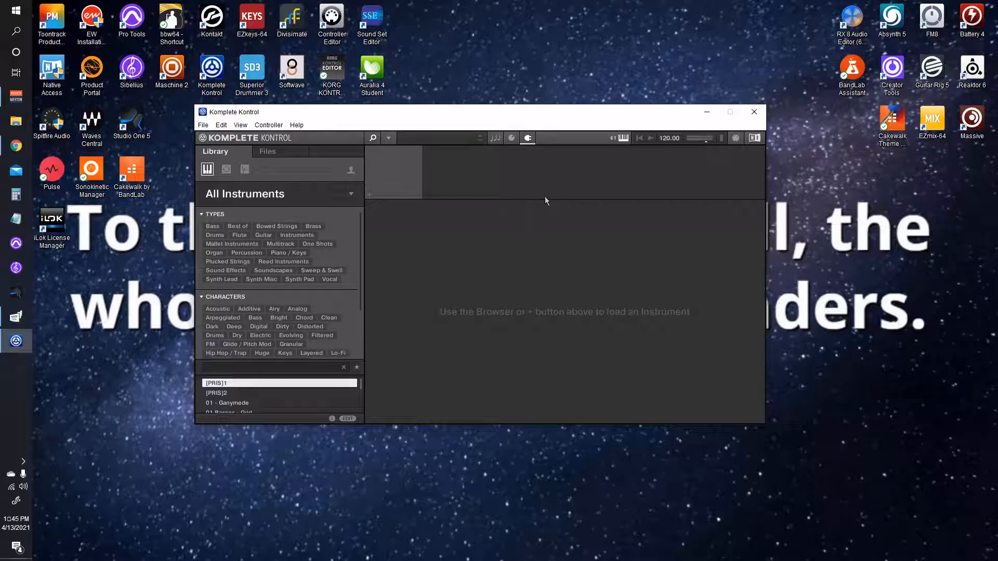
{"action": "mouse_move", "coordinate": [545, 200]}
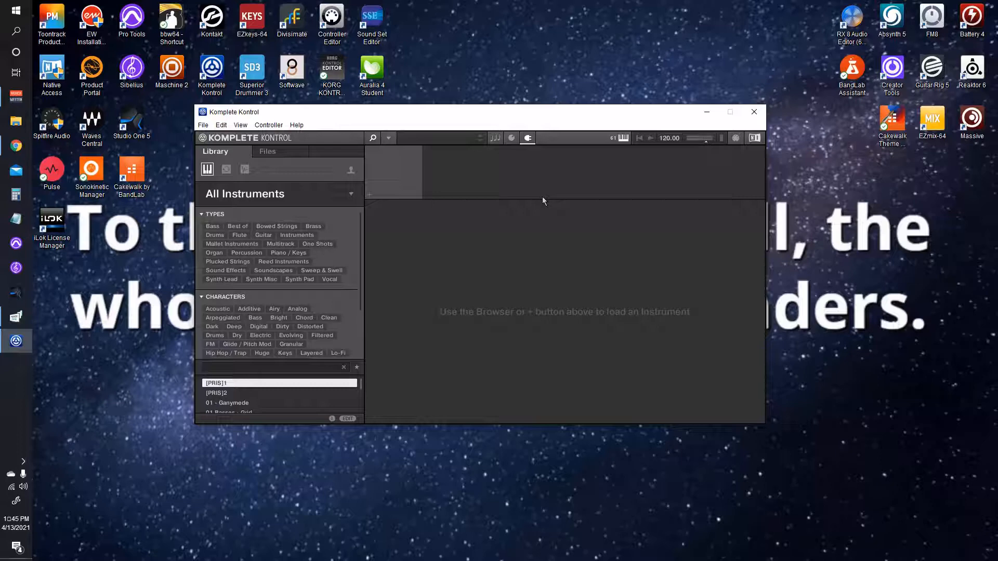
{"action": "mouse_move", "coordinate": [437, 225]}
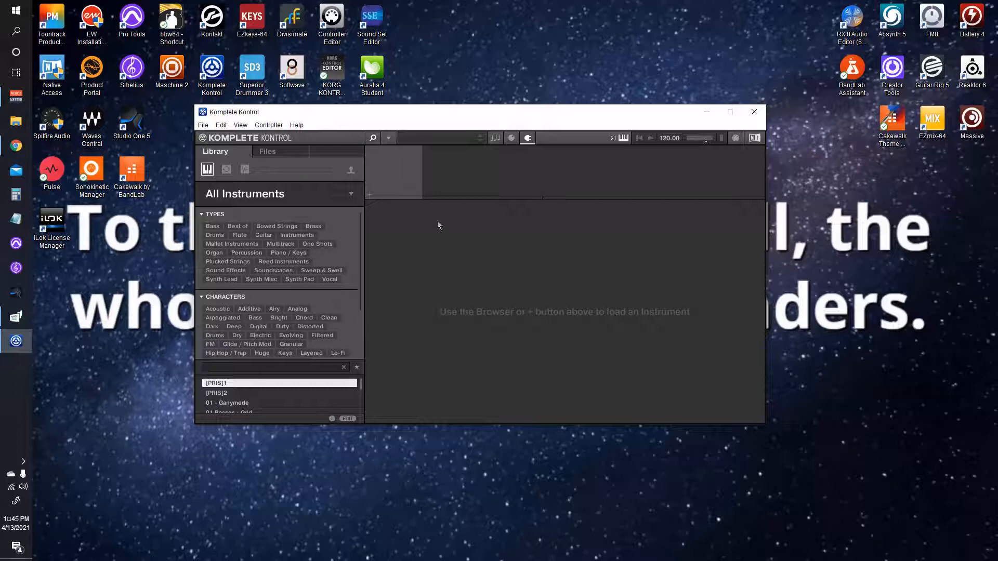
{"action": "mouse_move", "coordinate": [375, 193]}
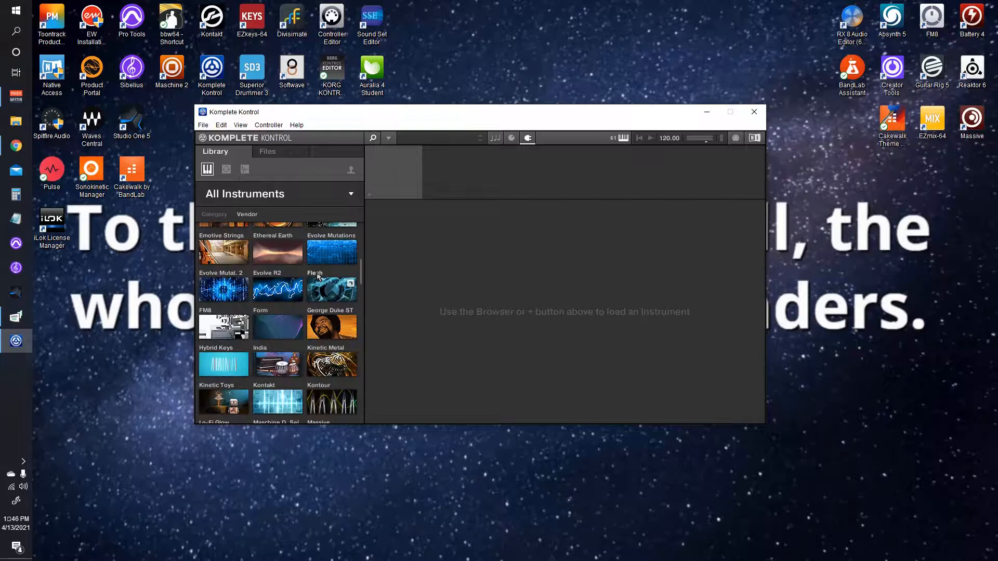
- Scroll the library presets and load the Woodwind Ensemble instrument
{"action": "scroll", "scroll_direction": "down", "scroll_amount": 3}
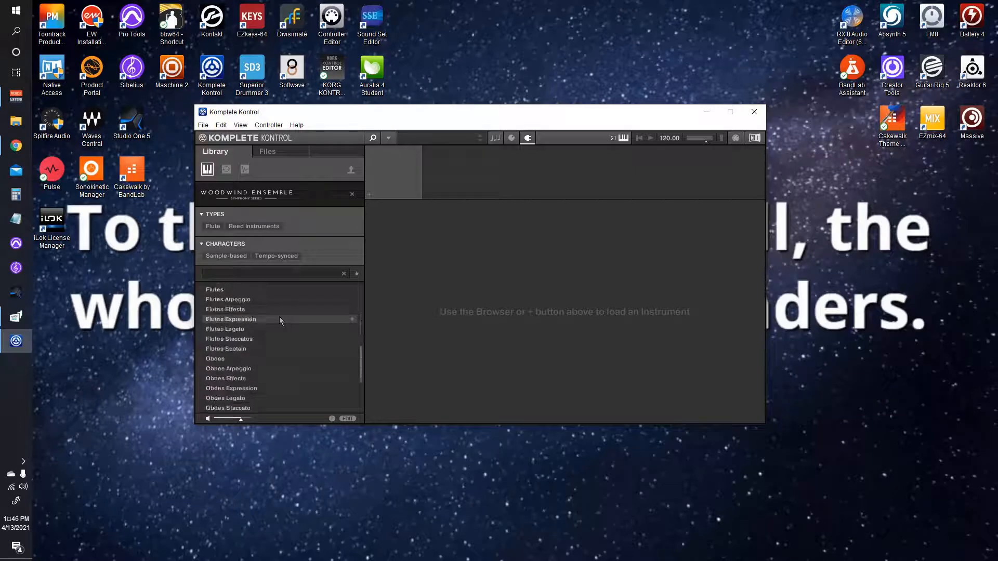
{"action": "scroll", "scroll_direction": "down", "scroll_amount": 3}
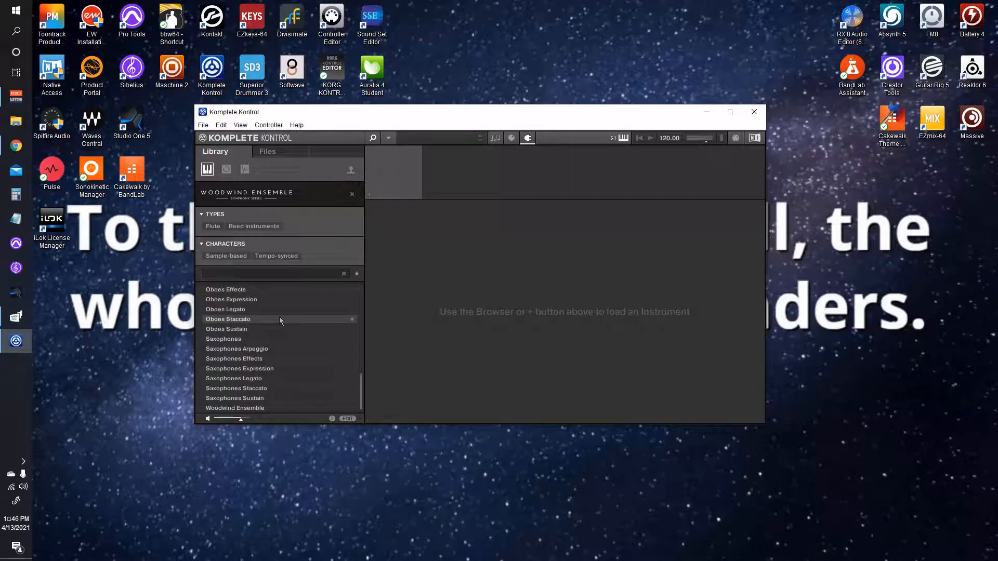
{"action": "mouse_move", "coordinate": [303, 306]}
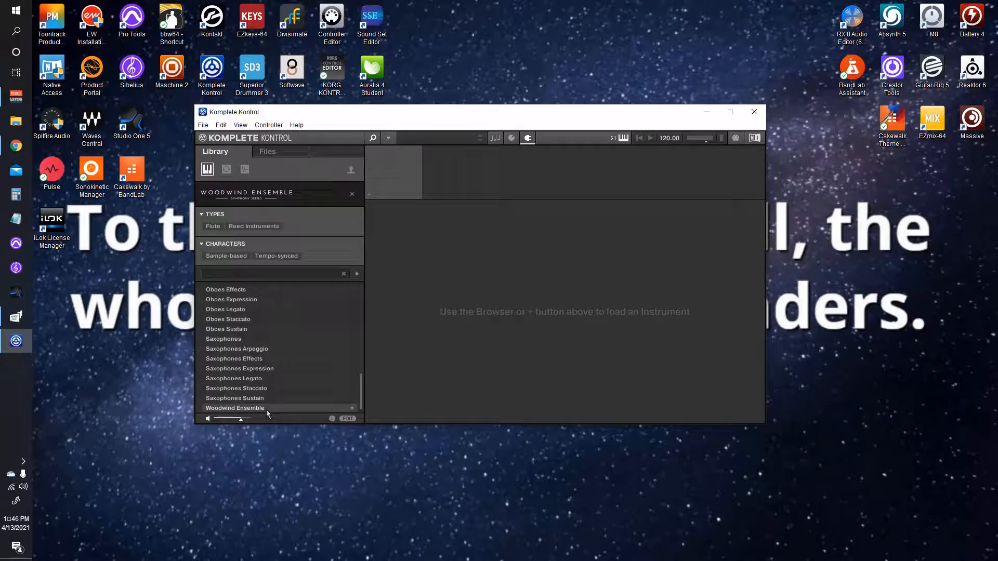
{"action": "left_click", "coordinate": [233, 407]}
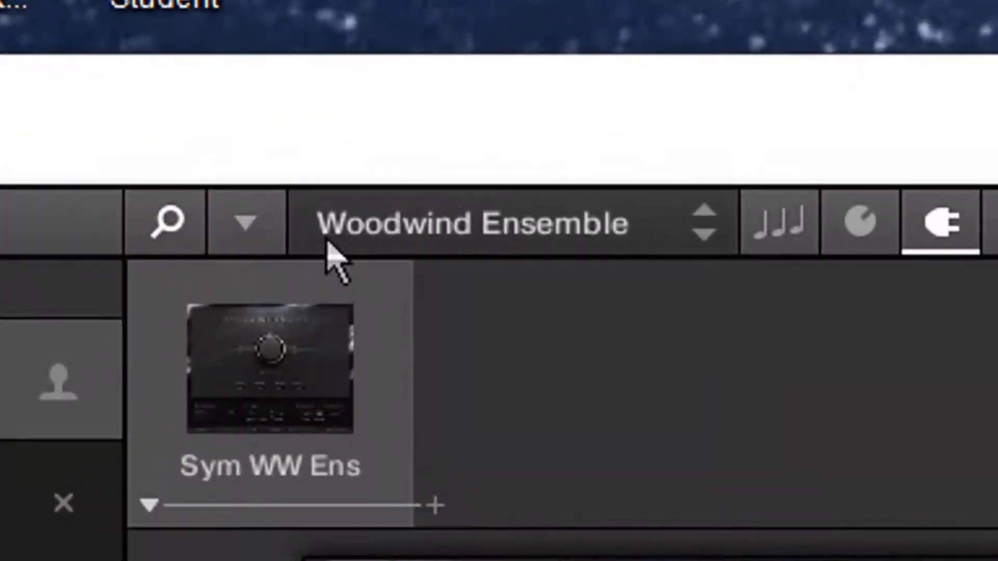
{"action": "mouse_move", "coordinate": [853, 261]}
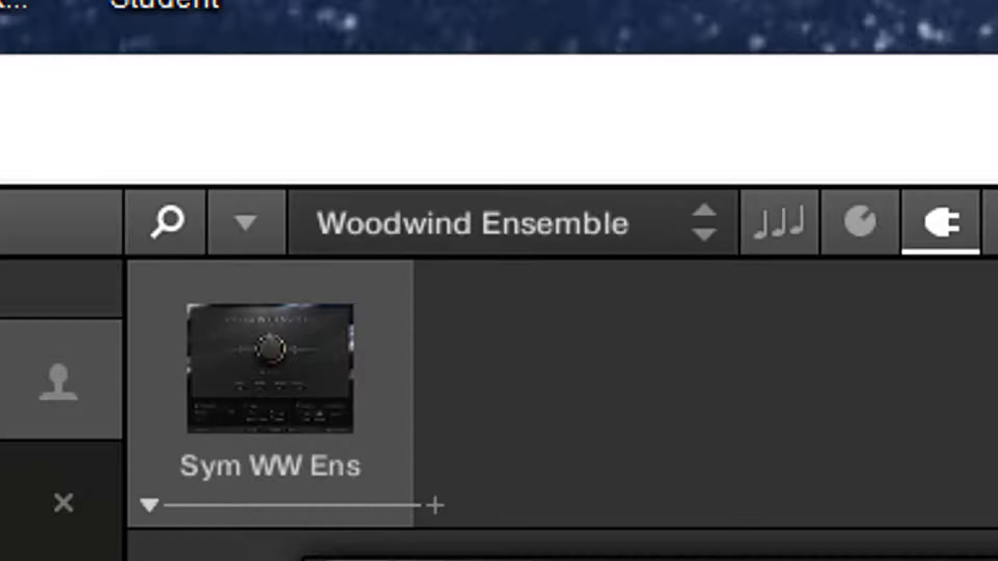
{"action": "mouse_move", "coordinate": [426, 140]}
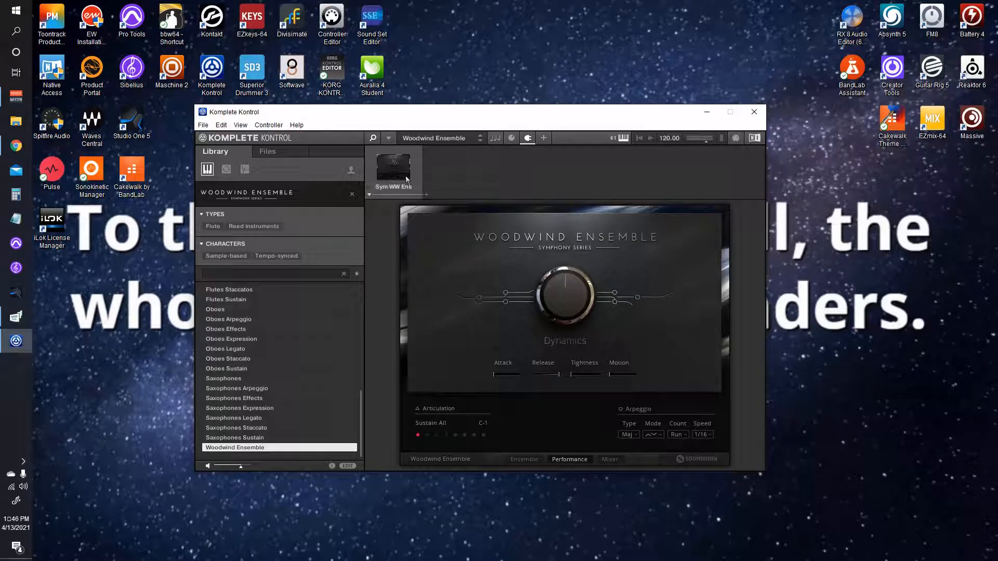
{"action": "mouse_move", "coordinate": [445, 174]}
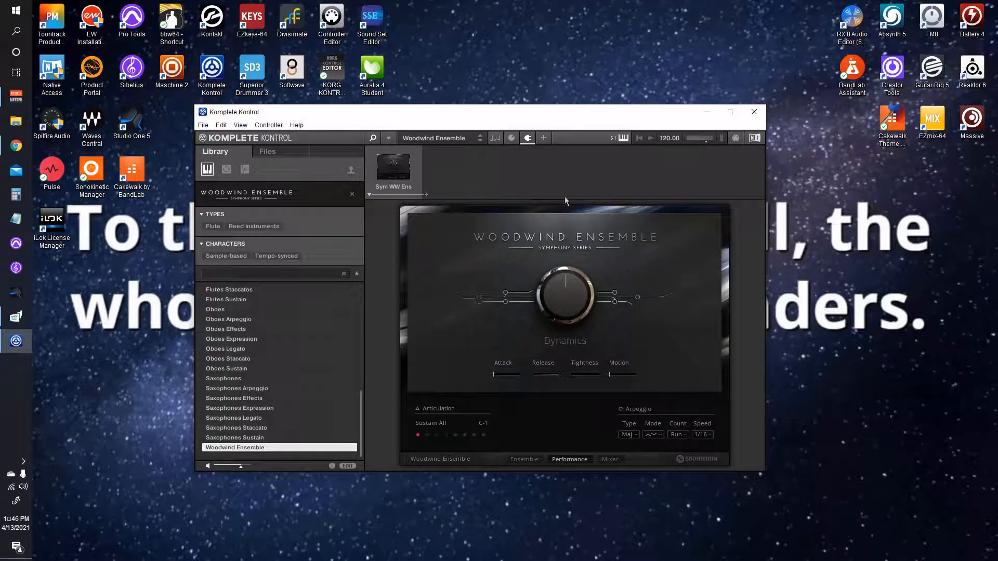
{"action": "mouse_move", "coordinate": [426, 209]}
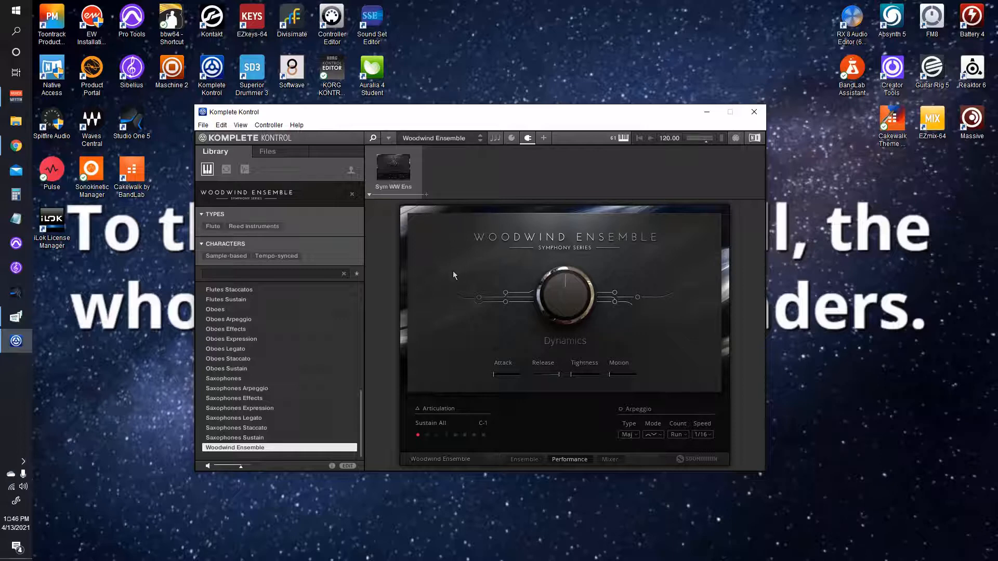
{"action": "mouse_move", "coordinate": [439, 300]}
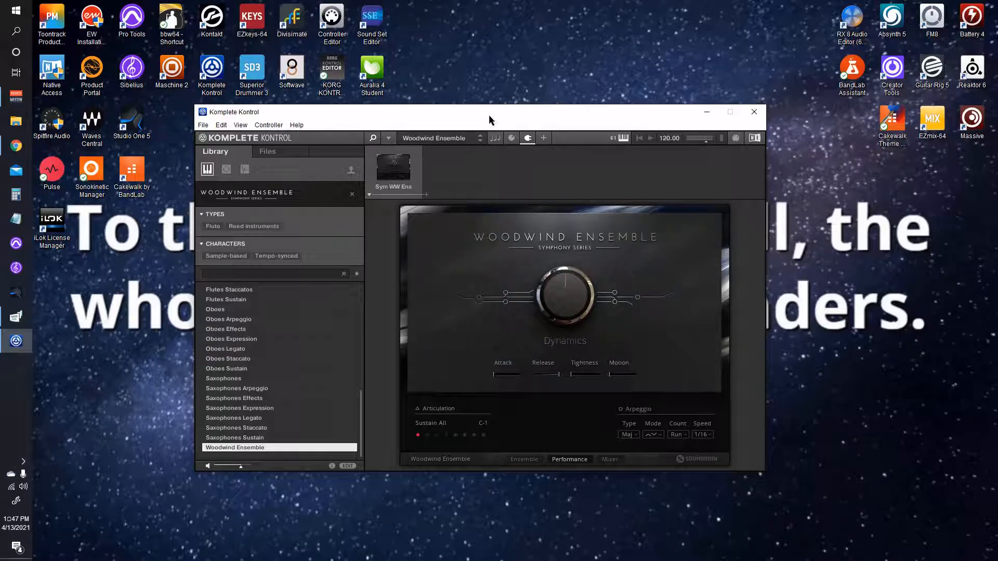
{"action": "mouse_move", "coordinate": [410, 123]}
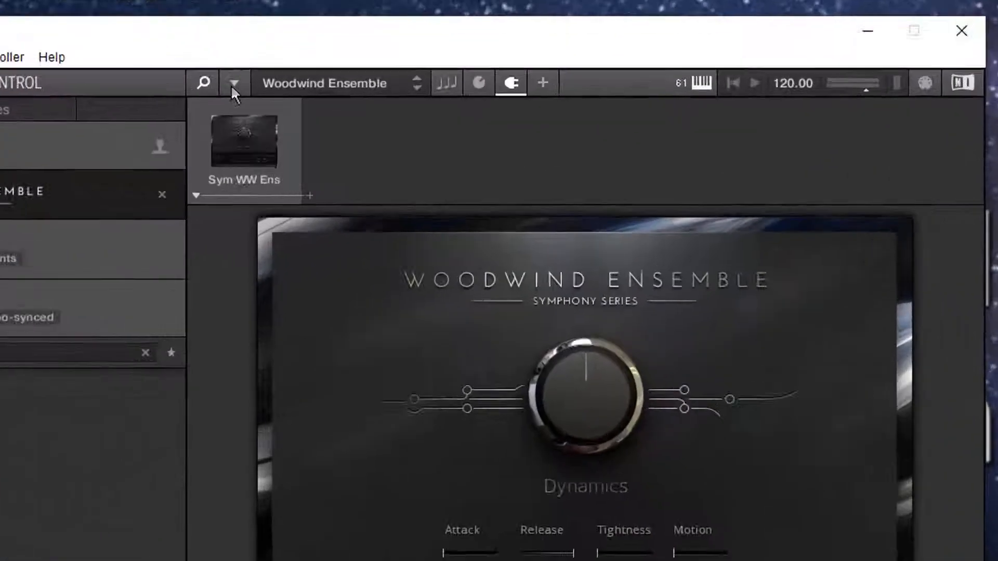
{"action": "left_click", "coordinate": [235, 83]}
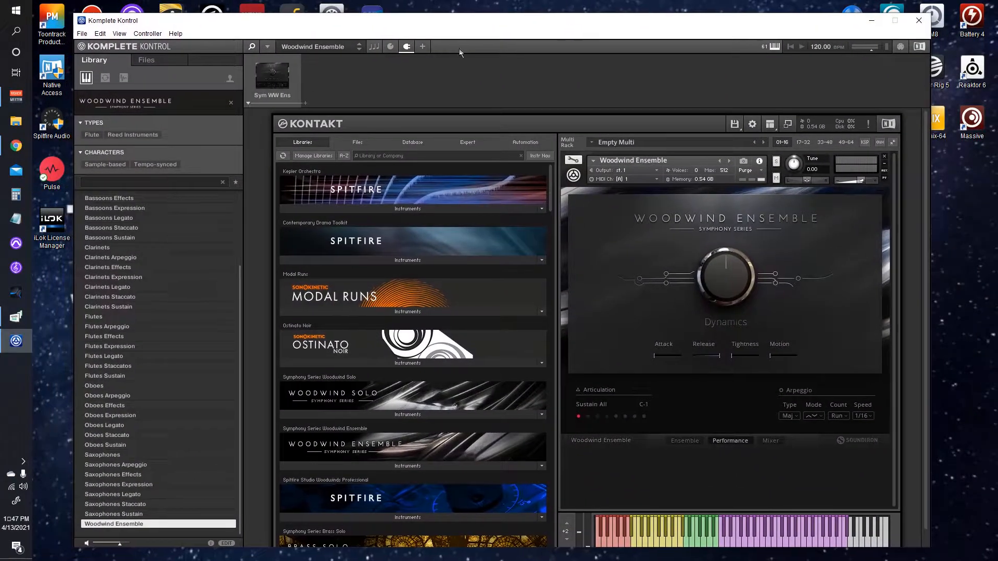
{"action": "mouse_move", "coordinate": [211, 122]}
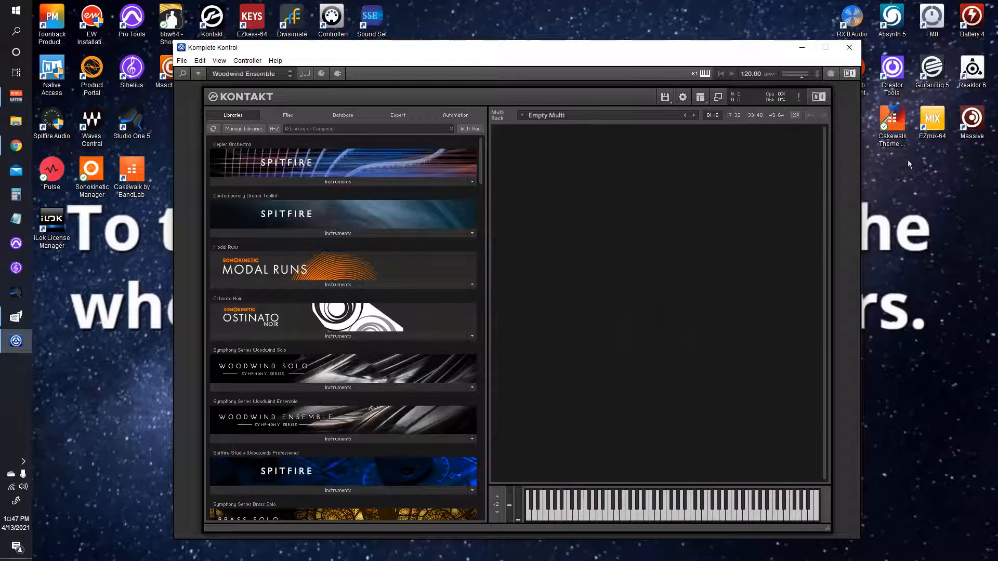
{"action": "mouse_move", "coordinate": [456, 269]}
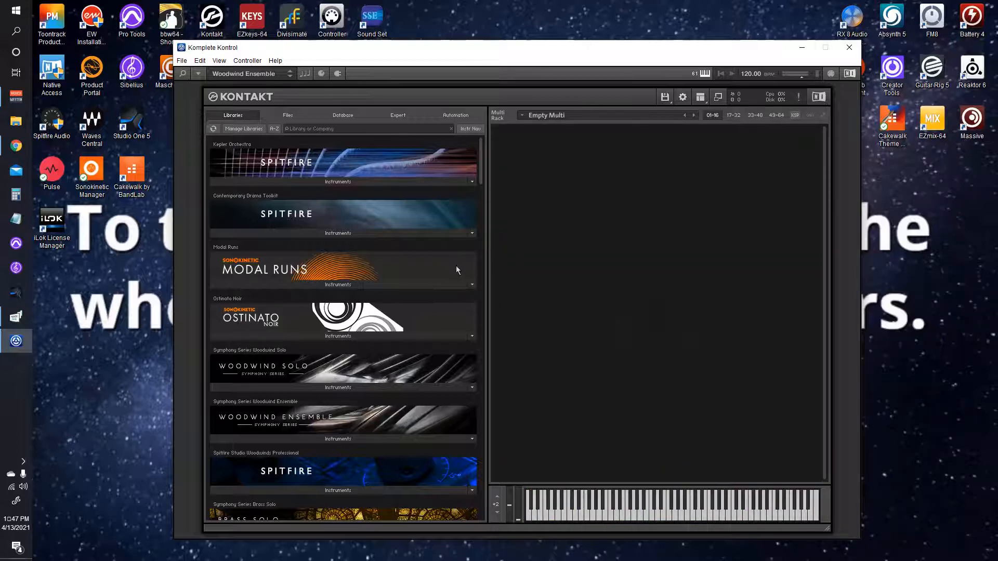
{"action": "mouse_move", "coordinate": [380, 344]}
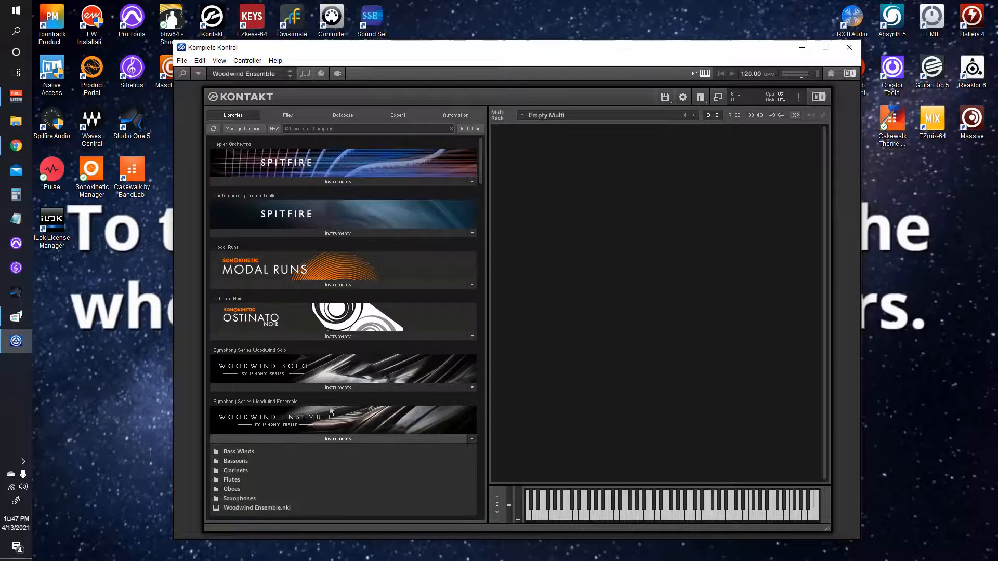
{"action": "mouse_move", "coordinate": [233, 483]}
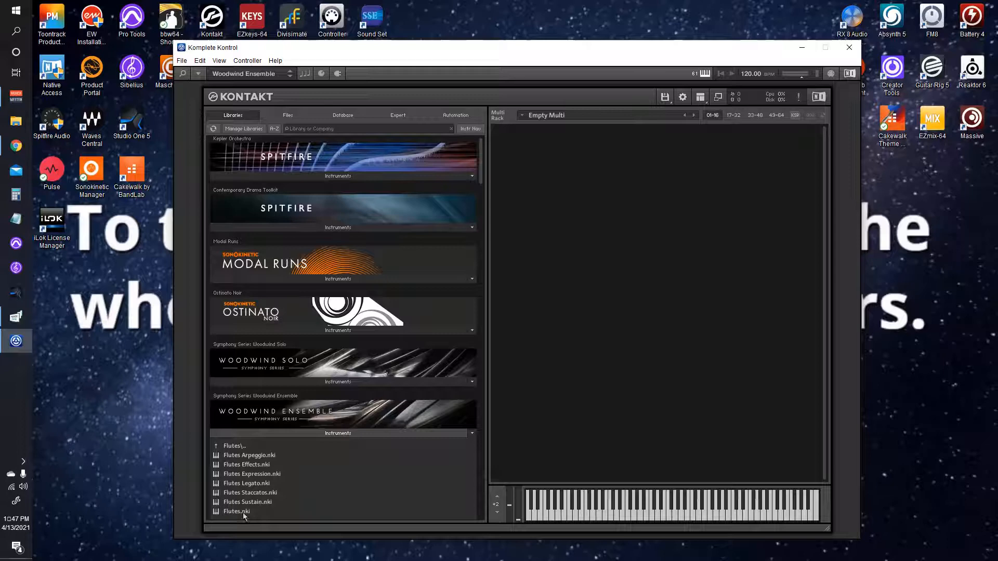
- Load Flutes.nki and Oboes.nki into the multi, collapsing the Flutes interface
{"action": "double_click", "coordinate": [236, 510]}
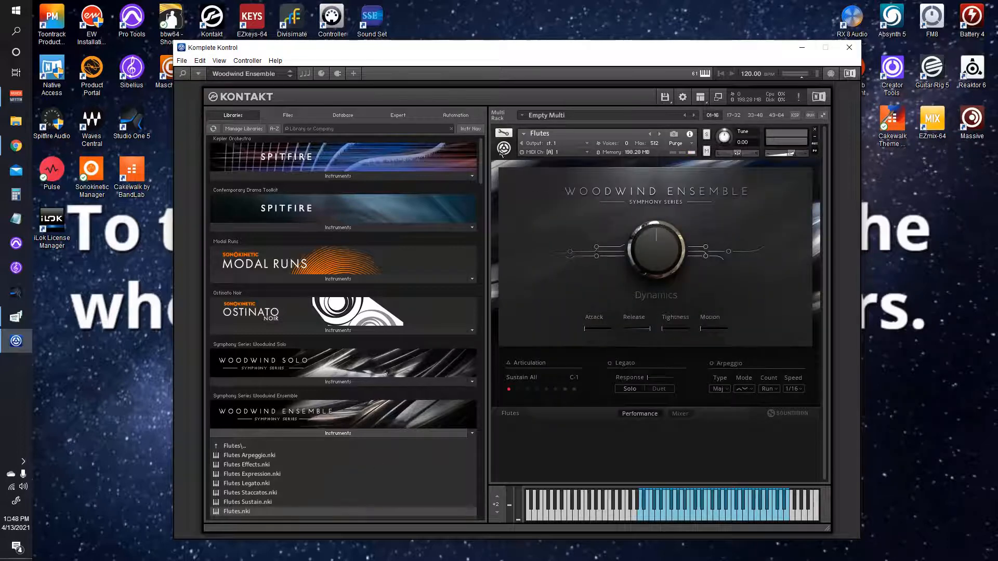
{"action": "left_click", "coordinate": [815, 130]}
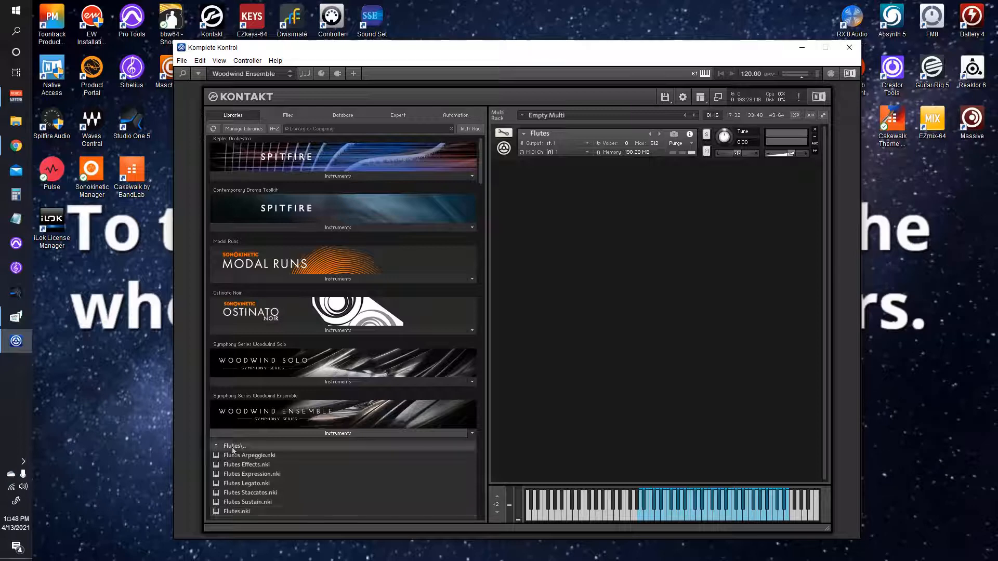
{"action": "left_click", "coordinate": [234, 445]}
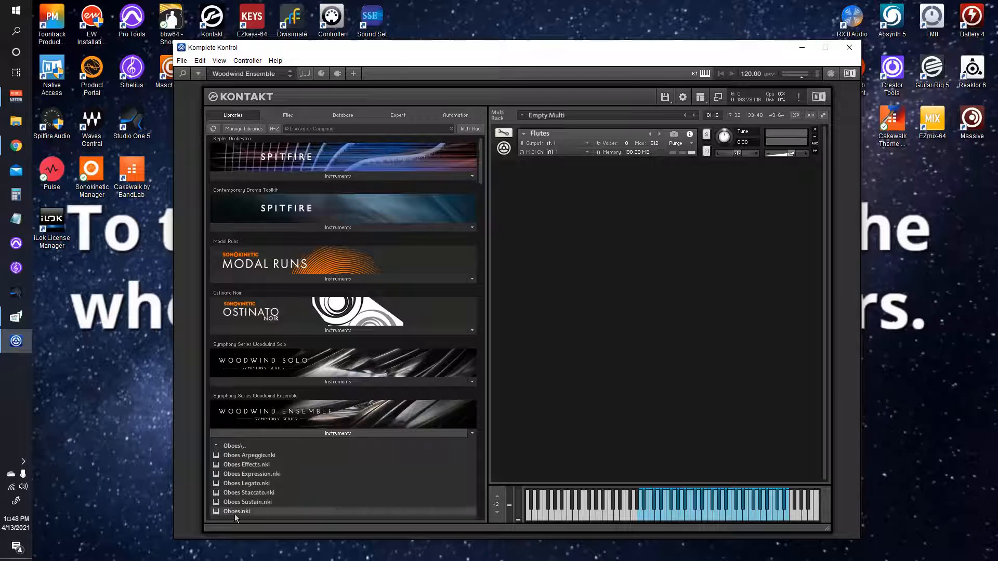
{"action": "double_click", "coordinate": [236, 511]}
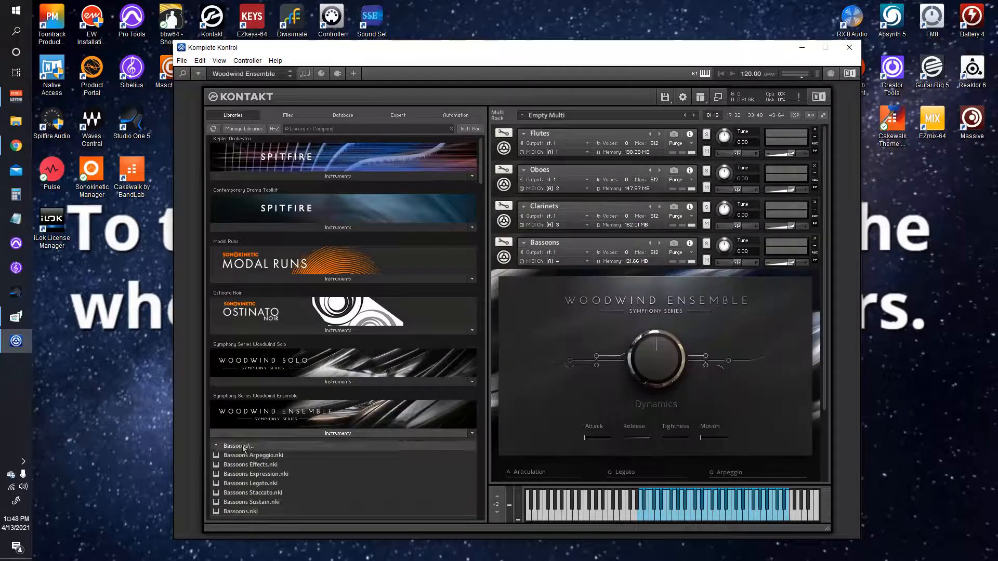
{"action": "left_click", "coordinate": [235, 445]}
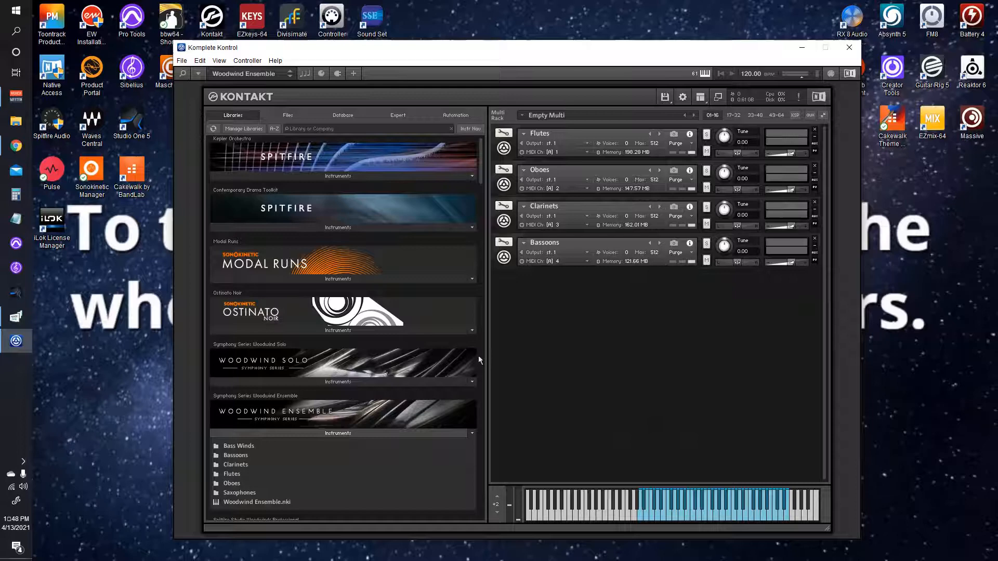
{"action": "mouse_move", "coordinate": [553, 372]}
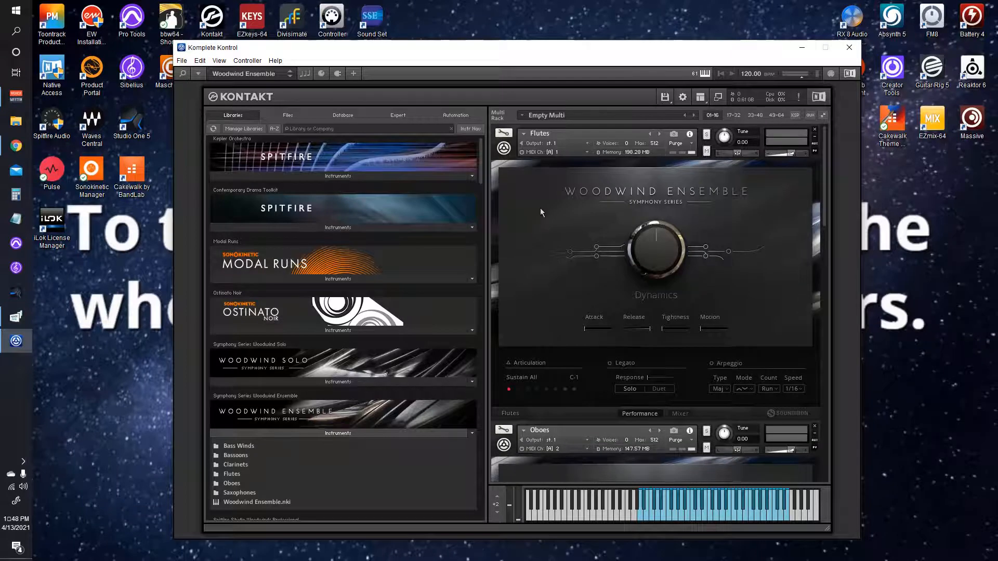
{"action": "mouse_move", "coordinate": [609, 170]}
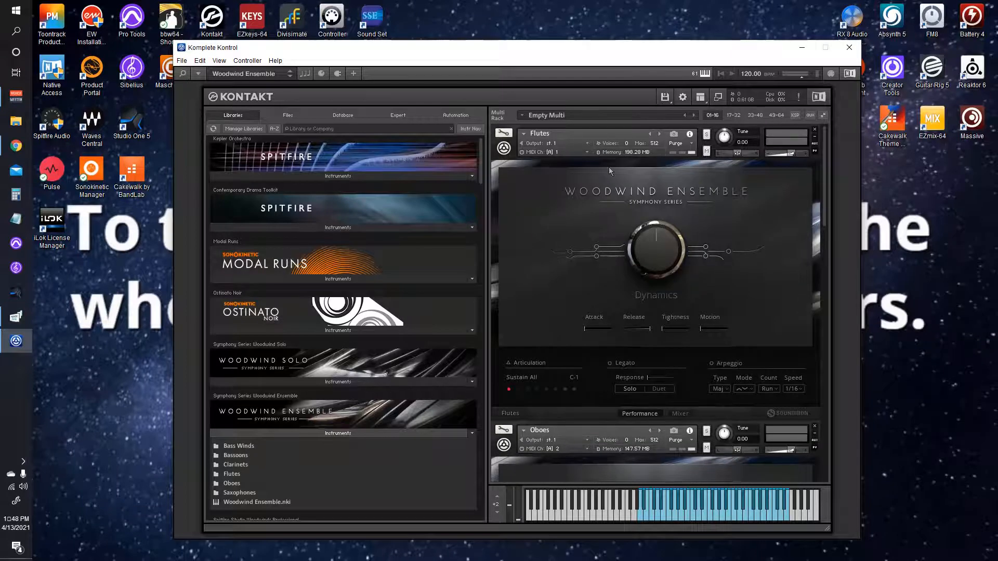
{"action": "mouse_move", "coordinate": [703, 202]}
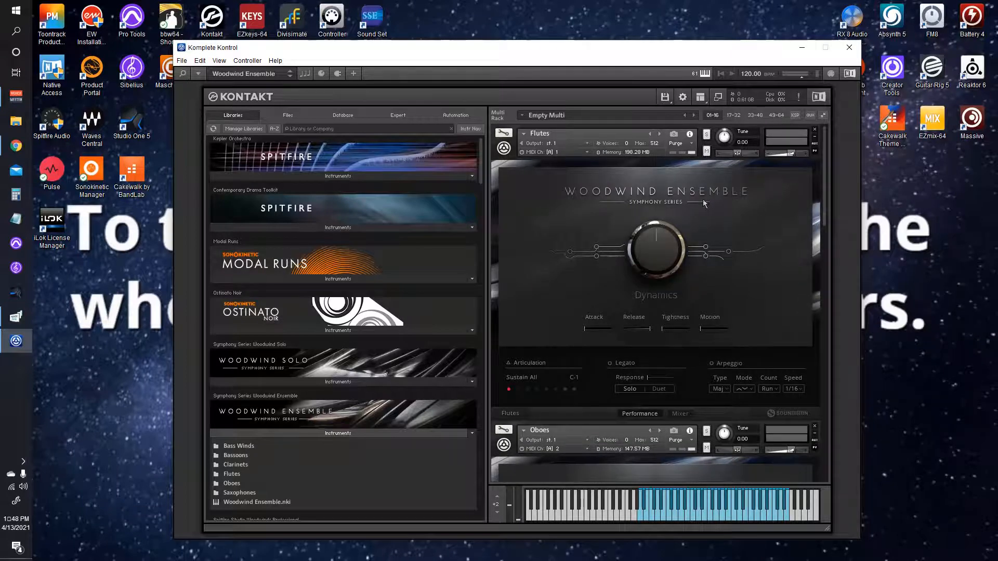
{"action": "mouse_move", "coordinate": [775, 202]}
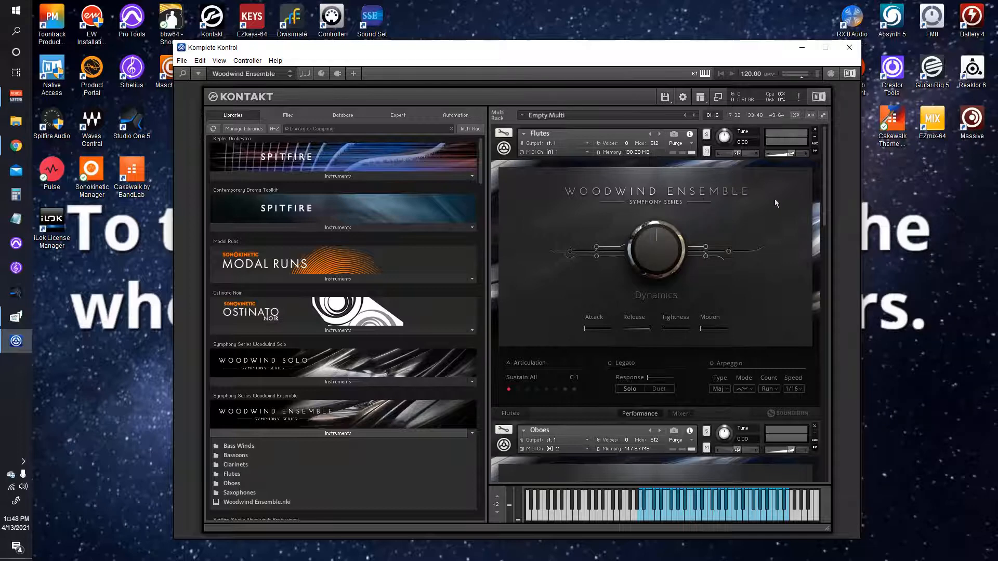
{"action": "mouse_move", "coordinate": [765, 206]}
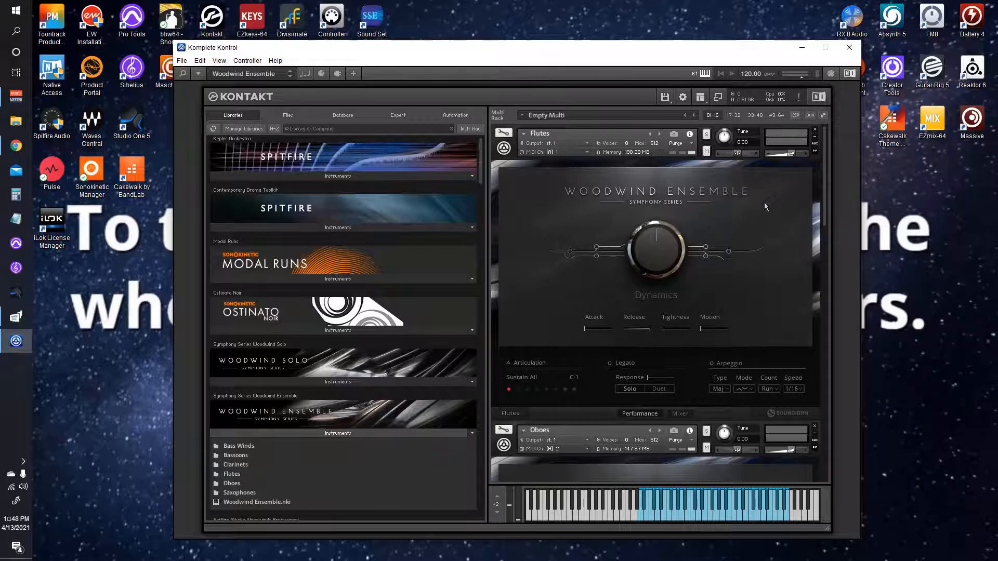
{"action": "mouse_move", "coordinate": [763, 209]}
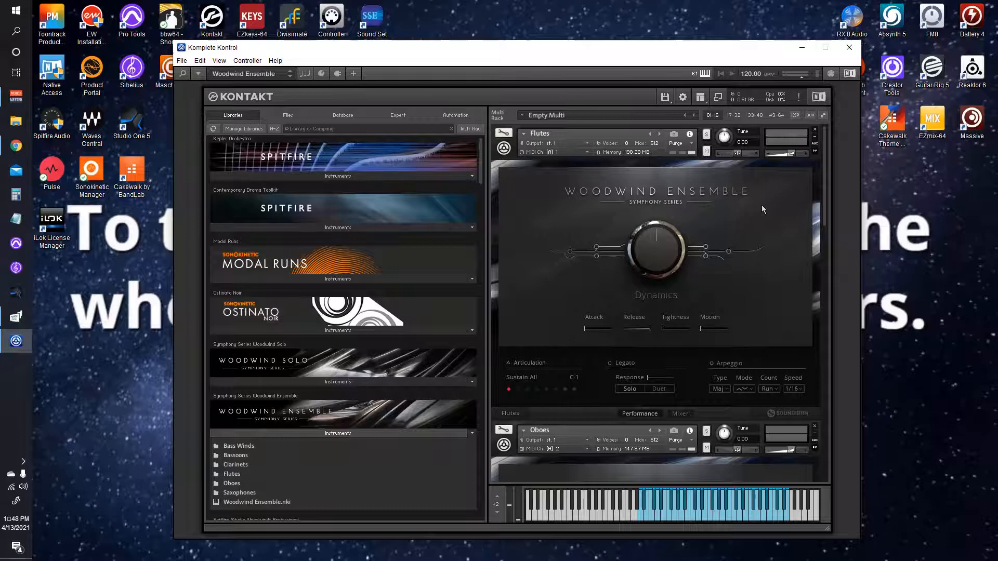
{"action": "mouse_move", "coordinate": [754, 203]}
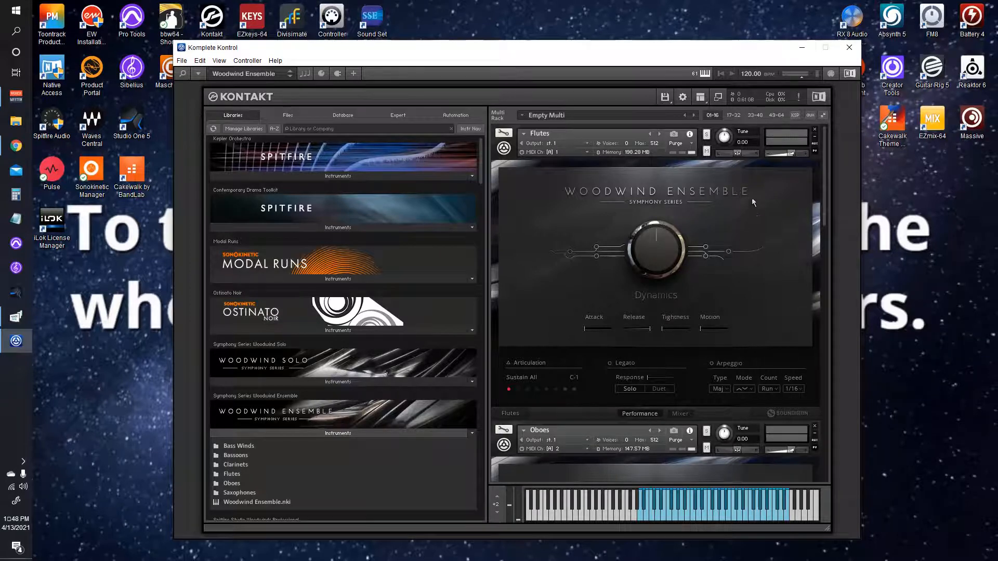
{"action": "mouse_move", "coordinate": [669, 207]}
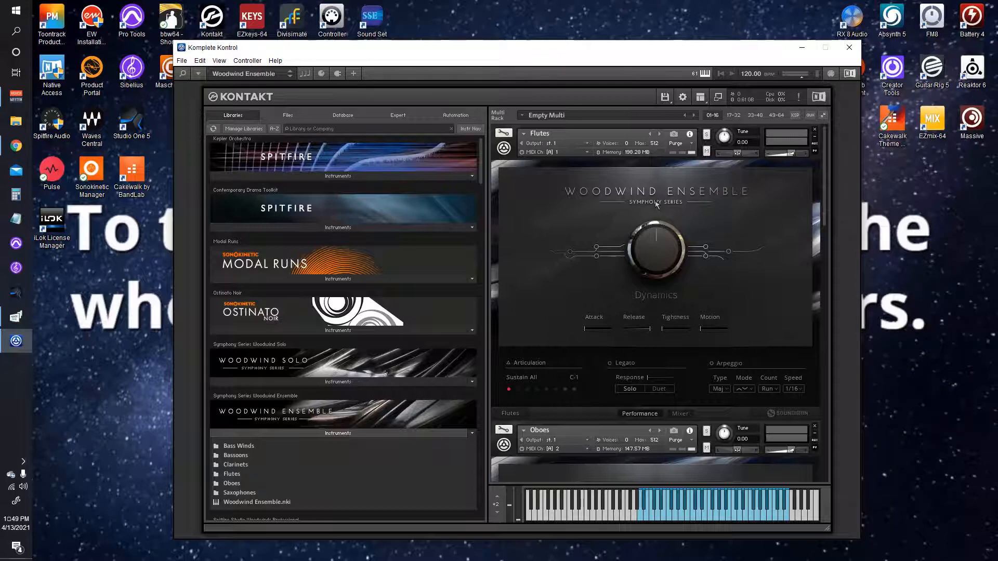
{"action": "mouse_move", "coordinate": [757, 206]}
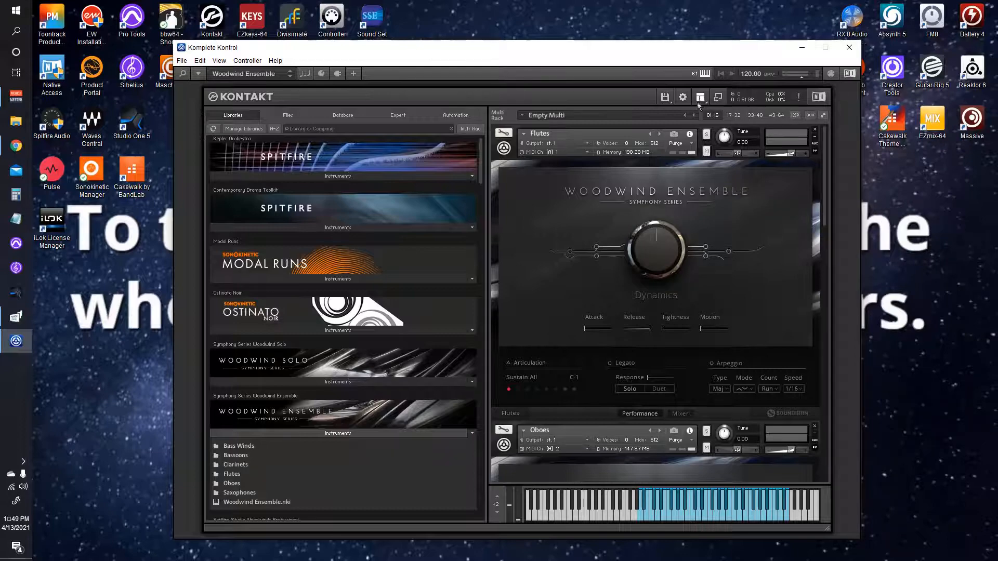
- Clear the output section into one channel per instrument, merging group outputs
{"action": "left_click", "coordinate": [699, 96]}
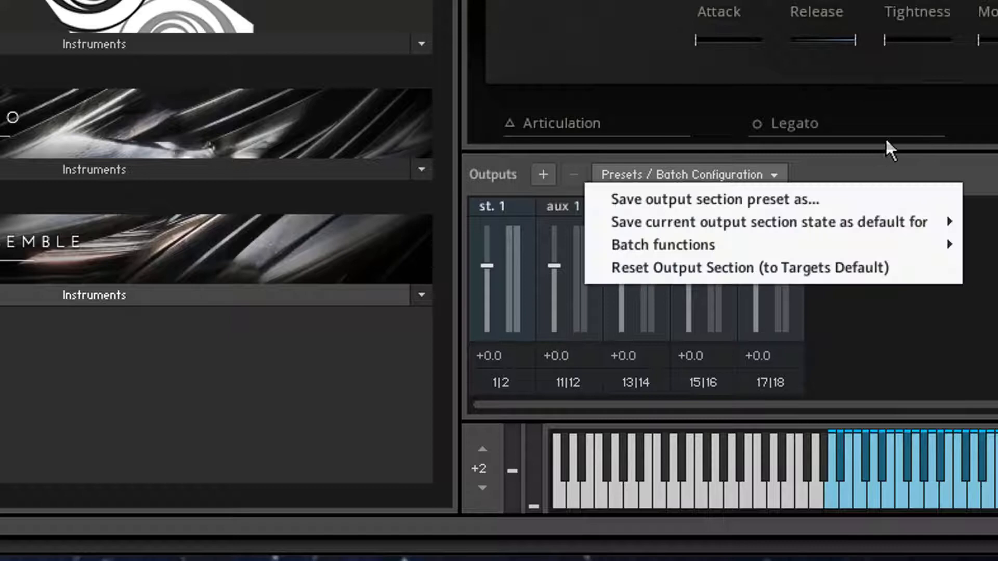
{"action": "mouse_move", "coordinate": [824, 239]}
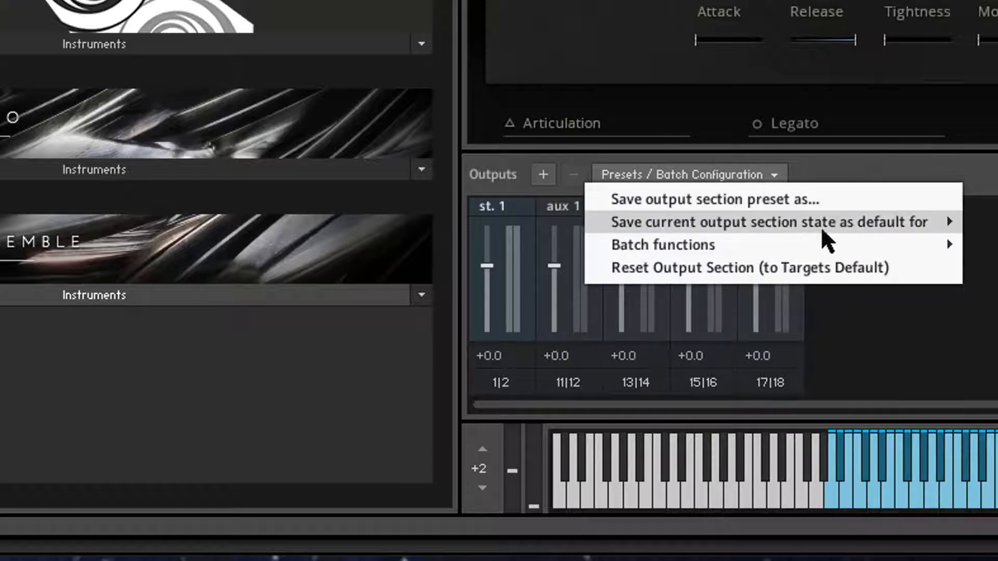
{"action": "mouse_move", "coordinate": [649, 250]}
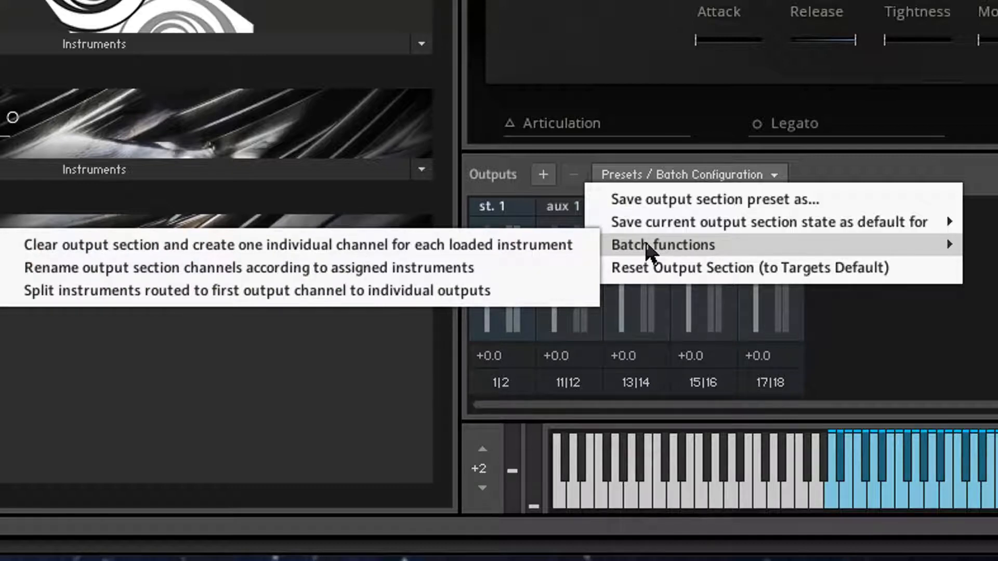
{"action": "mouse_move", "coordinate": [544, 247]}
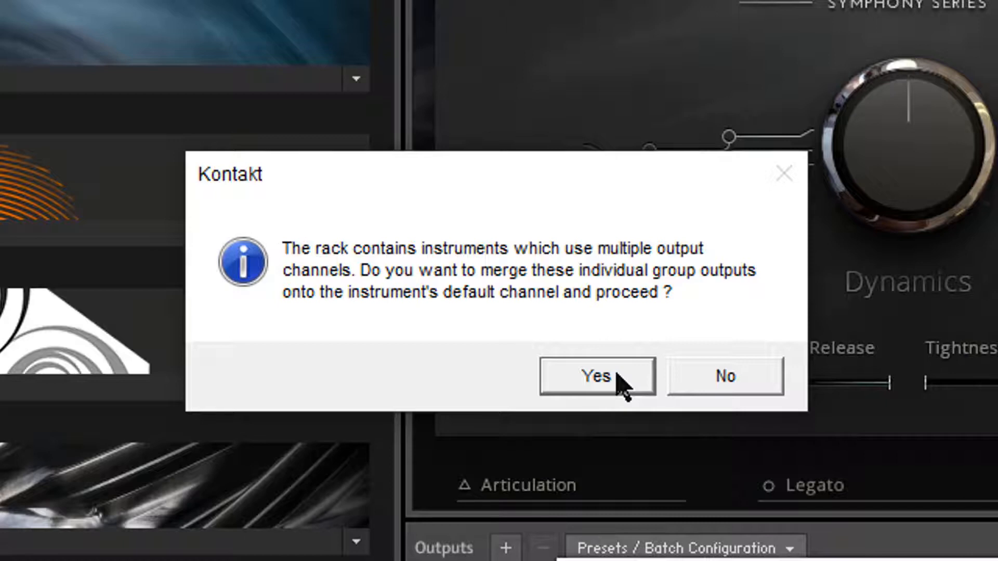
{"action": "left_click", "coordinate": [595, 375]}
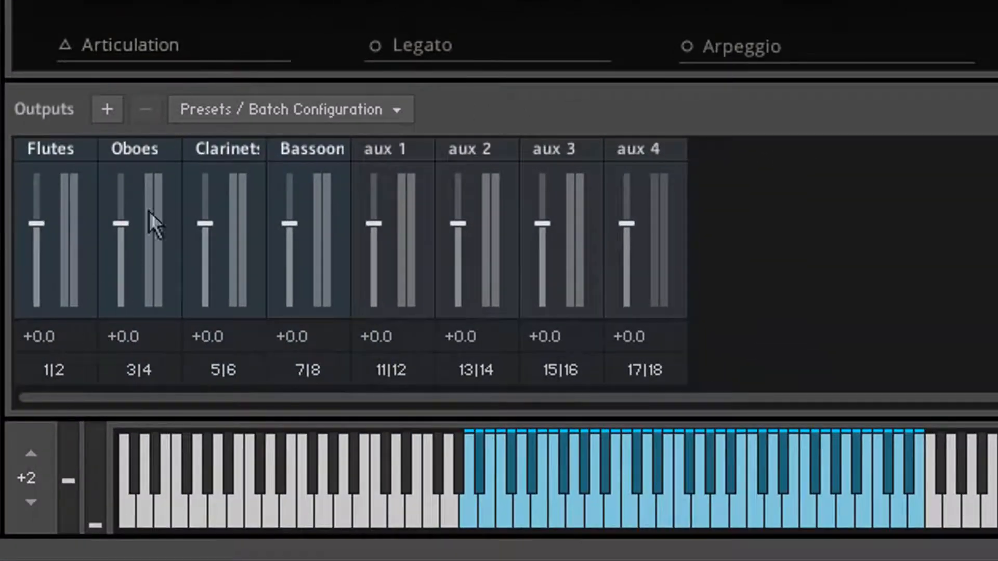
{"action": "mouse_move", "coordinate": [321, 247]}
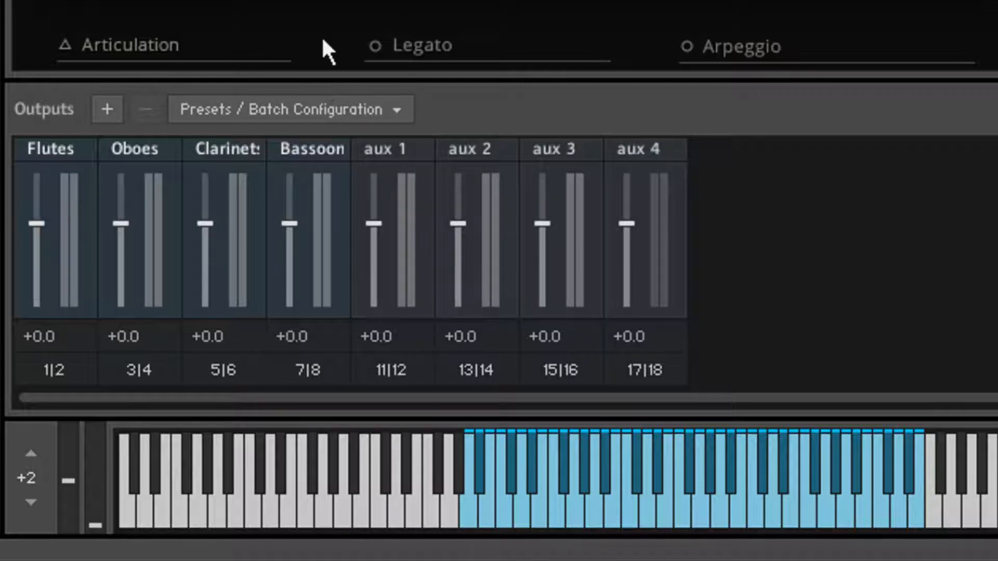
{"action": "mouse_move", "coordinate": [321, 35]}
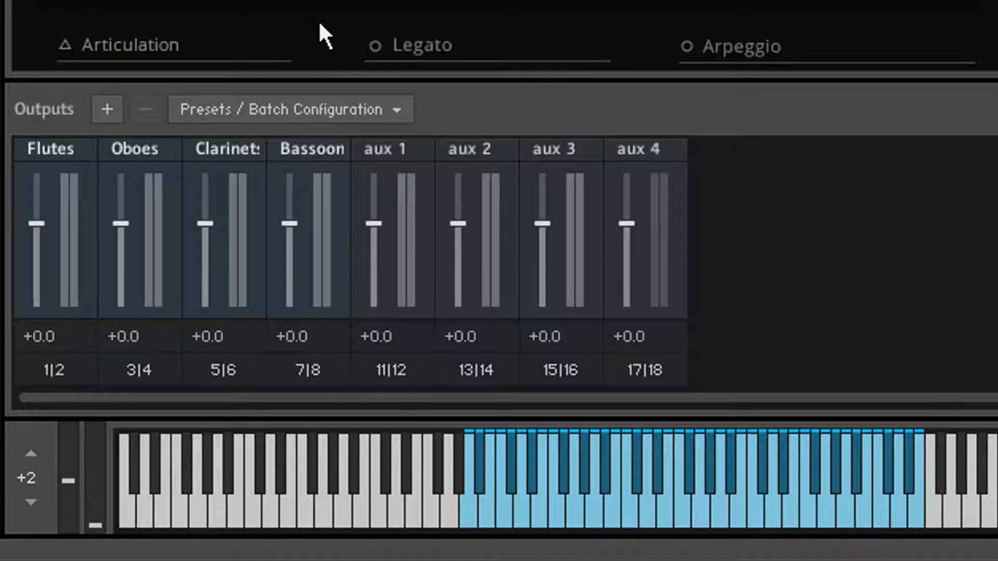
{"action": "mouse_move", "coordinate": [299, 49]}
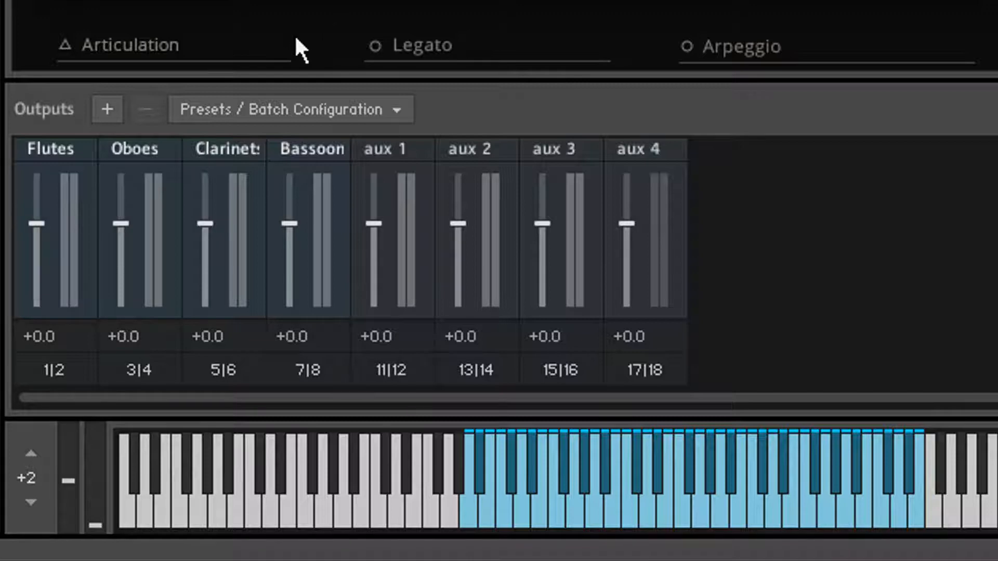
{"action": "mouse_move", "coordinate": [127, 337]}
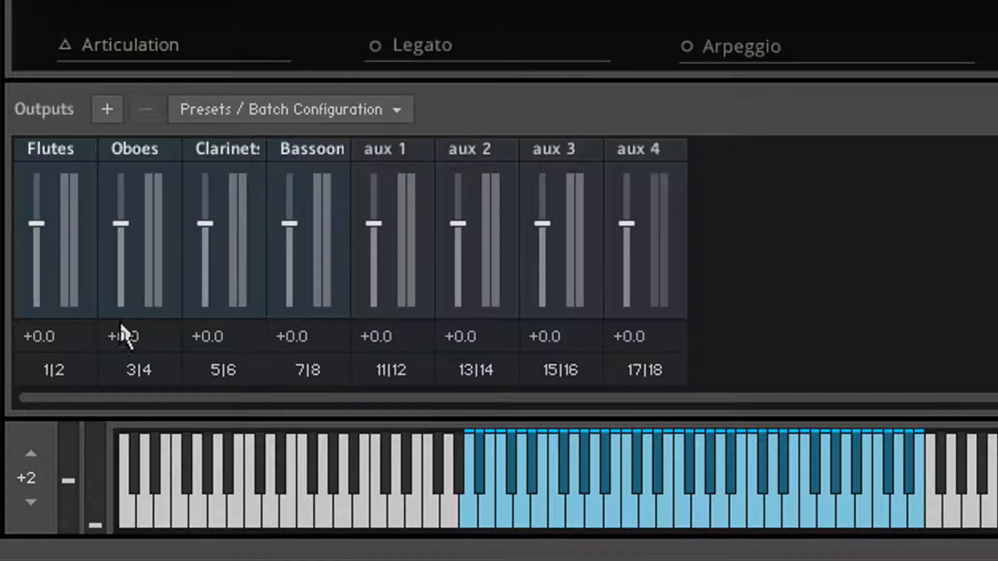
{"action": "mouse_move", "coordinate": [60, 379]}
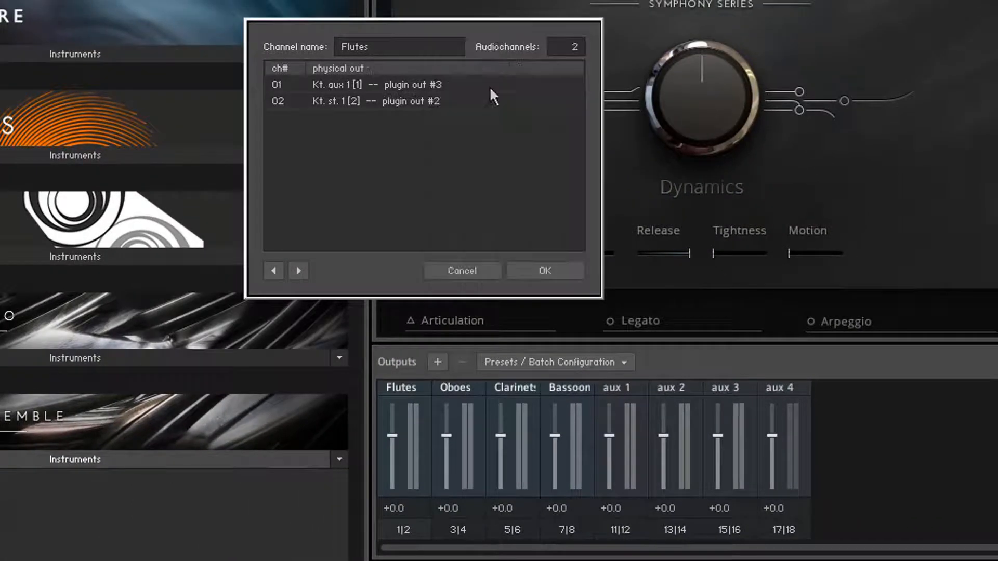
- Route the second Bassoons output to Kt. aux 4 and confirm the reopen warning
{"action": "left_click", "coordinate": [375, 100]}
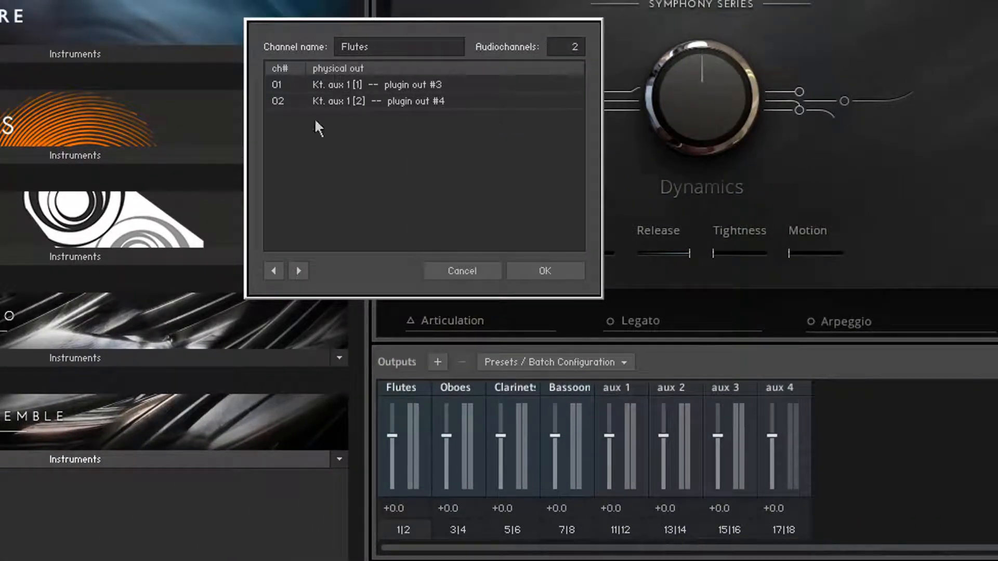
{"action": "mouse_move", "coordinate": [478, 151]}
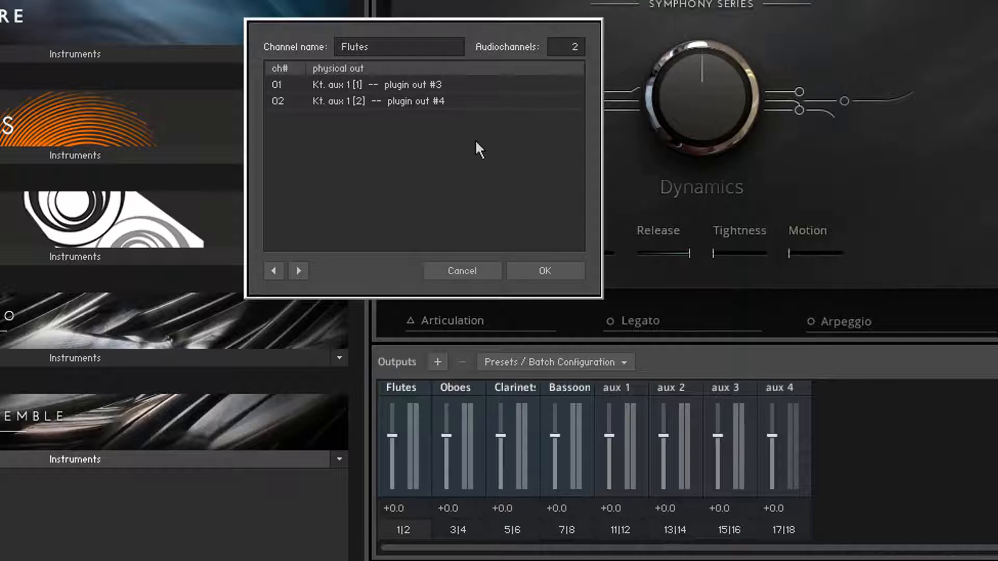
{"action": "mouse_move", "coordinate": [456, 169]}
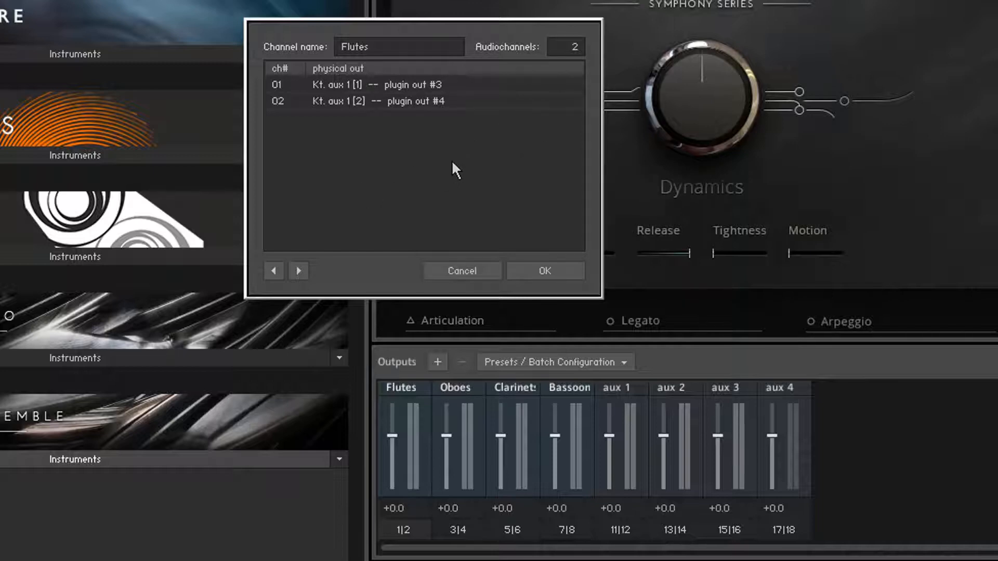
{"action": "mouse_move", "coordinate": [450, 124]}
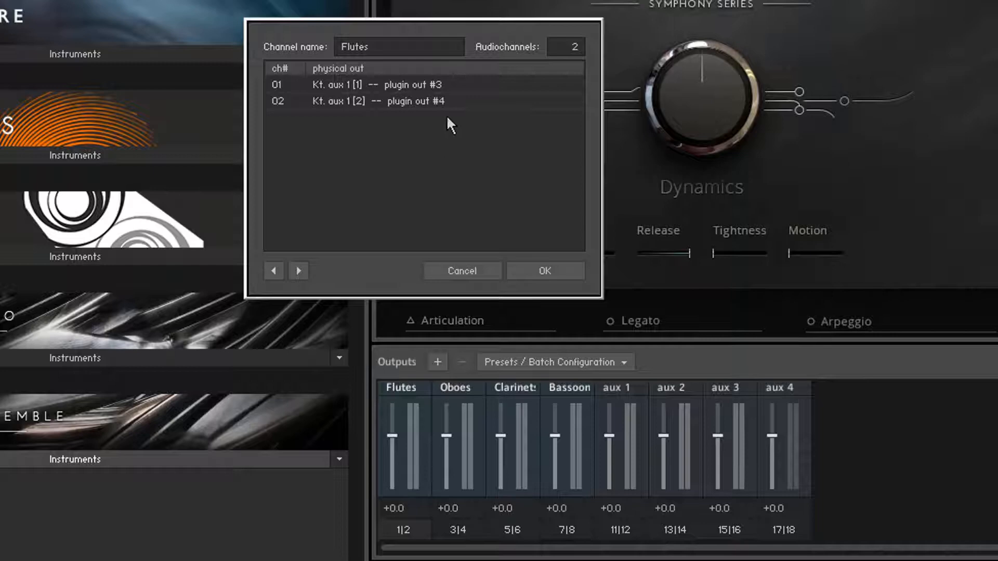
{"action": "mouse_move", "coordinate": [460, 93]}
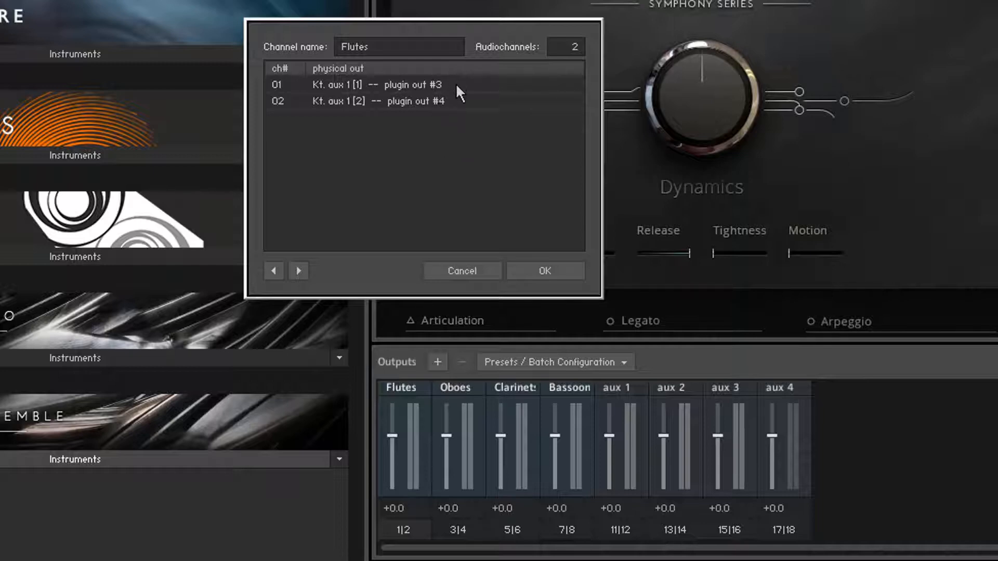
{"action": "mouse_move", "coordinate": [474, 118]}
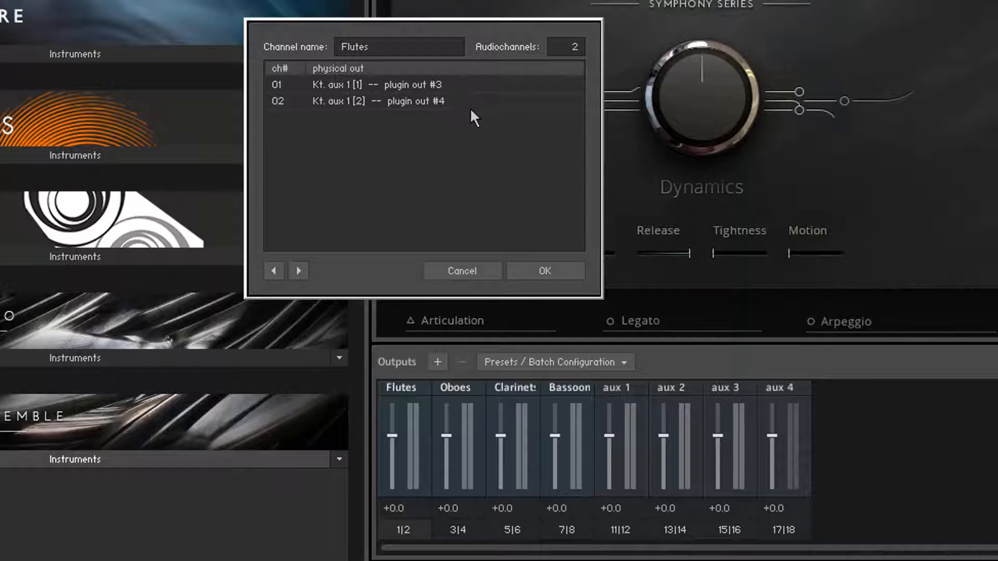
{"action": "mouse_move", "coordinate": [363, 159]}
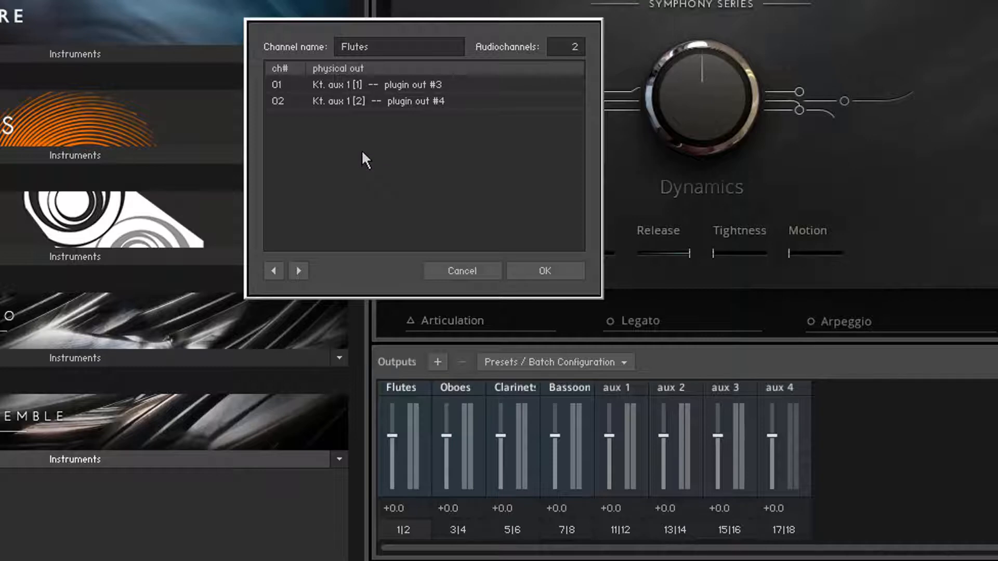
{"action": "mouse_move", "coordinate": [441, 97]}
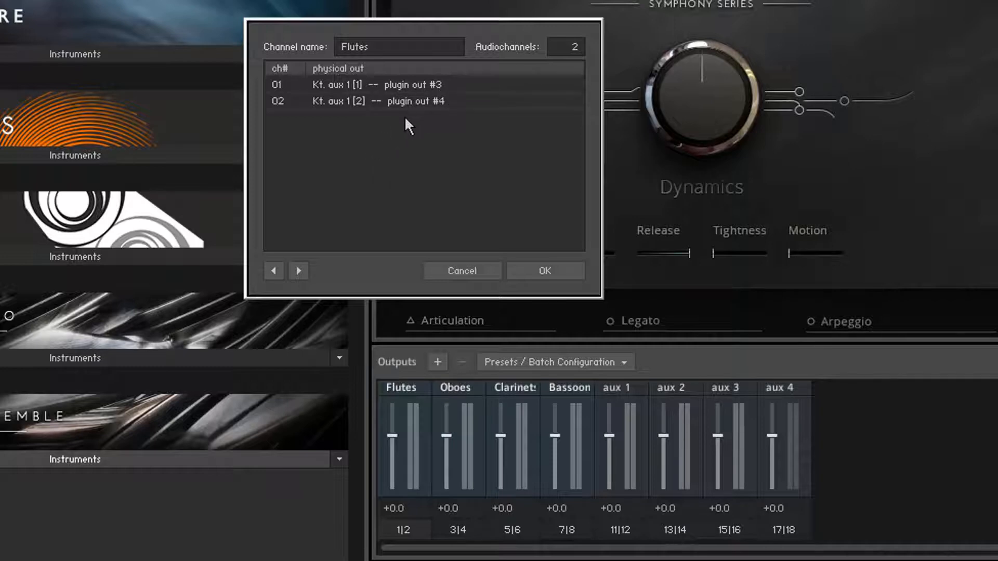
{"action": "left_click", "coordinate": [298, 271]}
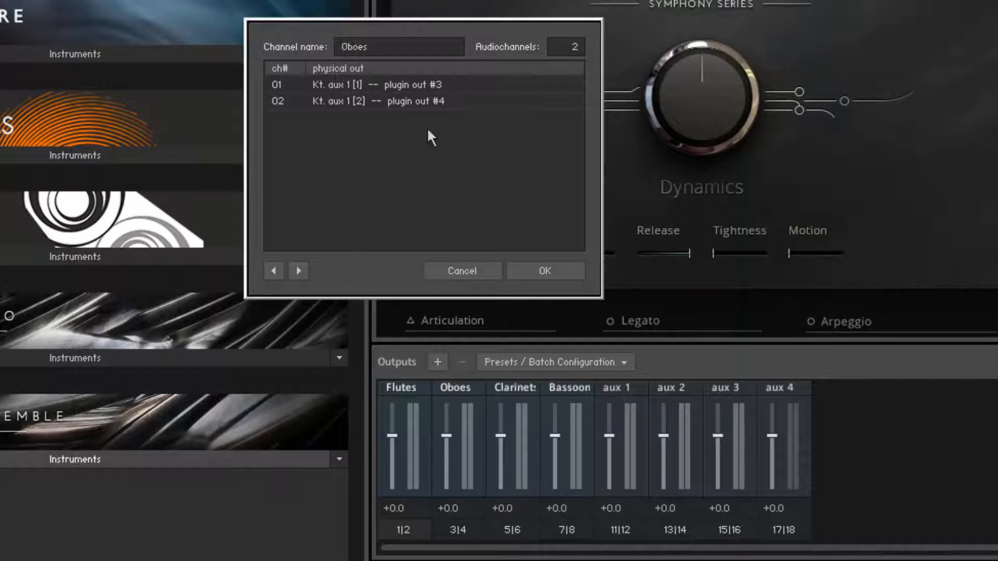
{"action": "left_click", "coordinate": [298, 270]}
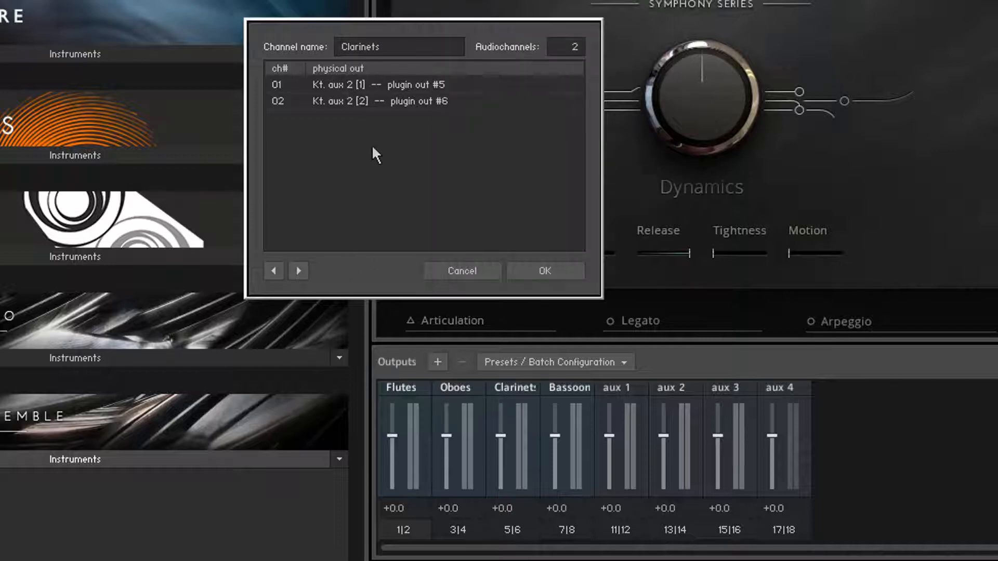
{"action": "left_click", "coordinate": [298, 270]}
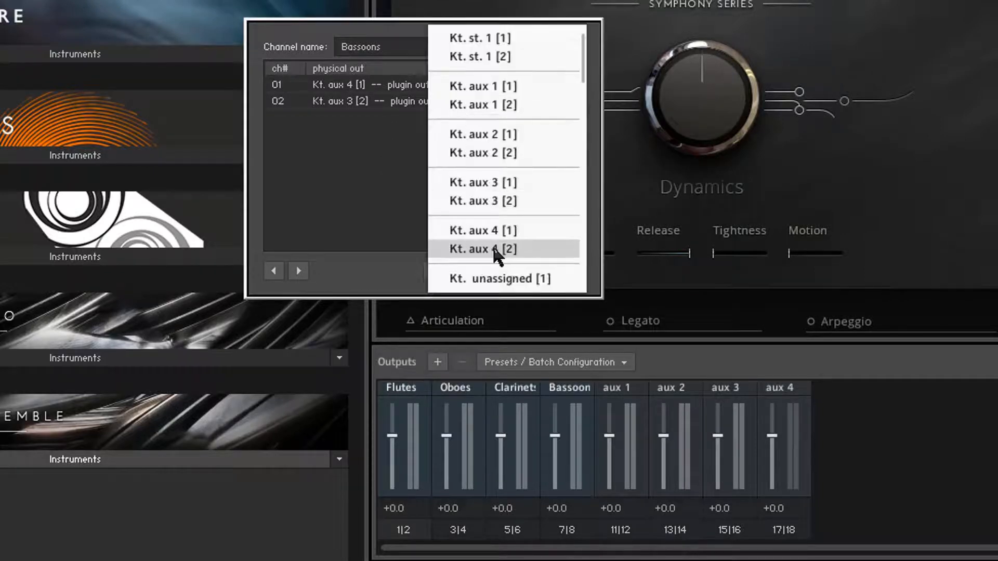
{"action": "left_click", "coordinate": [482, 249]}
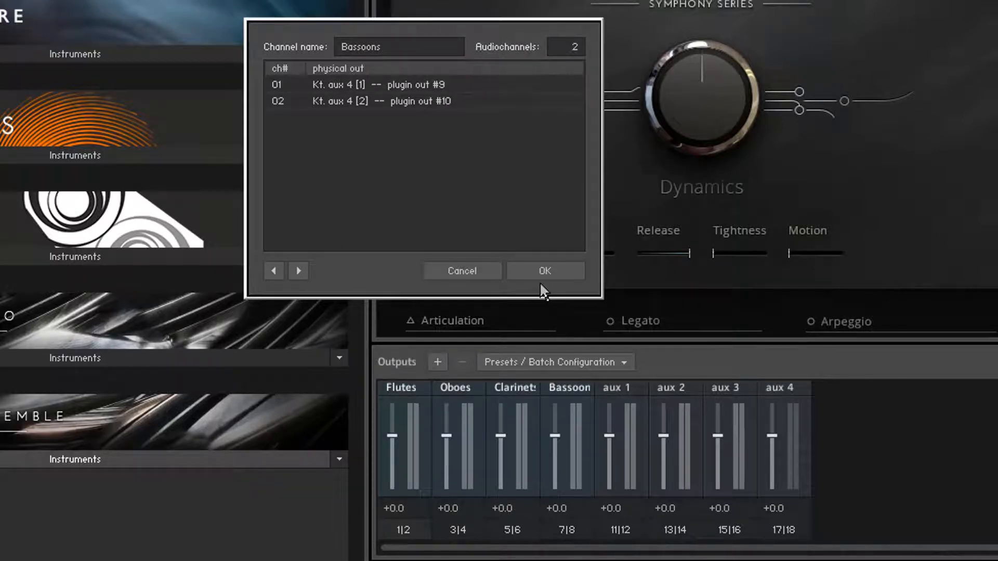
{"action": "left_click", "coordinate": [544, 270]}
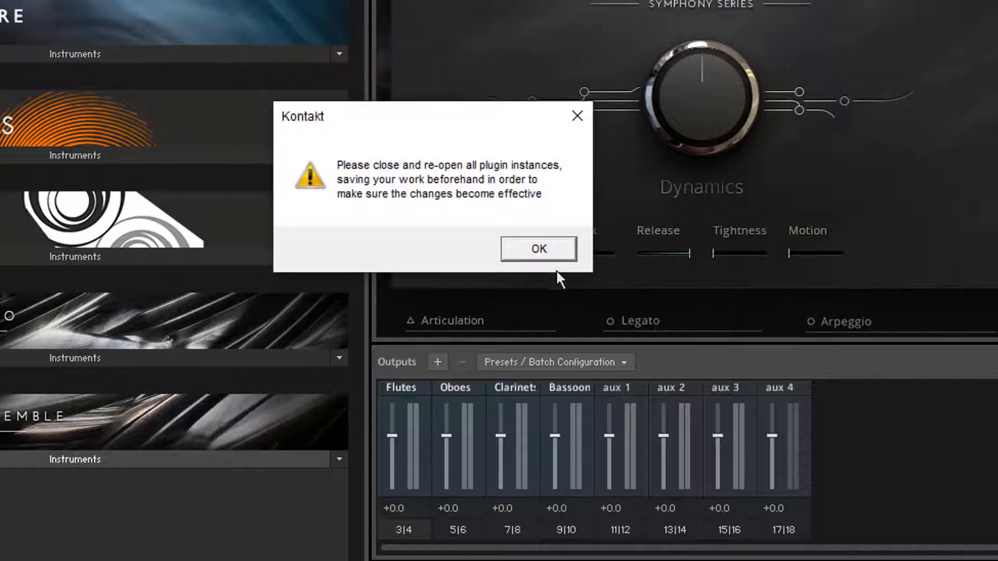
{"action": "mouse_move", "coordinate": [502, 322]}
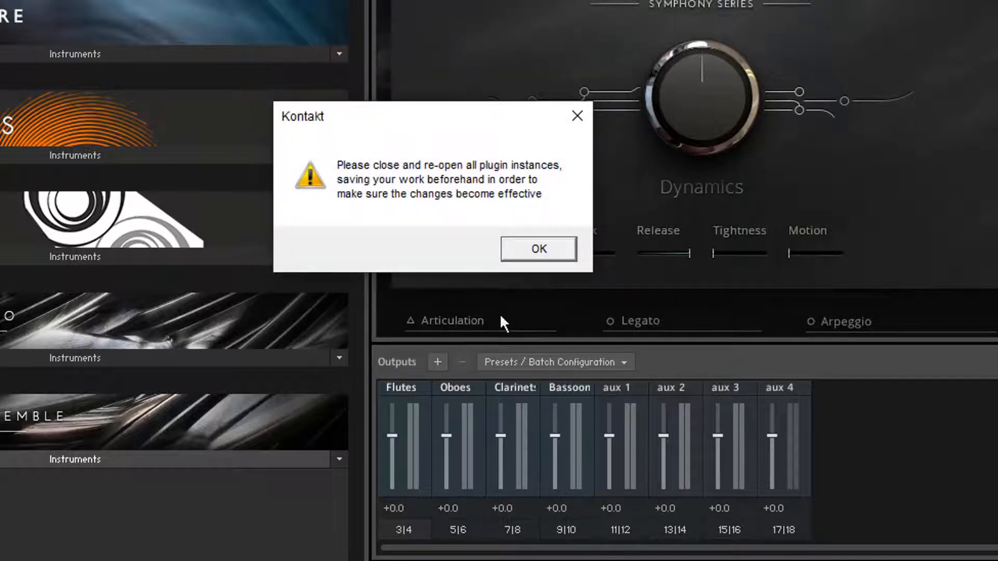
{"action": "mouse_move", "coordinate": [534, 282]}
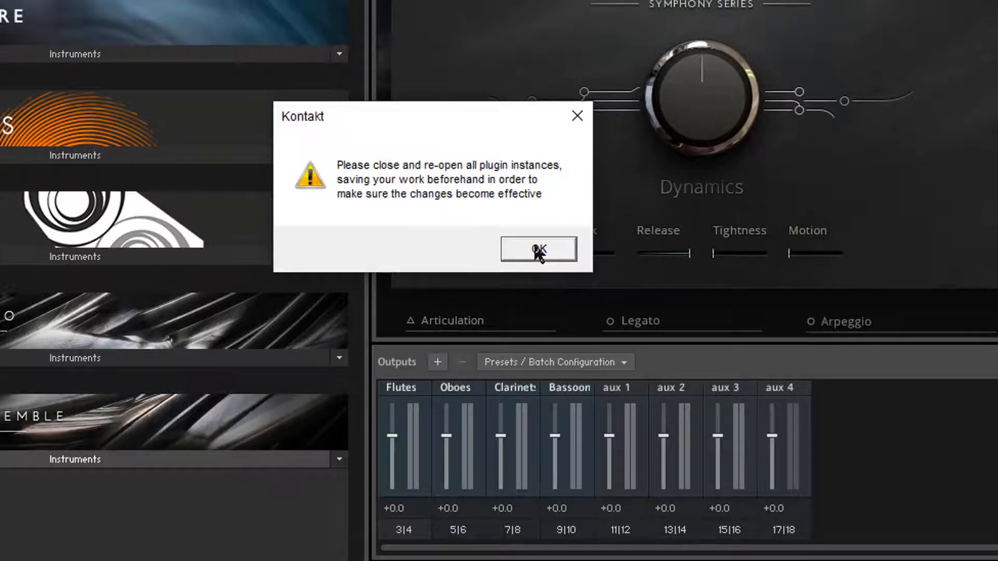
{"action": "left_click", "coordinate": [538, 249]}
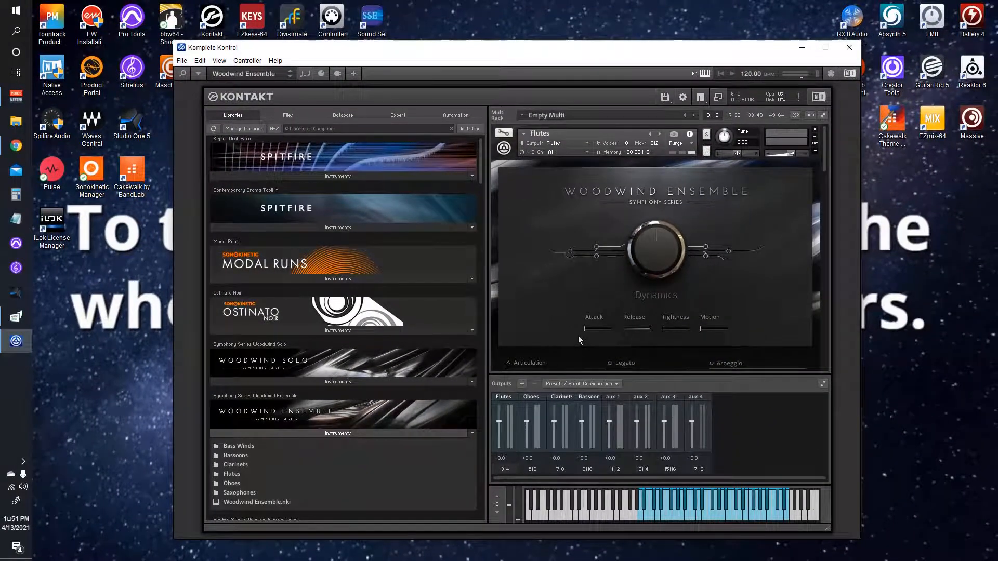
{"action": "mouse_move", "coordinate": [556, 155]}
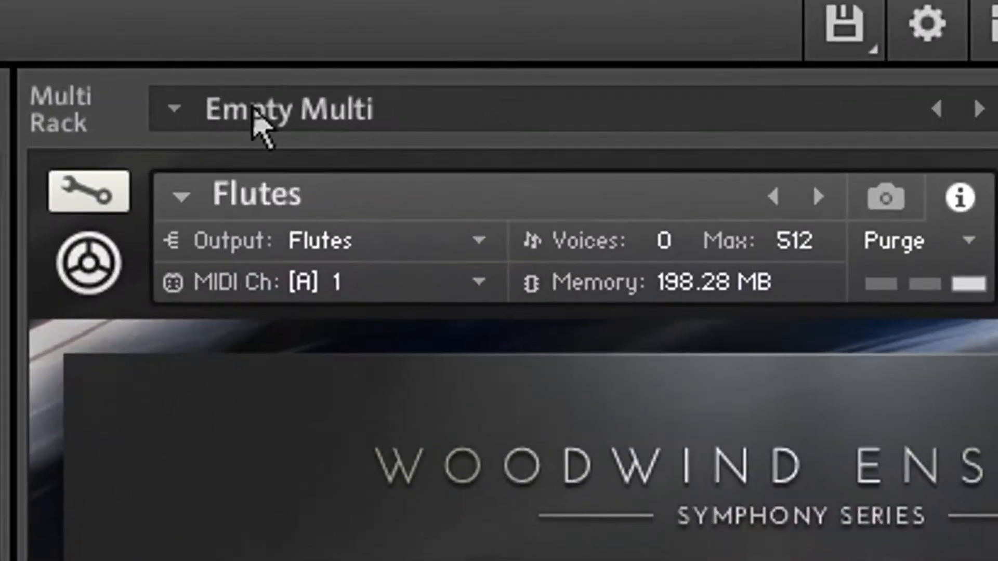
{"action": "mouse_move", "coordinate": [331, 397]}
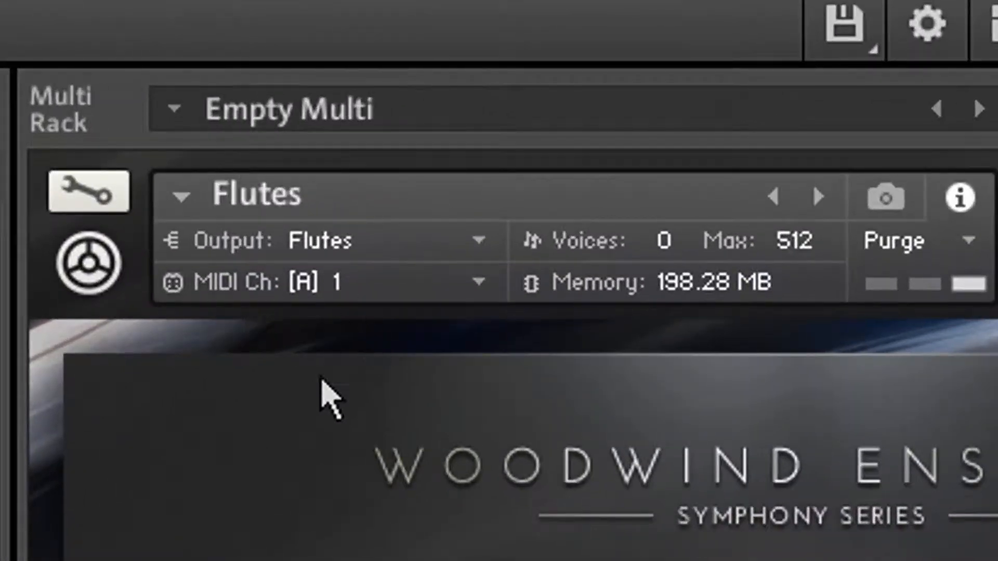
{"action": "scroll", "scroll_direction": "down", "scroll_amount": 3}
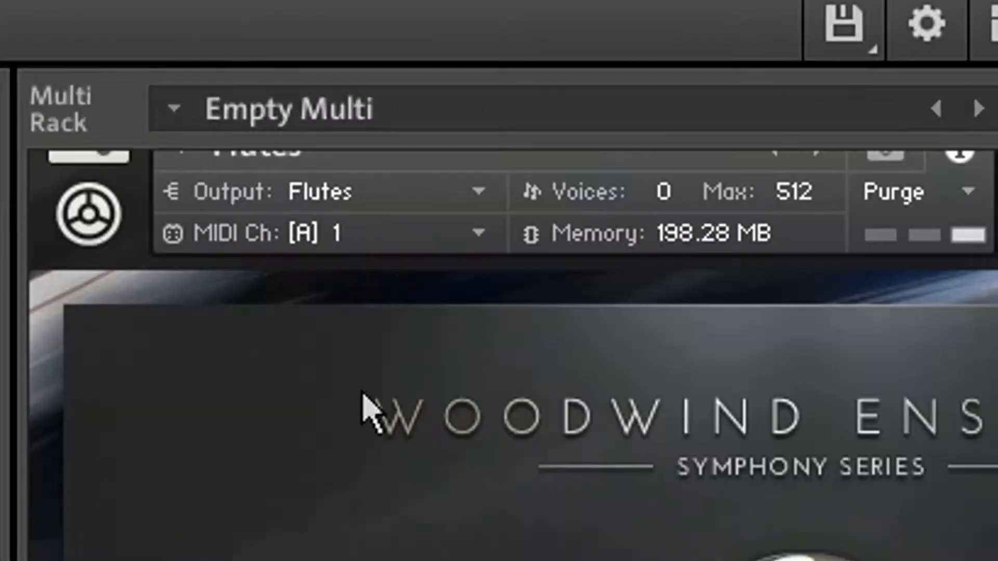
{"action": "scroll", "scroll_direction": "down", "scroll_amount": 3}
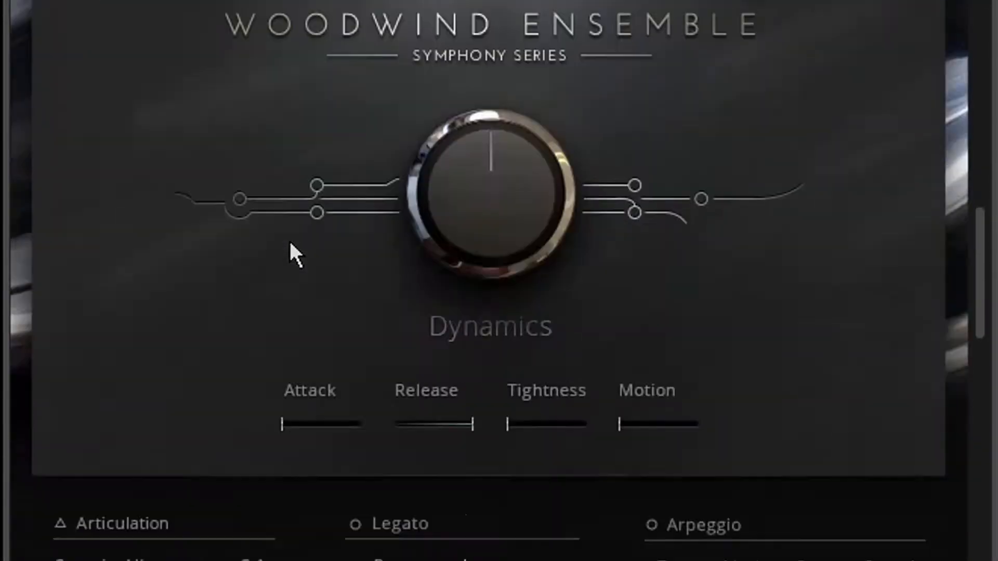
{"action": "scroll", "scroll_direction": "down", "scroll_amount": 3}
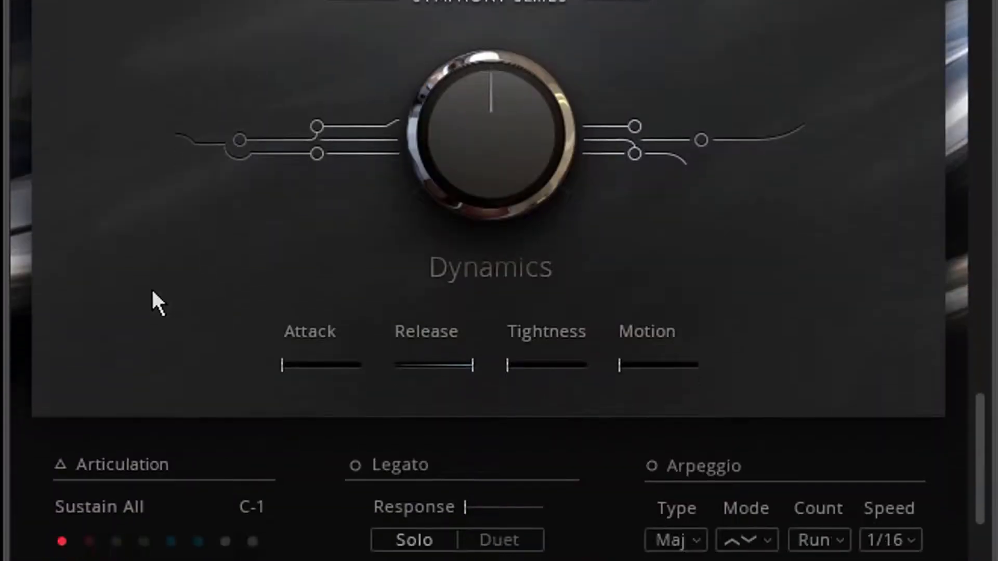
{"action": "scroll", "scroll_direction": "up", "scroll_amount": 3}
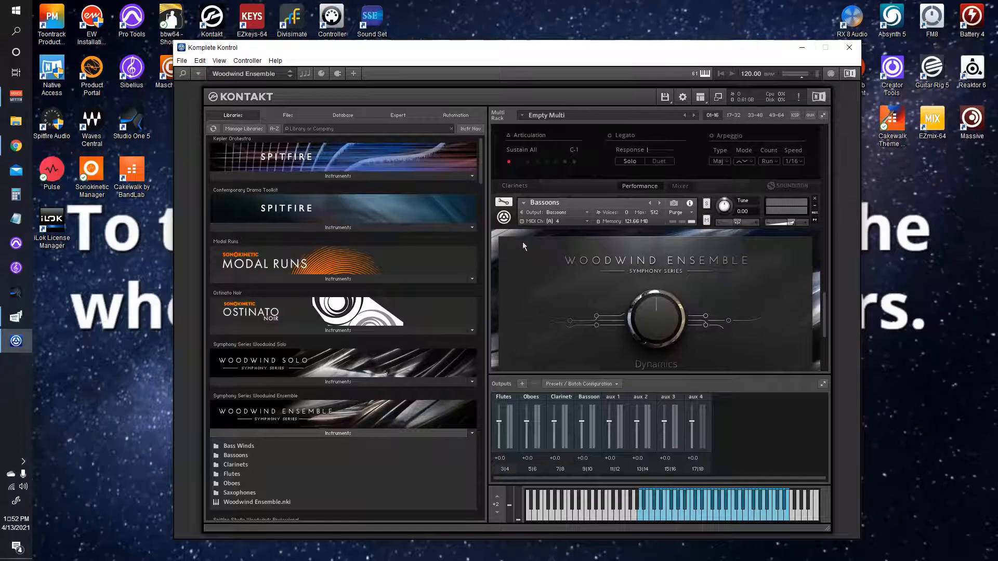
{"action": "mouse_move", "coordinate": [538, 288]}
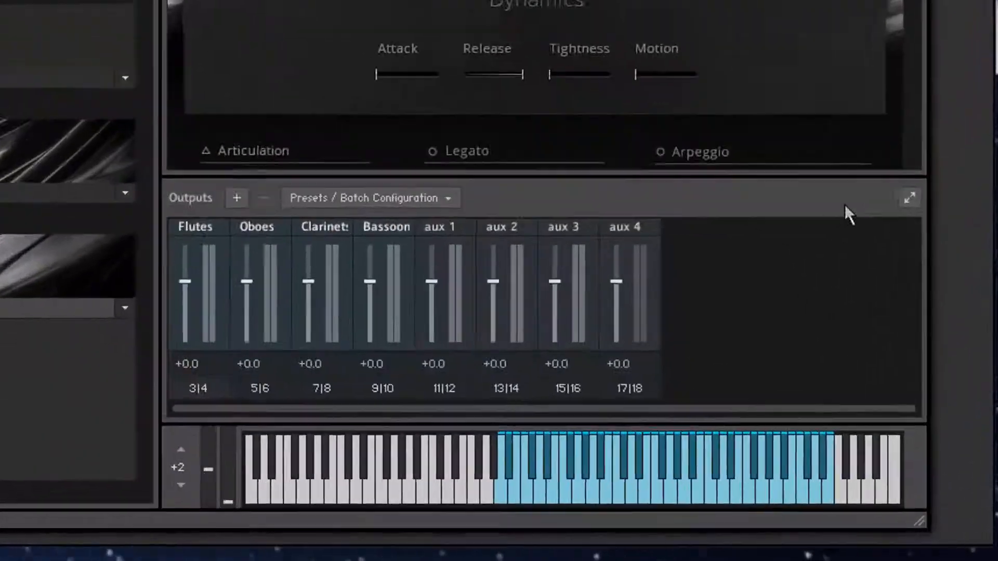
{"action": "left_click", "coordinate": [908, 197]}
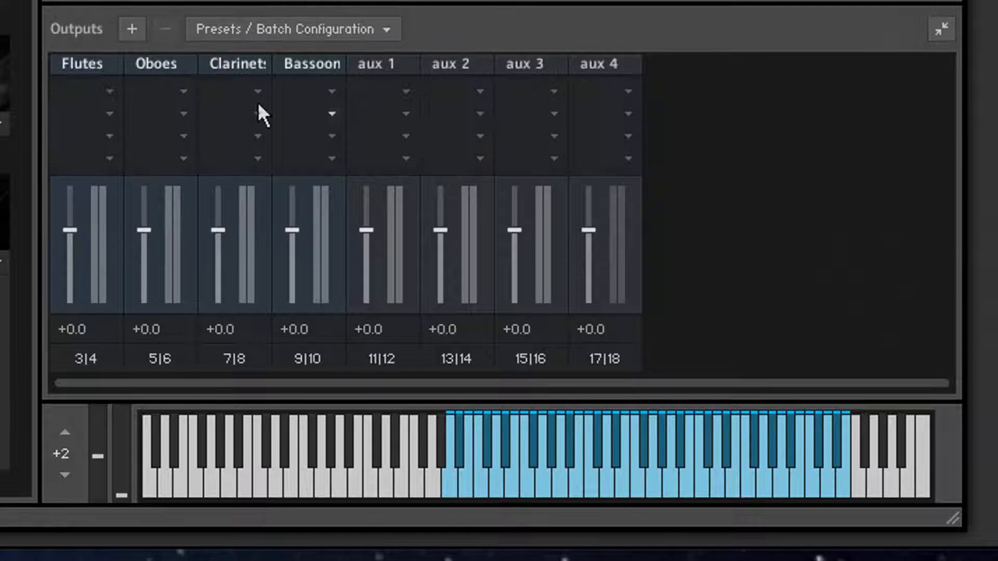
{"action": "left_click", "coordinate": [108, 91]}
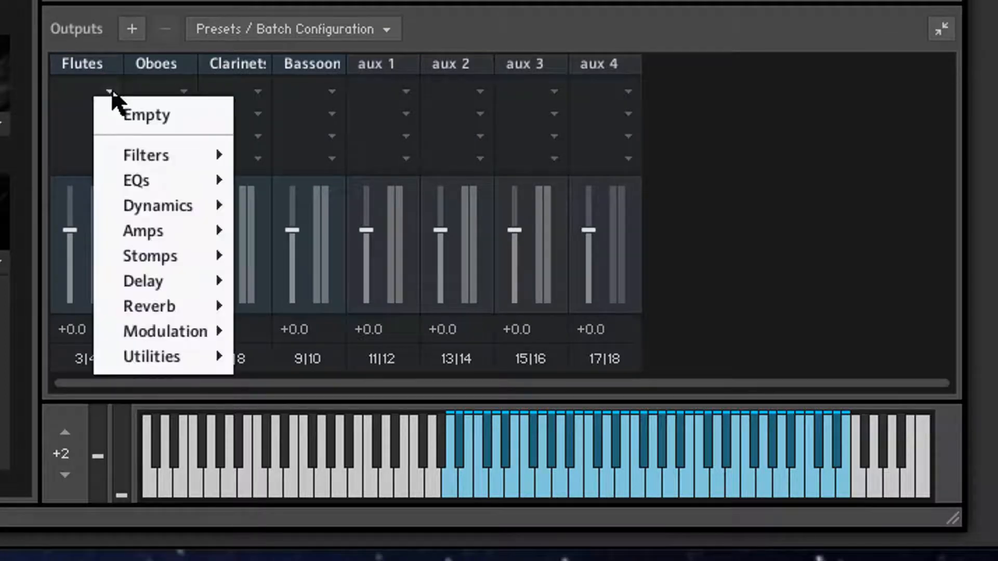
{"action": "mouse_move", "coordinate": [124, 95]}
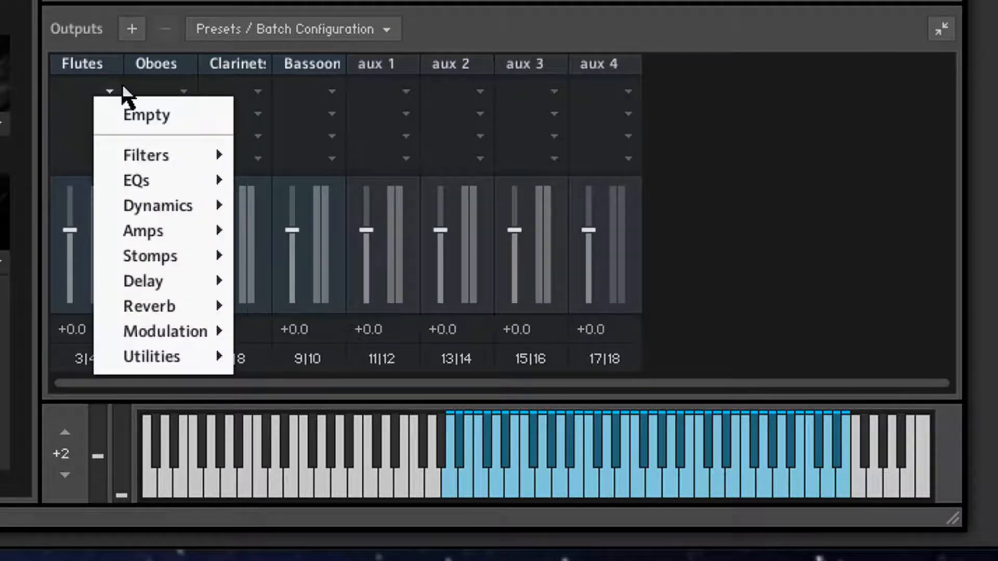
{"action": "mouse_move", "coordinate": [145, 155]}
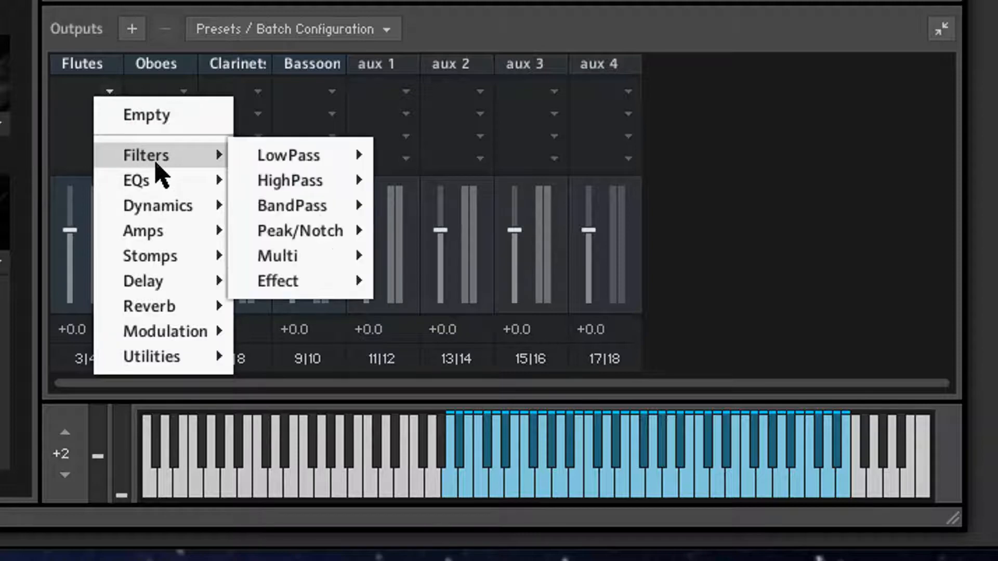
{"action": "mouse_move", "coordinate": [143, 230]}
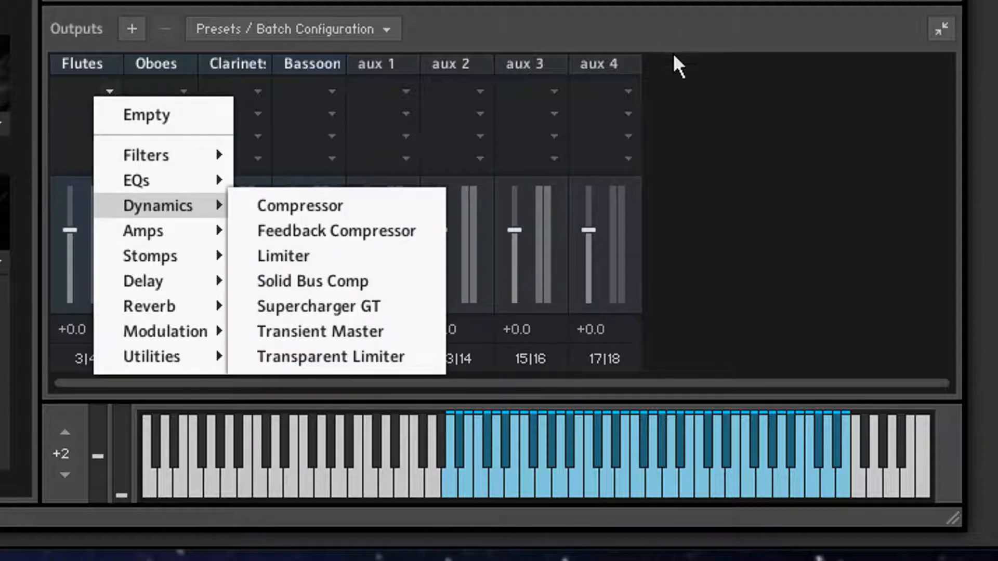
{"action": "mouse_move", "coordinate": [742, 42]}
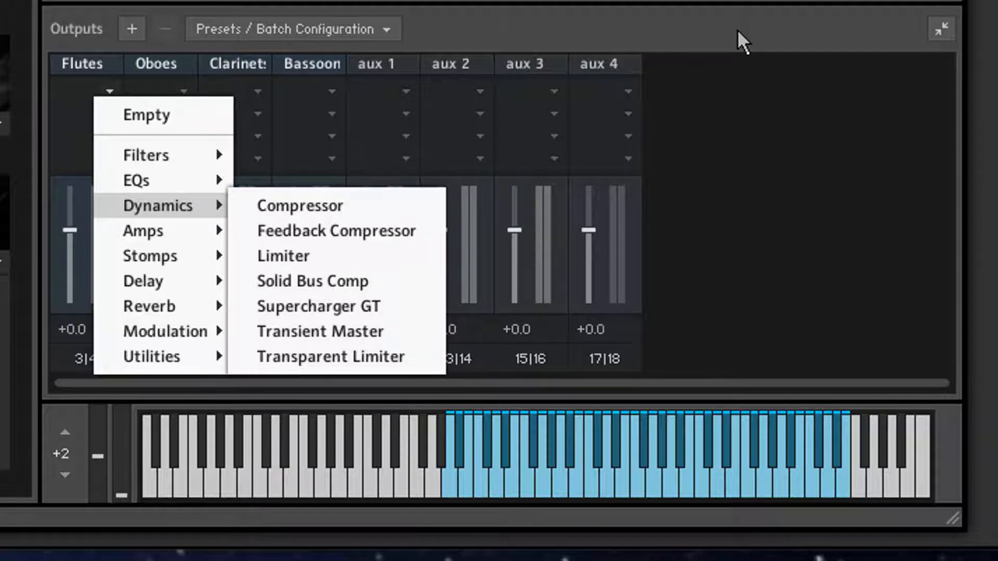
{"action": "left_click", "coordinate": [940, 28]}
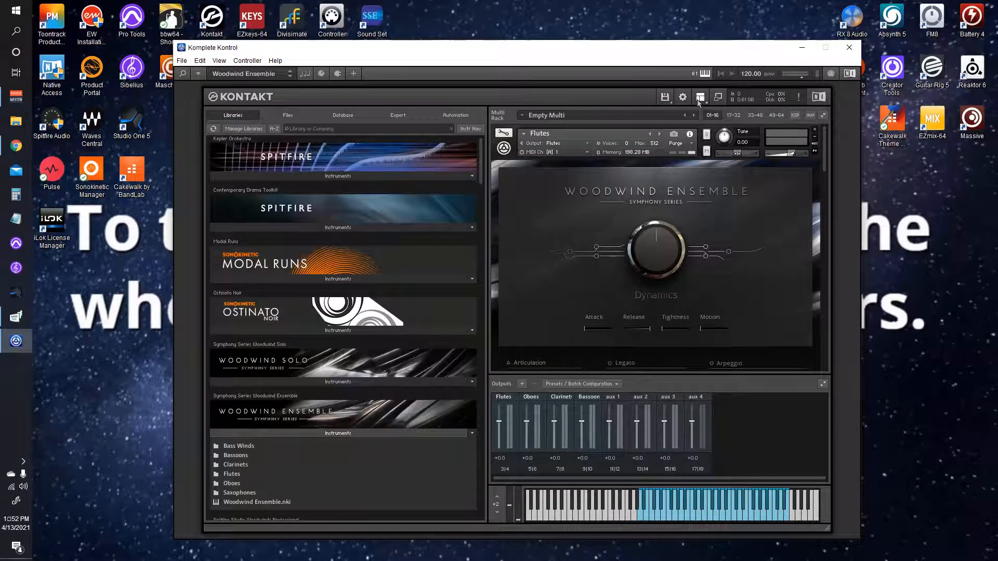
- Uncheck Outputs in Rack View to hide the channel strips
{"action": "left_click", "coordinate": [700, 96]}
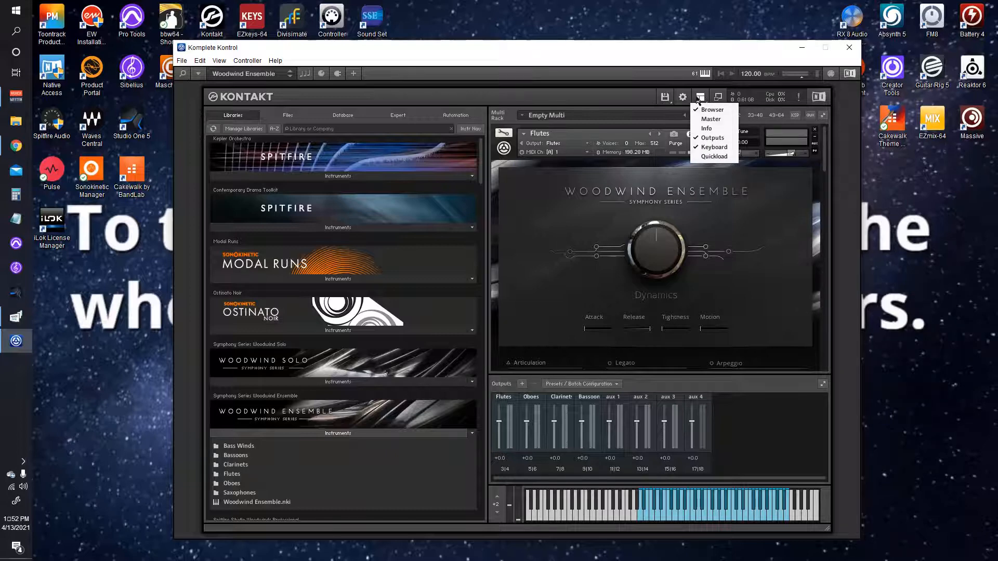
{"action": "mouse_move", "coordinate": [722, 130]}
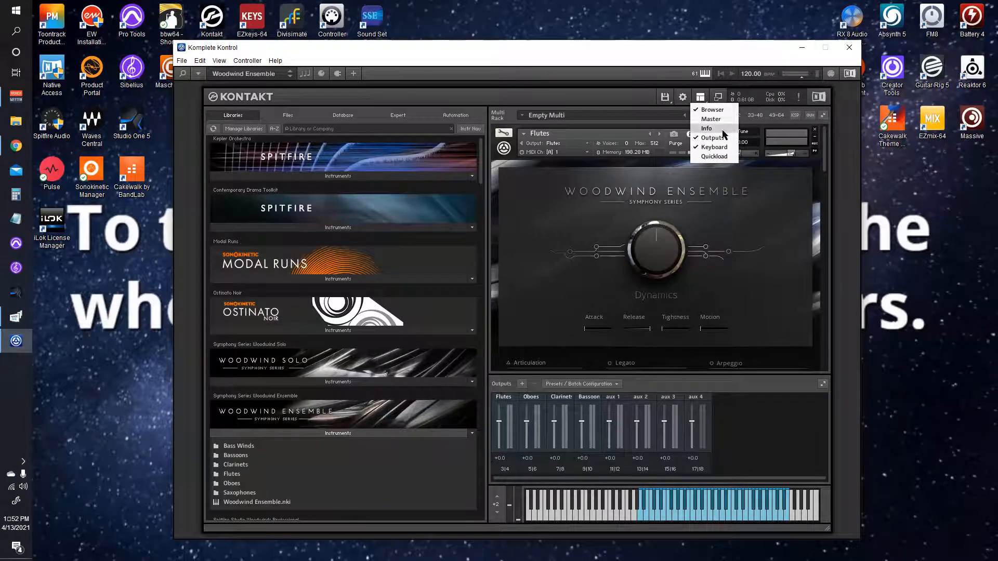
{"action": "left_click", "coordinate": [714, 136]}
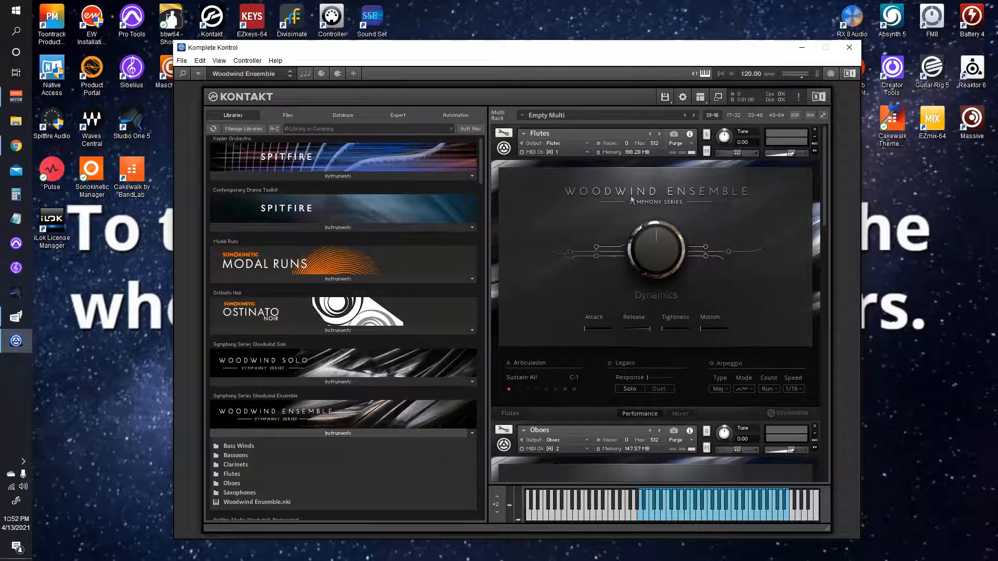
{"action": "scroll", "scroll_direction": "down", "scroll_amount": 3}
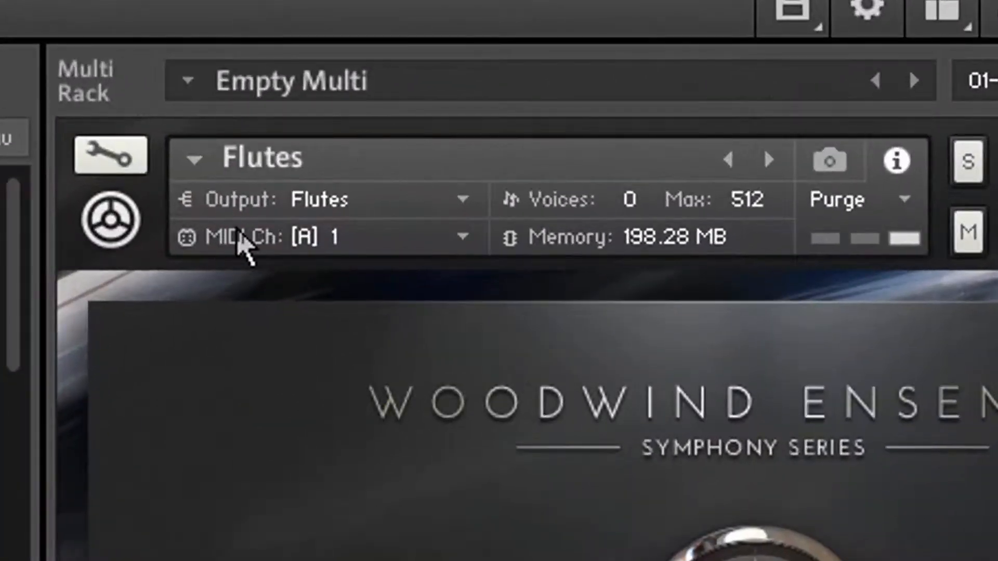
{"action": "mouse_move", "coordinate": [277, 188]}
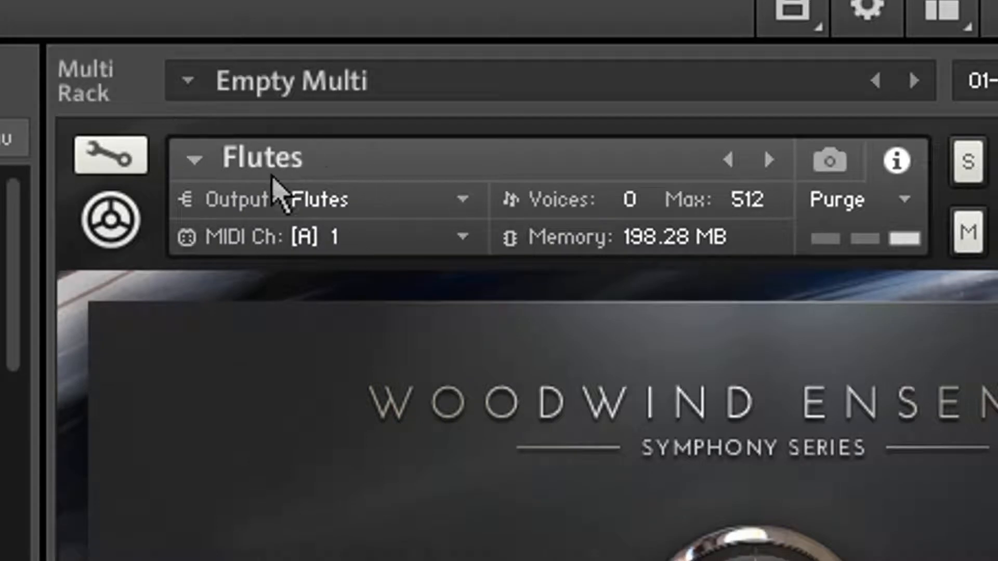
{"action": "mouse_move", "coordinate": [290, 172]}
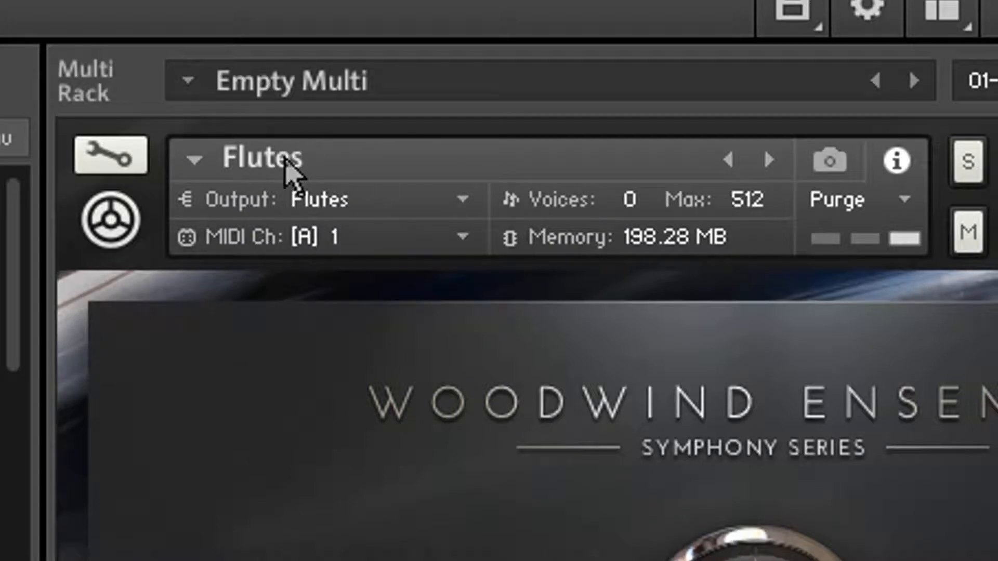
{"action": "mouse_move", "coordinate": [260, 267]}
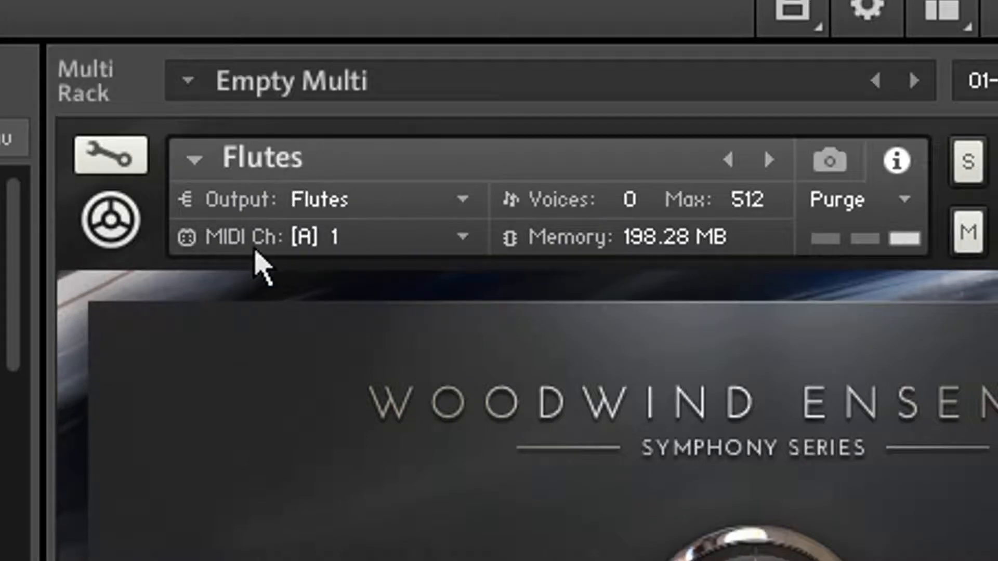
{"action": "mouse_move", "coordinate": [340, 277]}
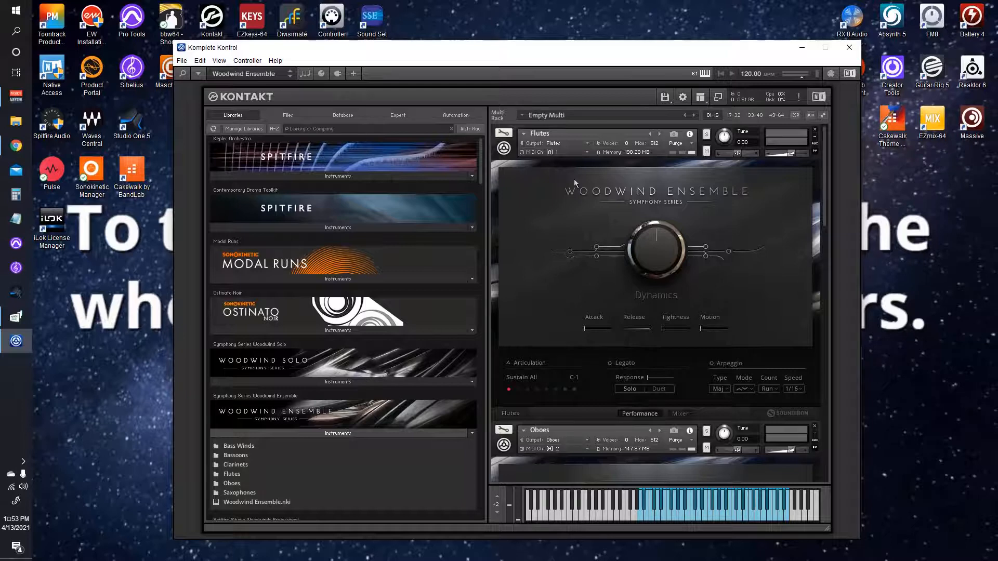
{"action": "mouse_move", "coordinate": [584, 199]}
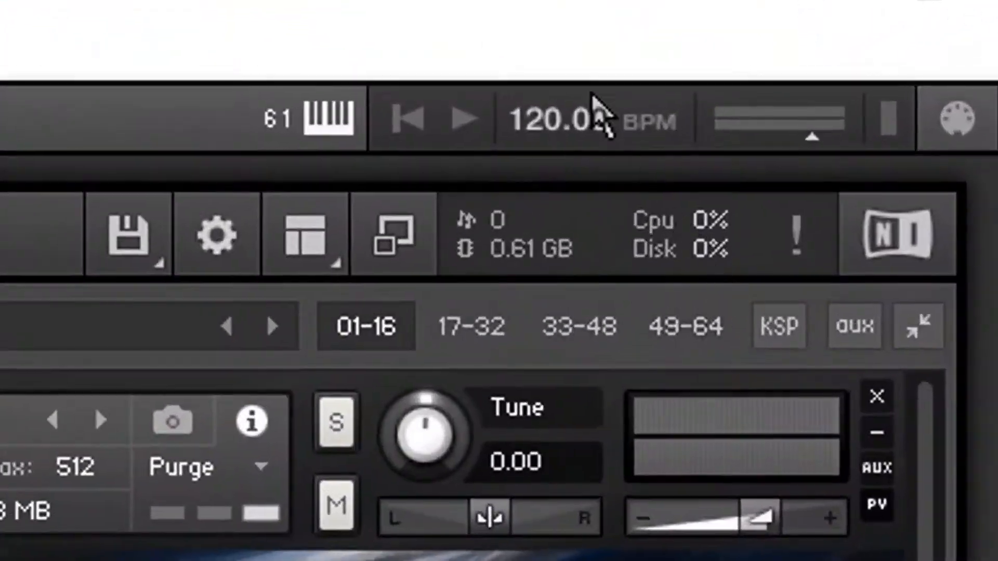
{"action": "mouse_move", "coordinate": [586, 446]}
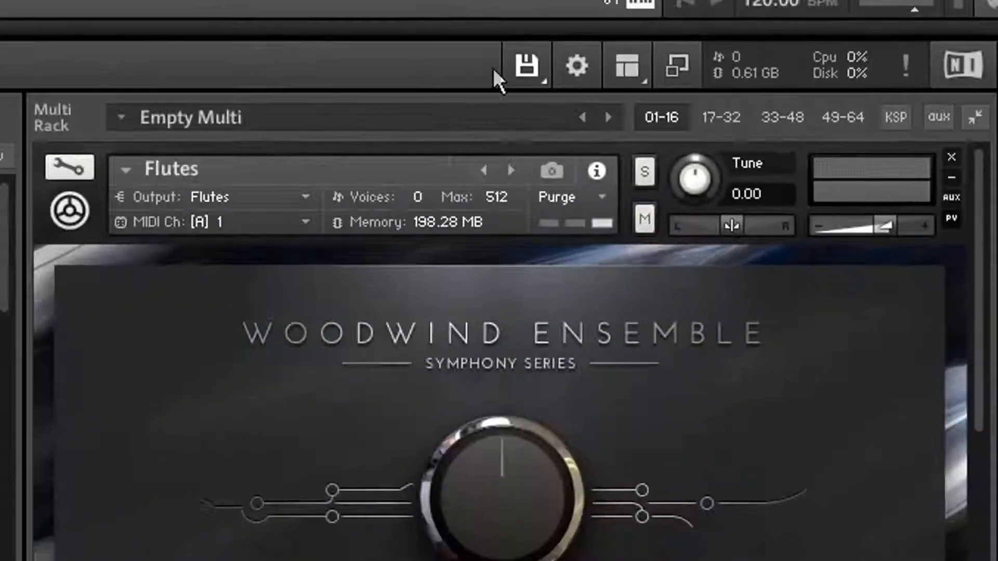
{"action": "left_click", "coordinate": [527, 65]}
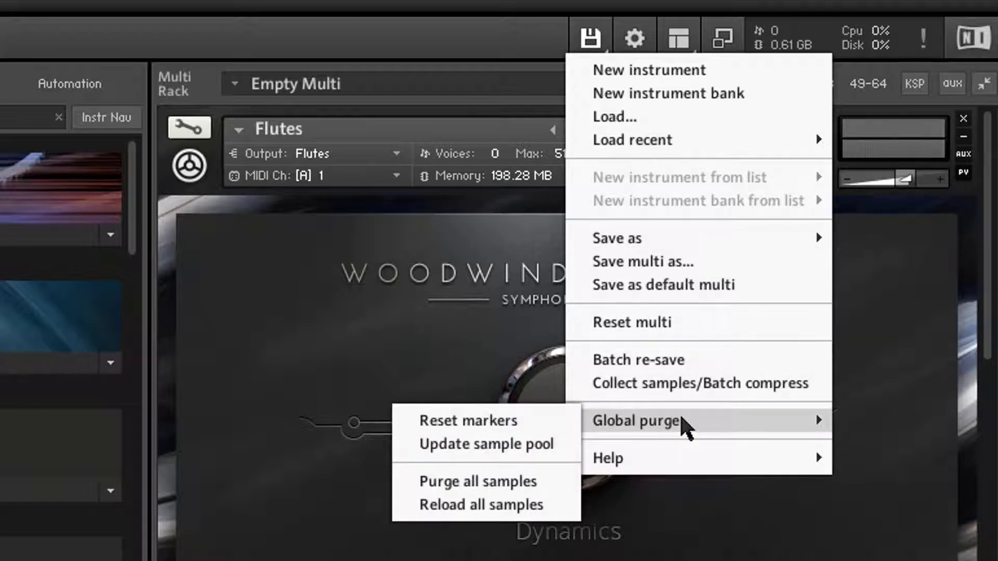
{"action": "mouse_move", "coordinate": [535, 422]}
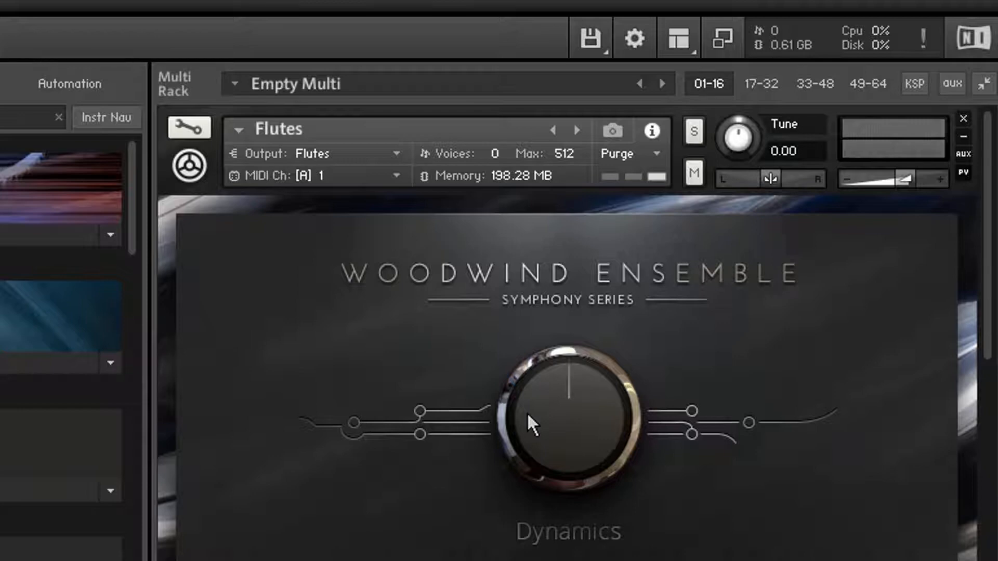
{"action": "mouse_move", "coordinate": [627, 233]}
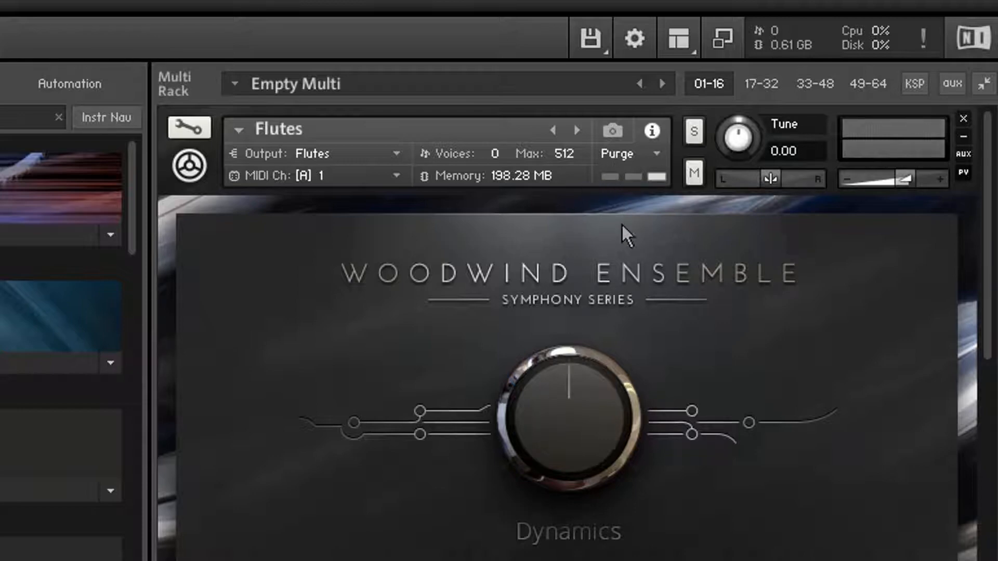
{"action": "mouse_move", "coordinate": [648, 154]}
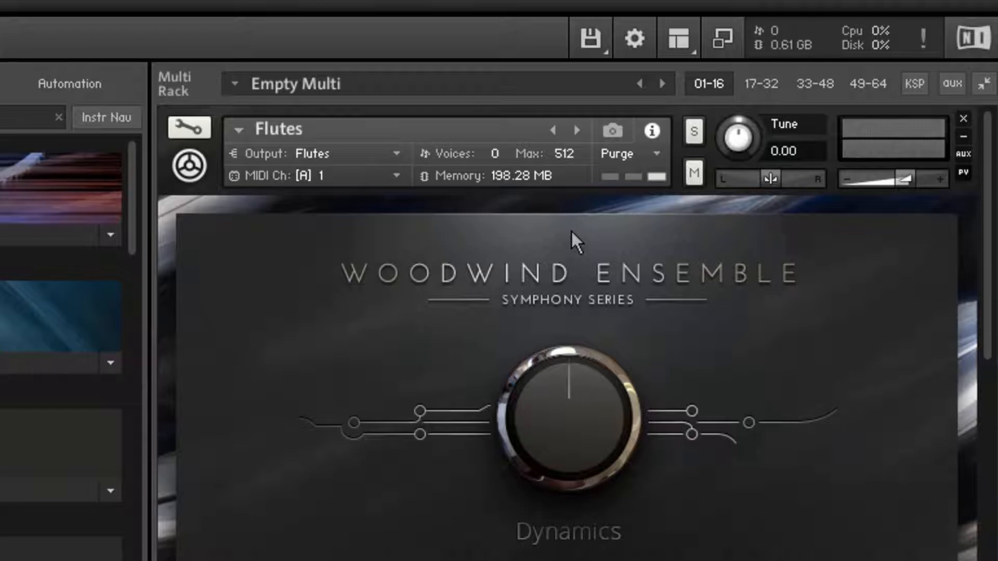
{"action": "mouse_move", "coordinate": [604, 196]}
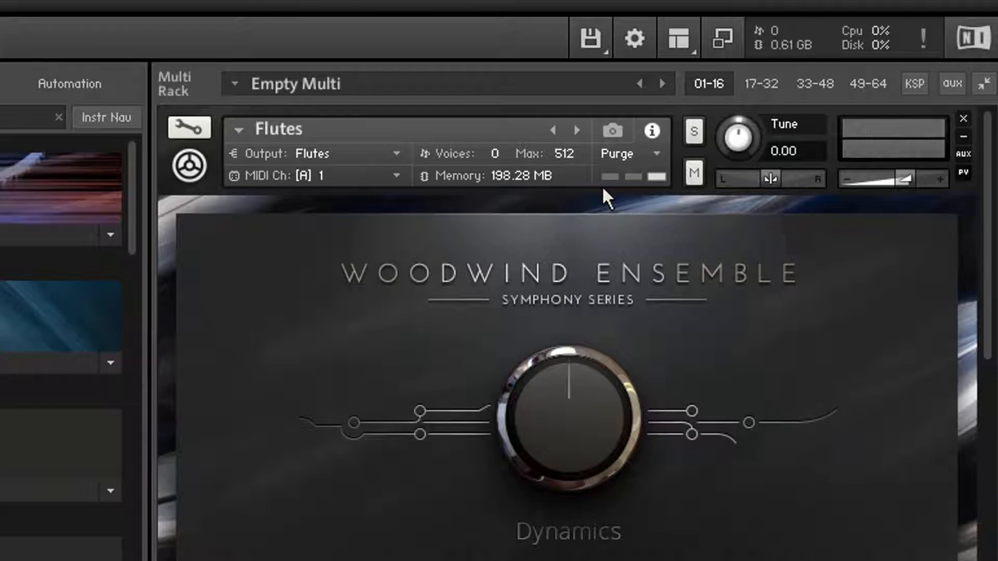
{"action": "left_click", "coordinate": [589, 37]}
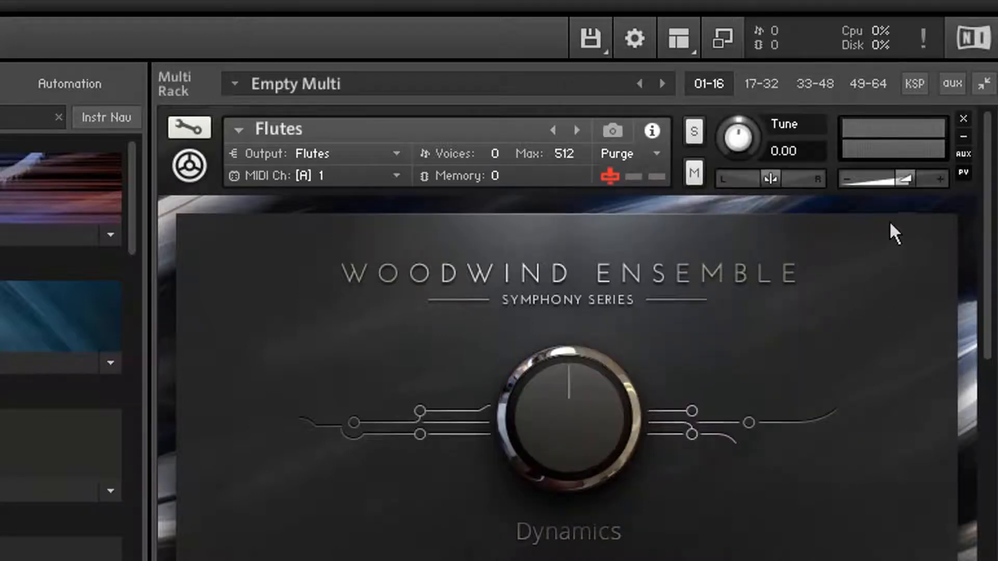
{"action": "mouse_move", "coordinate": [458, 207]}
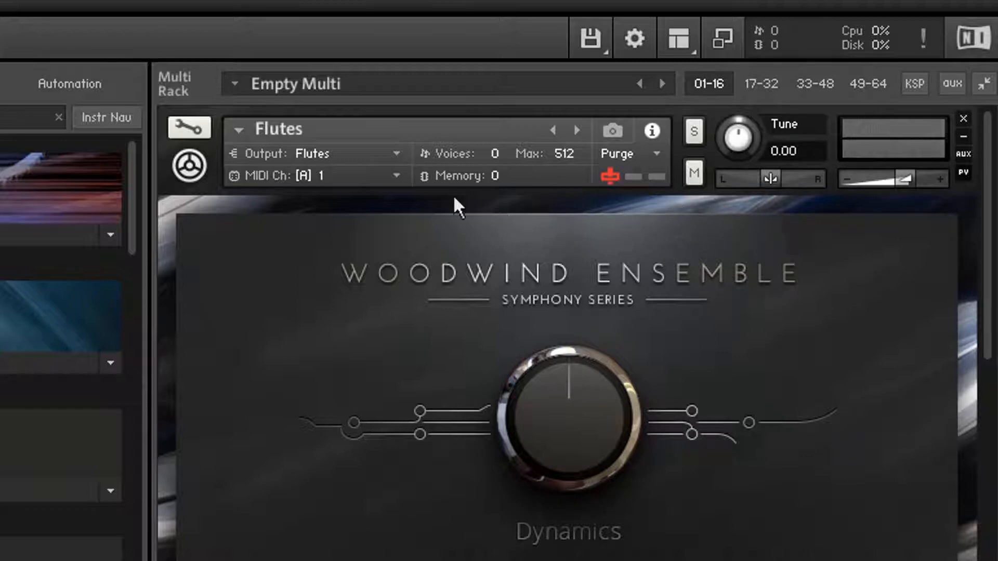
{"action": "mouse_move", "coordinate": [611, 248]}
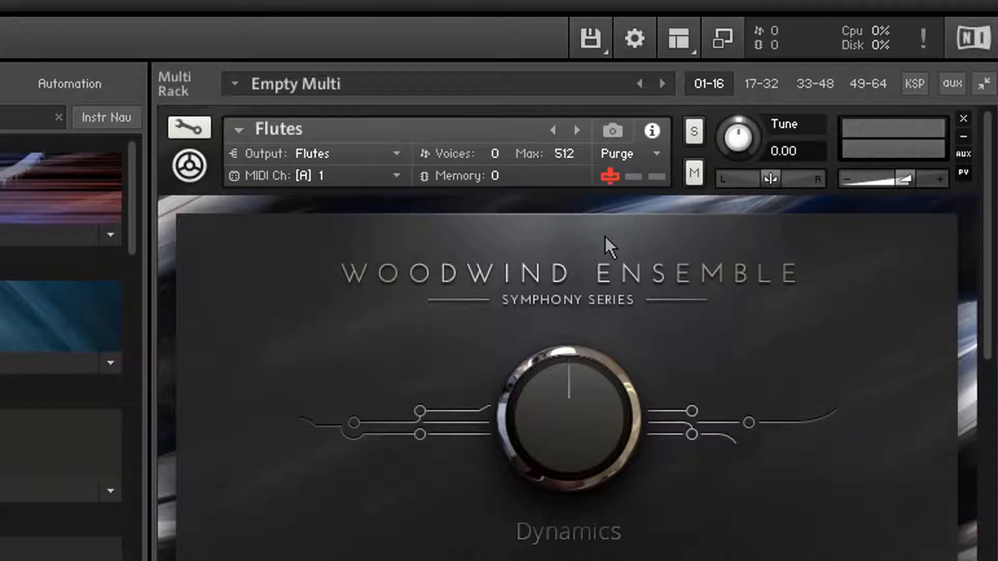
{"action": "mouse_move", "coordinate": [661, 185]}
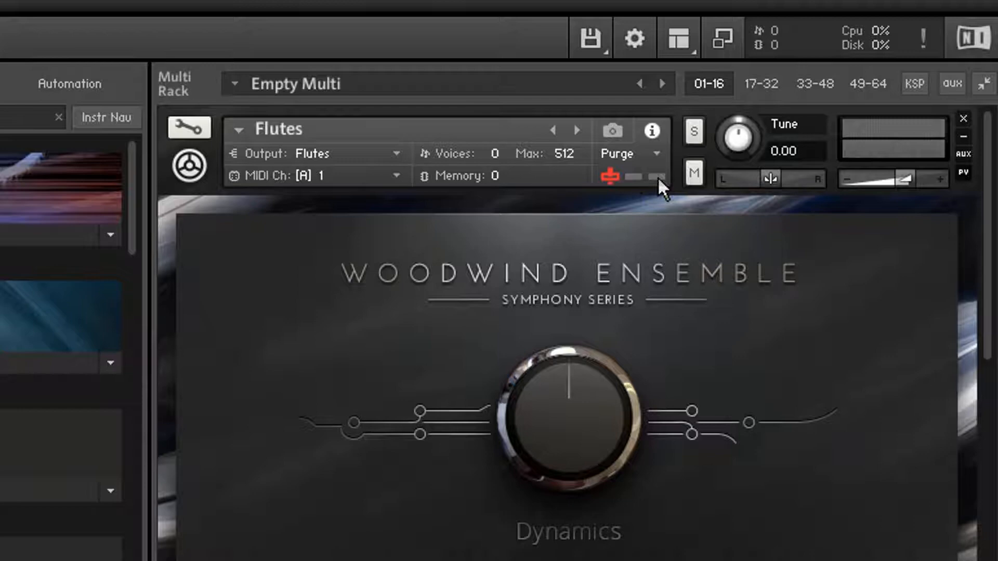
{"action": "mouse_move", "coordinate": [579, 198]}
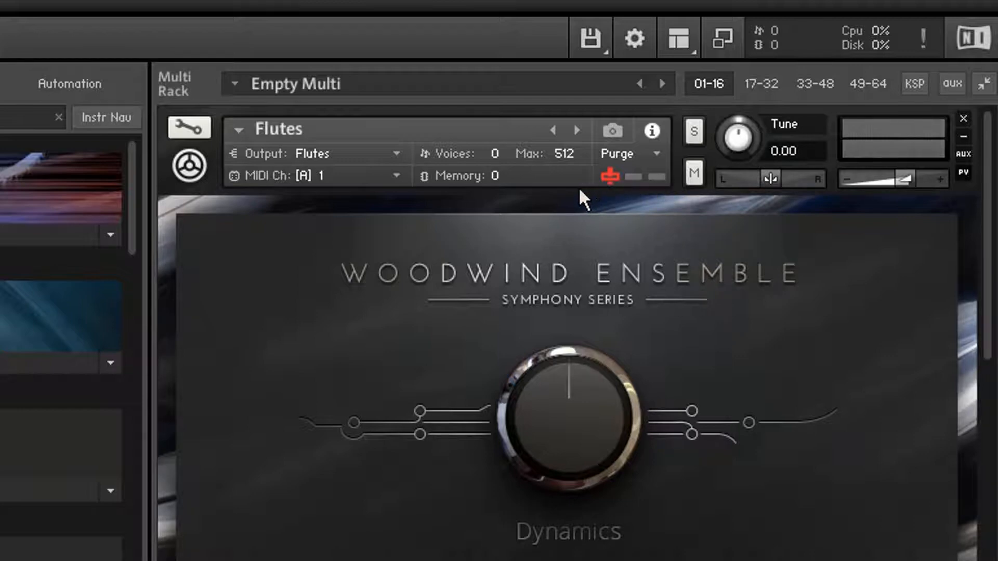
{"action": "mouse_move", "coordinate": [700, 210]}
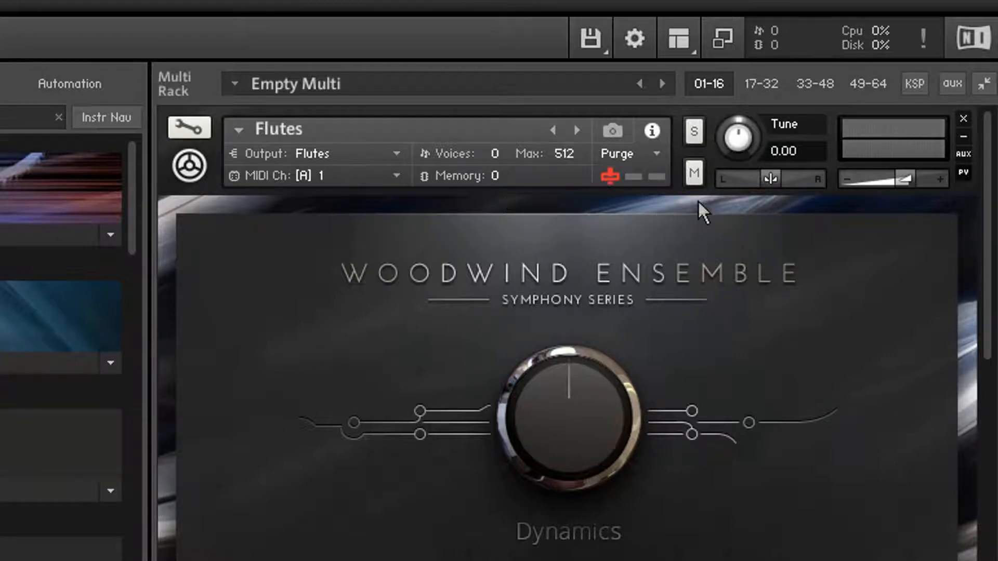
{"action": "mouse_move", "coordinate": [658, 219]}
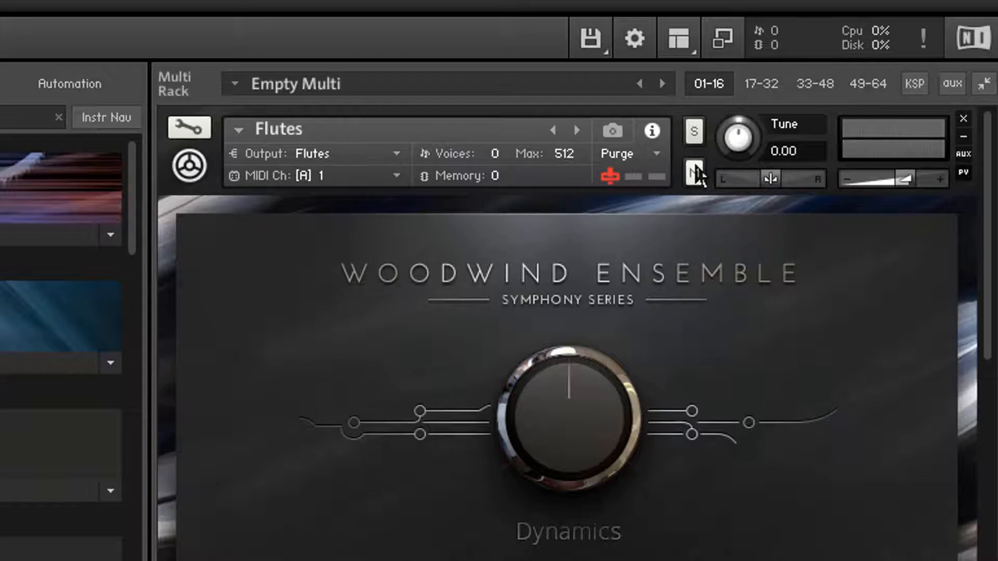
- Purge all samples via Files > Global purge
{"action": "left_click", "coordinate": [693, 173]}
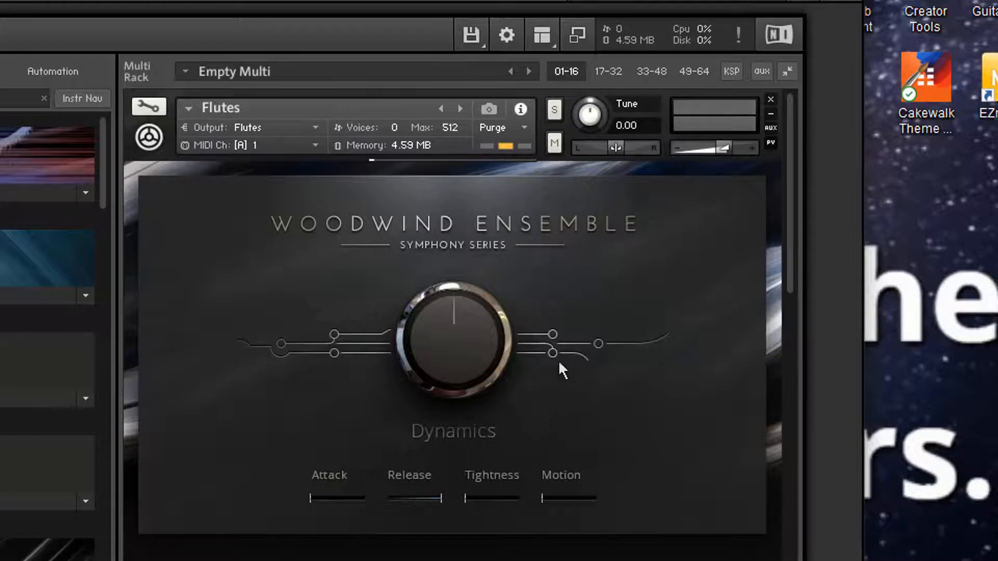
{"action": "mouse_move", "coordinate": [575, 29]}
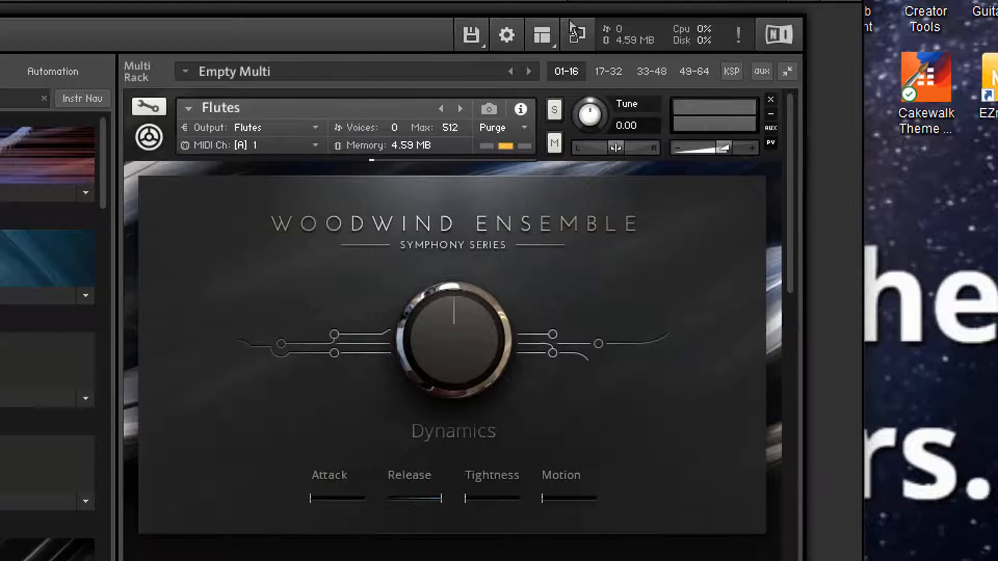
- Open Kontakt's Files menu and refresh the sample pool for loaded instruments
{"action": "left_click", "coordinate": [470, 35]}
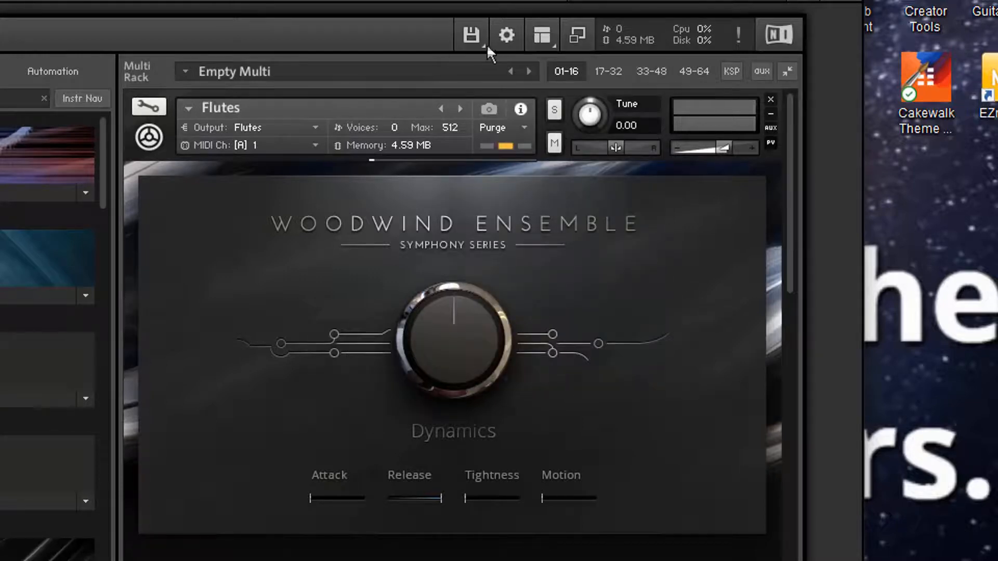
{"action": "left_click", "coordinate": [470, 34]}
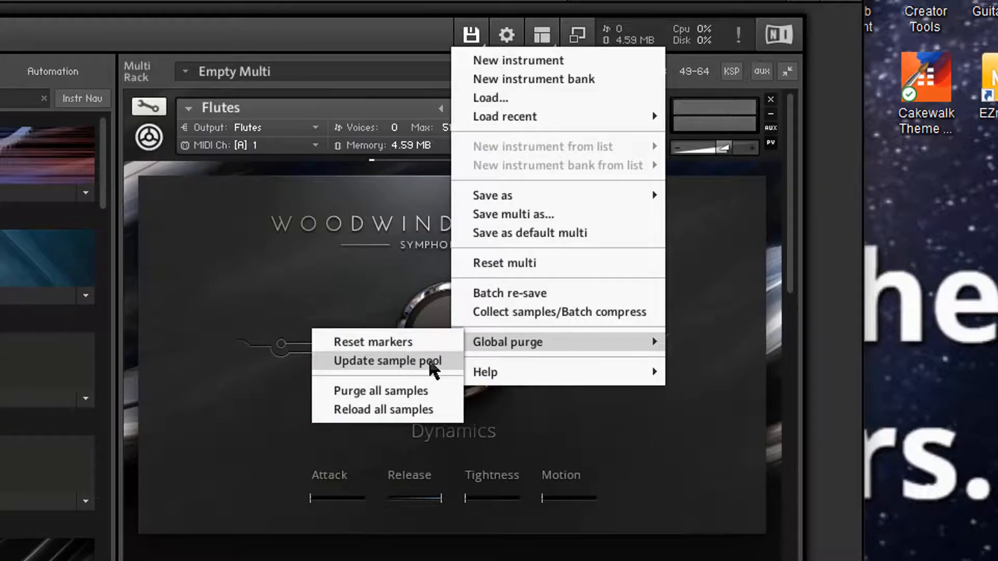
{"action": "left_click", "coordinate": [378, 390]}
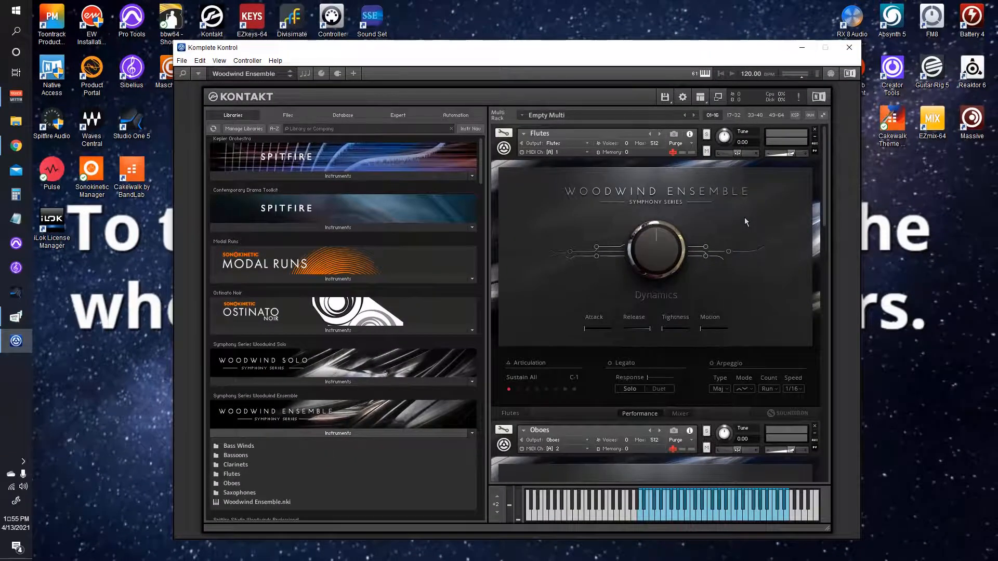
{"action": "mouse_move", "coordinate": [753, 216]}
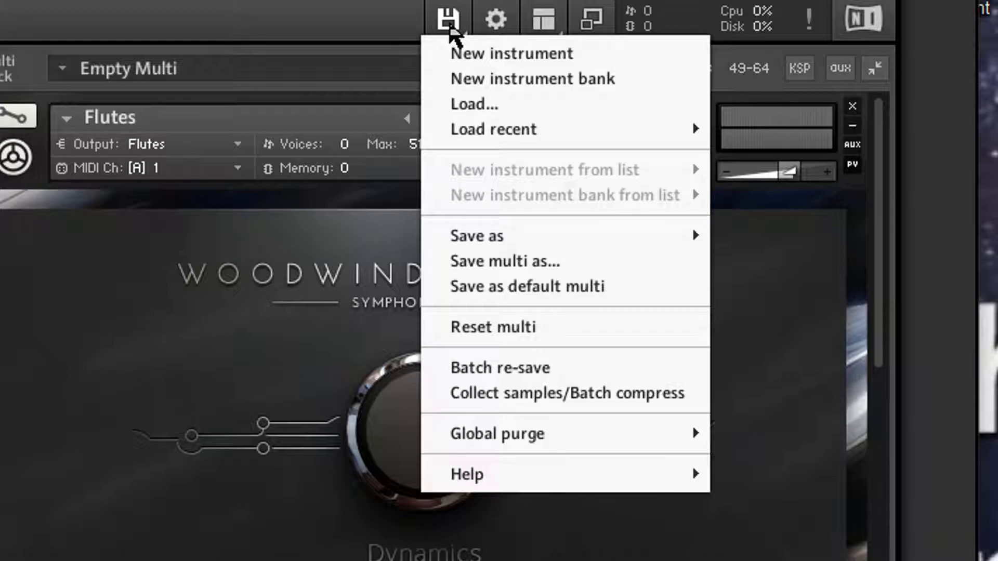
{"action": "mouse_move", "coordinate": [519, 261]}
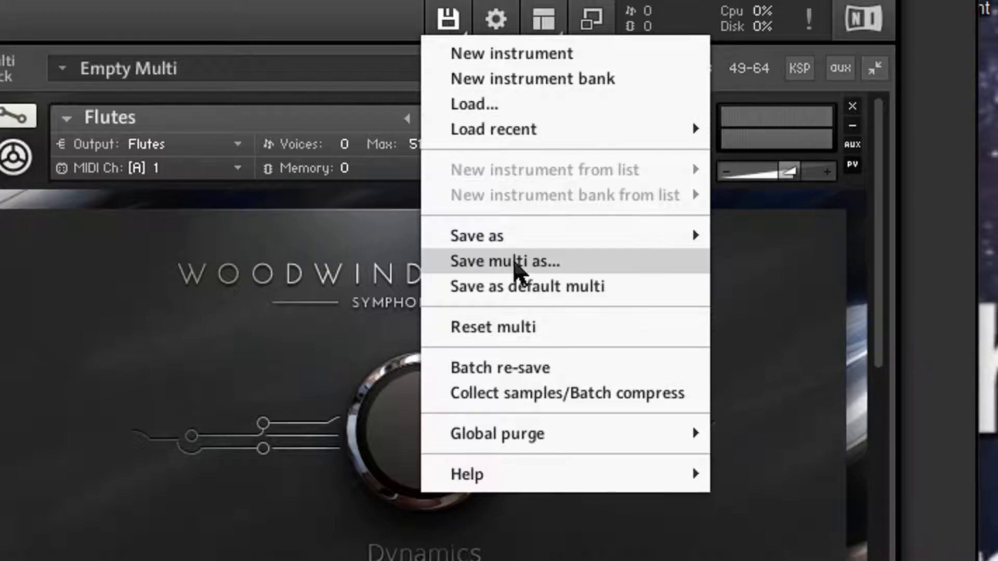
- Begin saving the multi as Studio Woodwinds, then cancel the dialog
{"action": "left_click", "coordinate": [504, 261]}
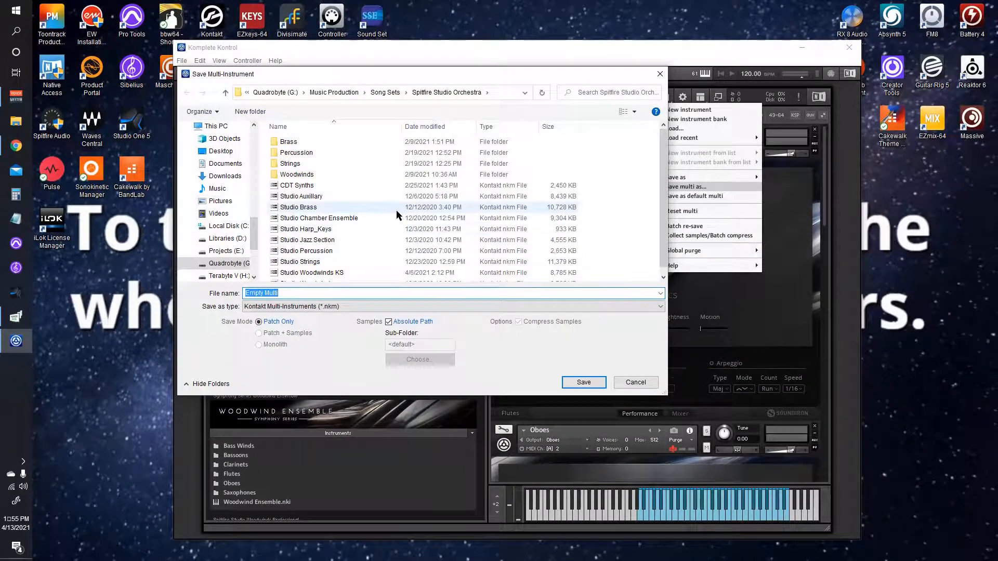
{"action": "scroll", "scroll_direction": "up", "scroll_amount": 3}
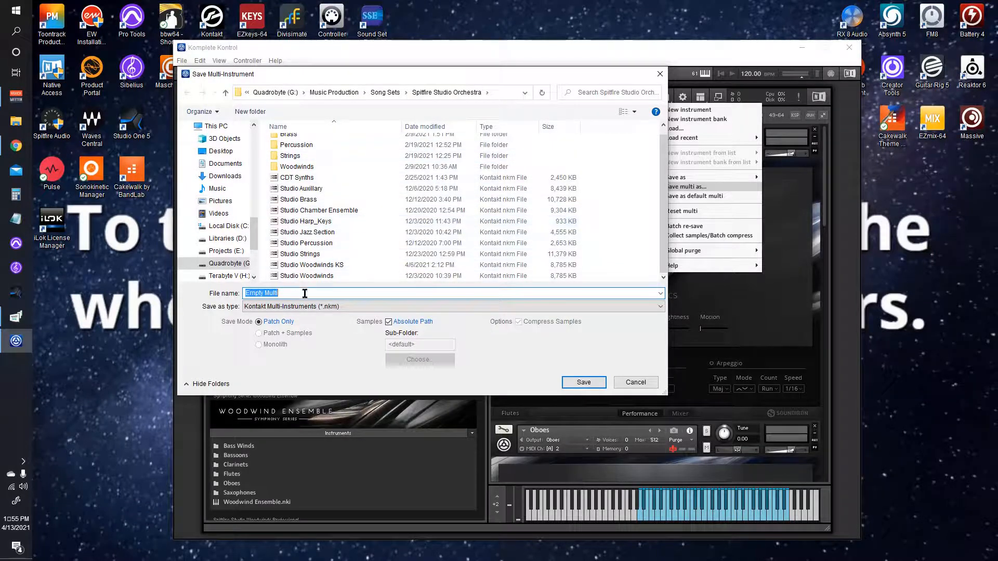
{"action": "left_click", "coordinate": [306, 276]}
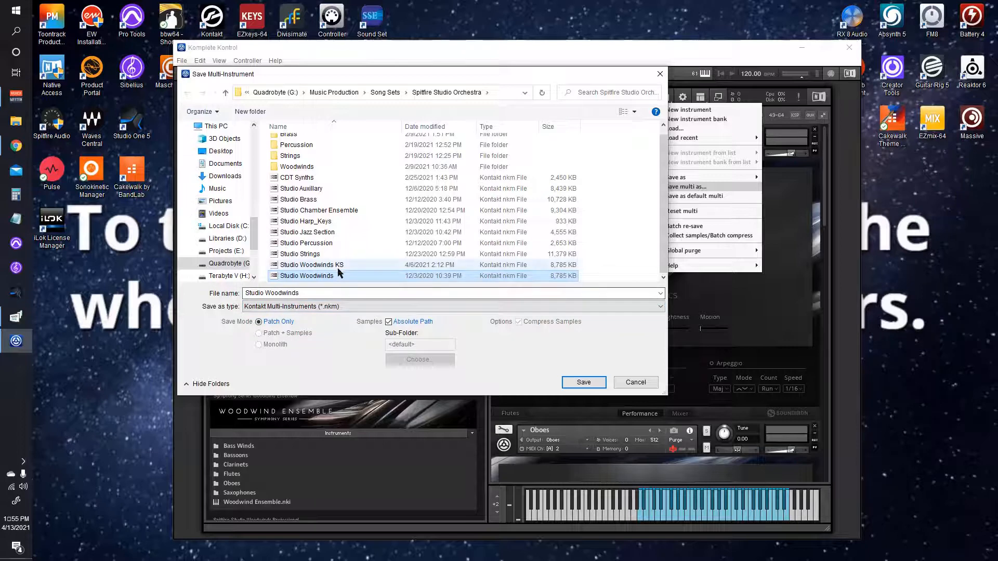
{"action": "mouse_move", "coordinate": [635, 383]}
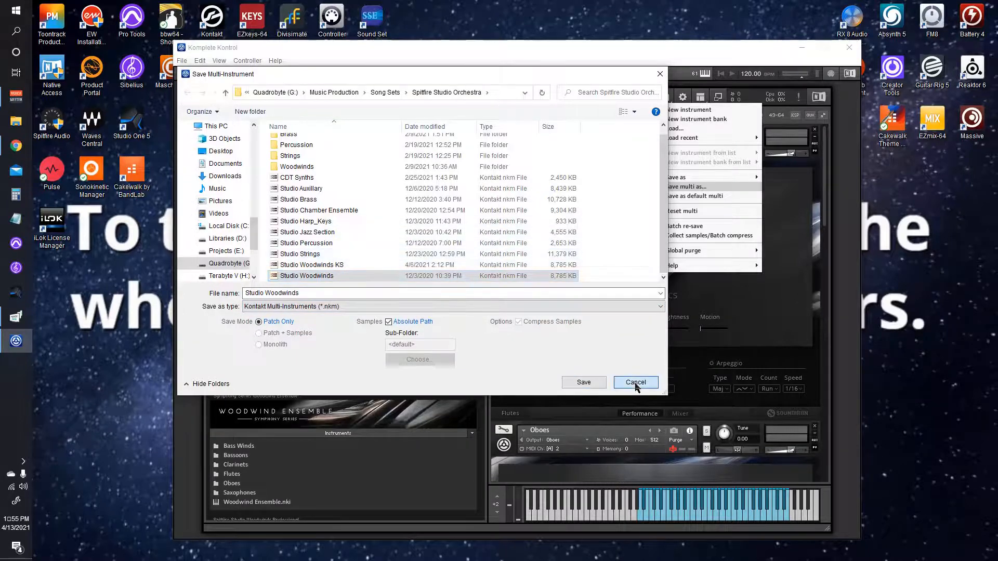
{"action": "left_click", "coordinate": [635, 382]}
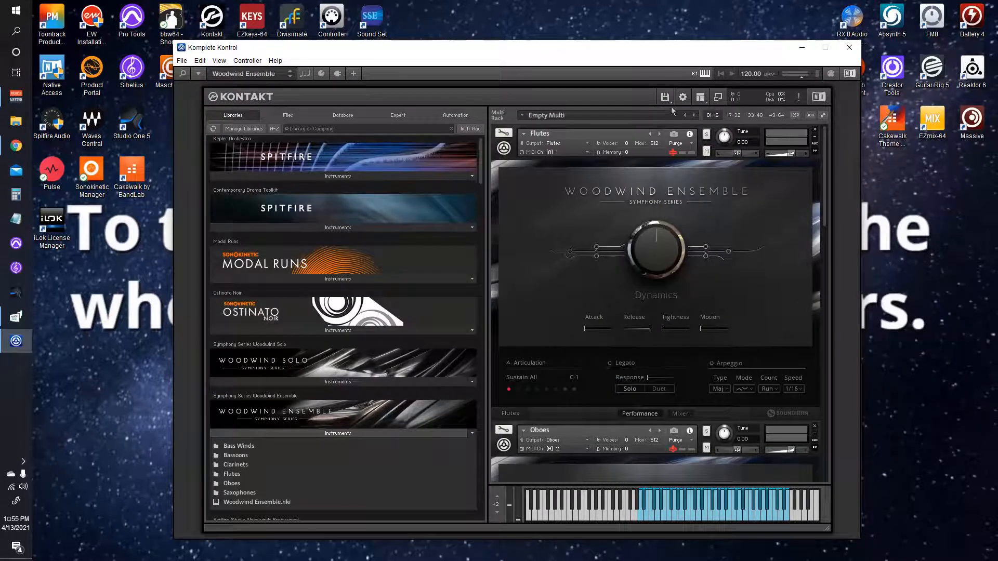
- Load Studio Woodwinds.nkm, replacing the current multi
{"action": "left_click", "coordinate": [664, 96]}
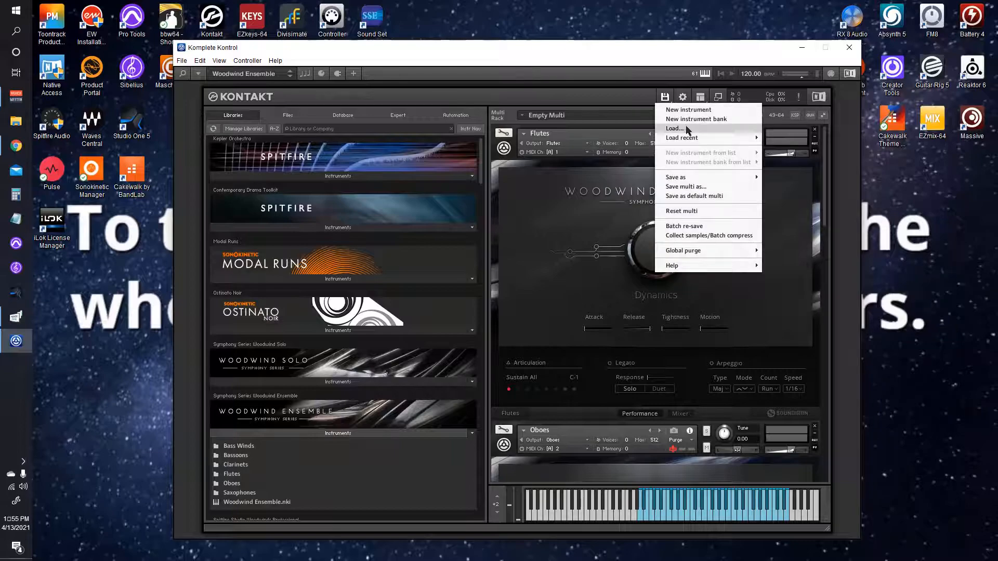
{"action": "left_click", "coordinate": [675, 127]}
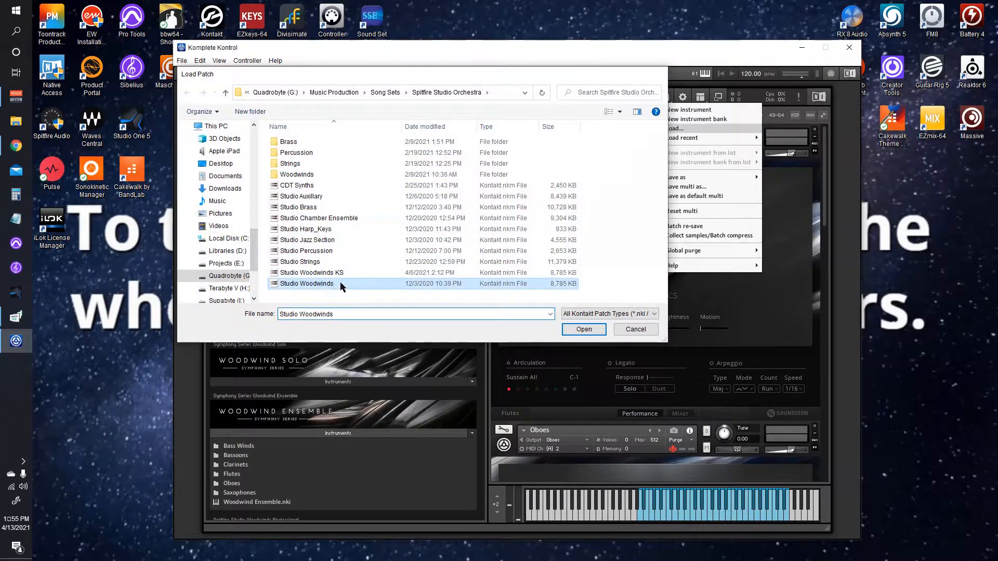
{"action": "left_click", "coordinate": [583, 329]}
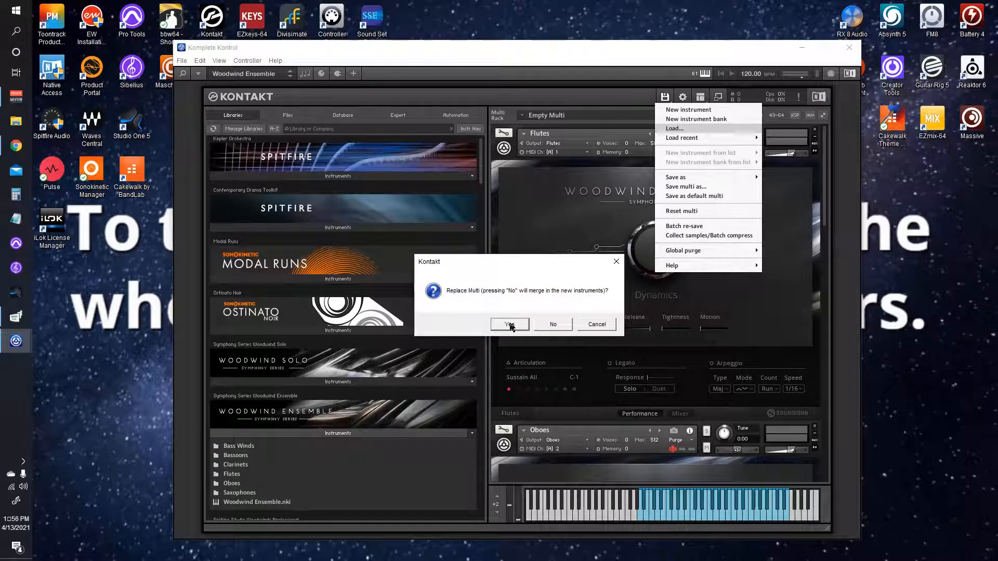
{"action": "left_click", "coordinate": [509, 324]}
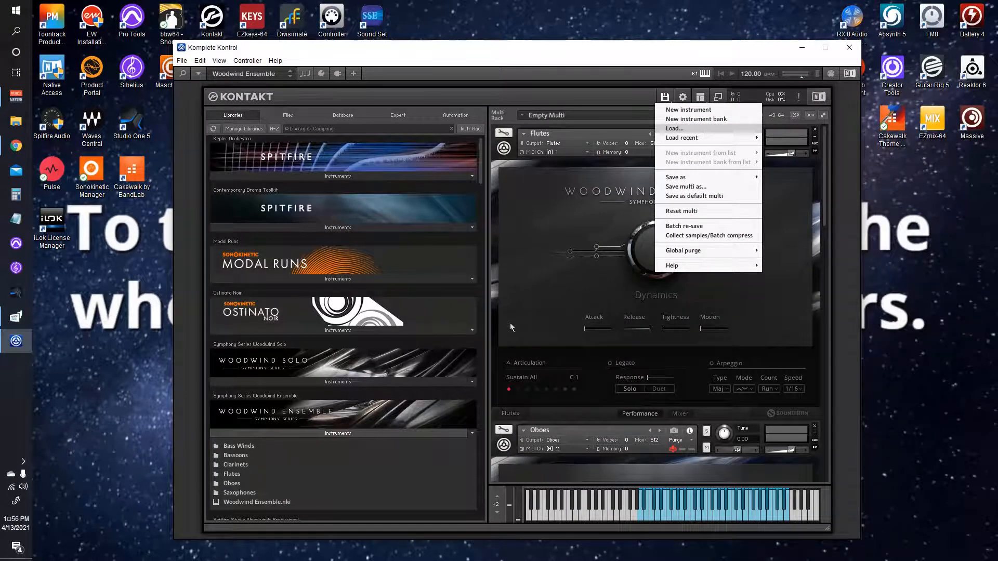
- Reopen the Files menu and scroll through the Studio Woodwinds rack
{"action": "left_click", "coordinate": [674, 128]}
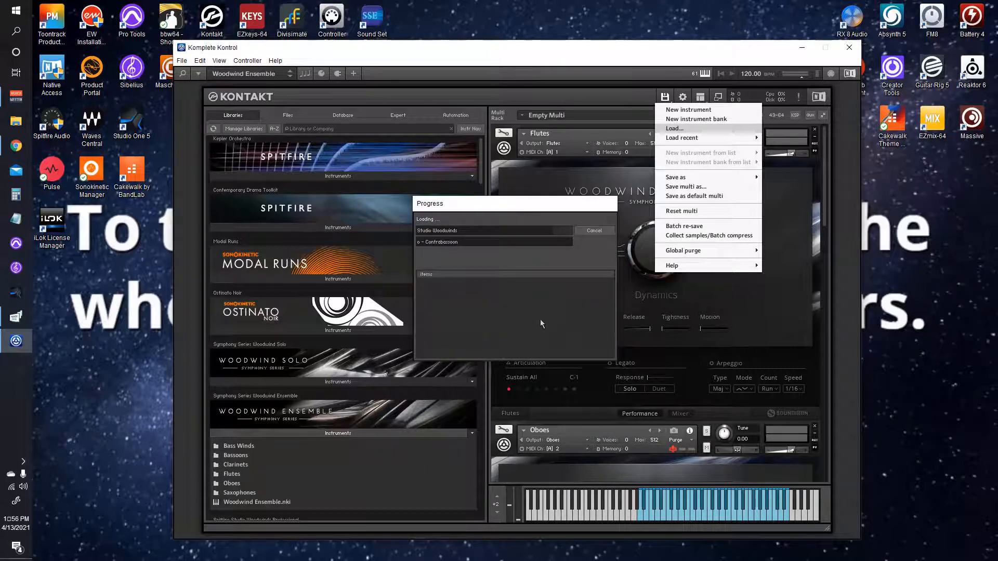
{"action": "left_click", "coordinate": [674, 128]}
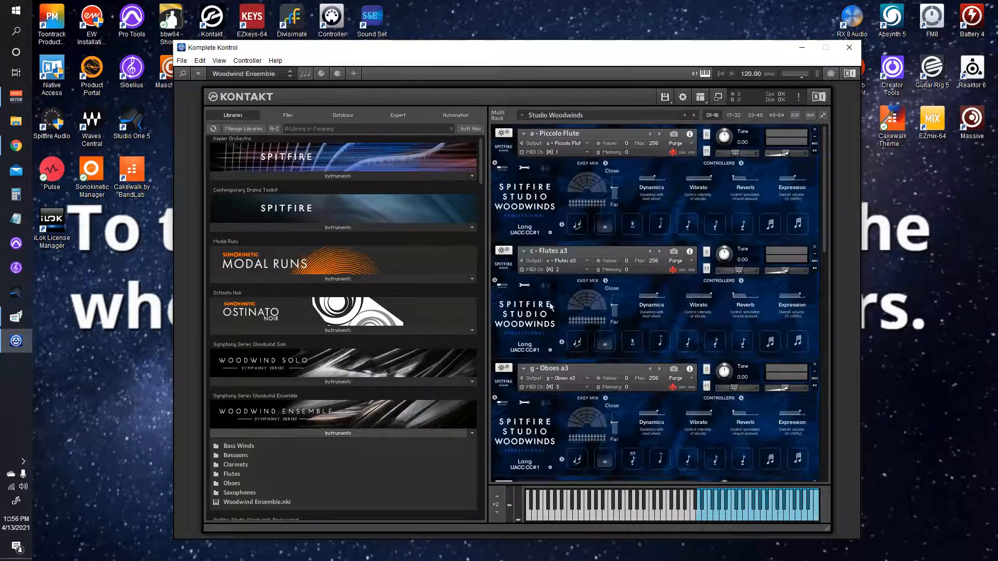
{"action": "mouse_move", "coordinate": [571, 173]}
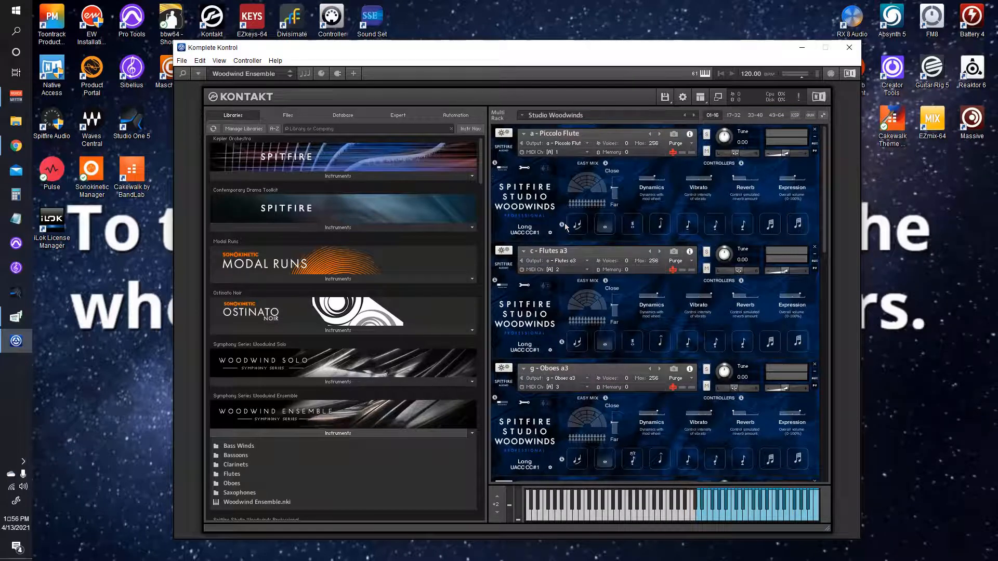
{"action": "scroll", "scroll_direction": "down", "scroll_amount": 3}
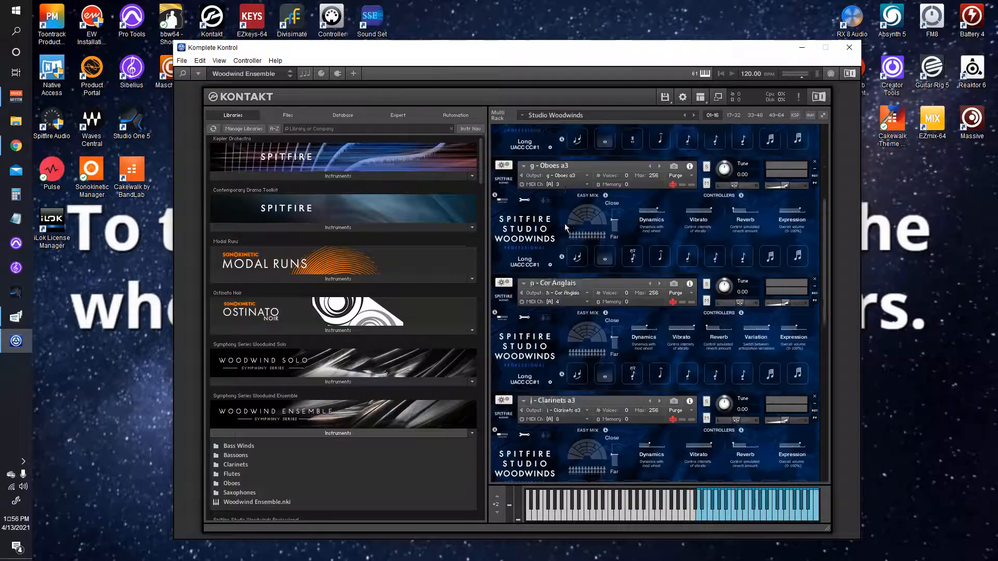
{"action": "scroll", "scroll_direction": "up", "scroll_amount": 3}
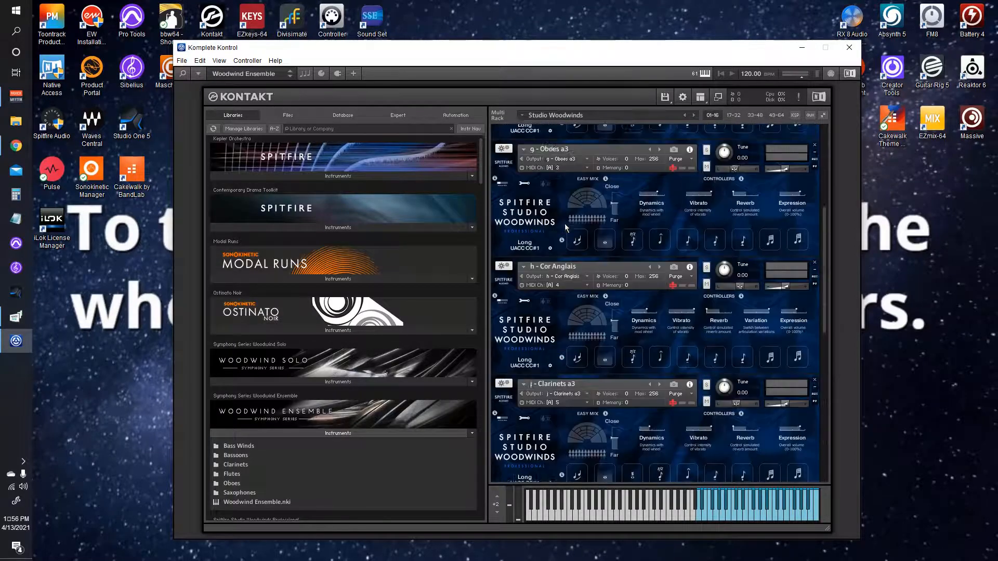
{"action": "scroll", "scroll_direction": "up", "scroll_amount": 3}
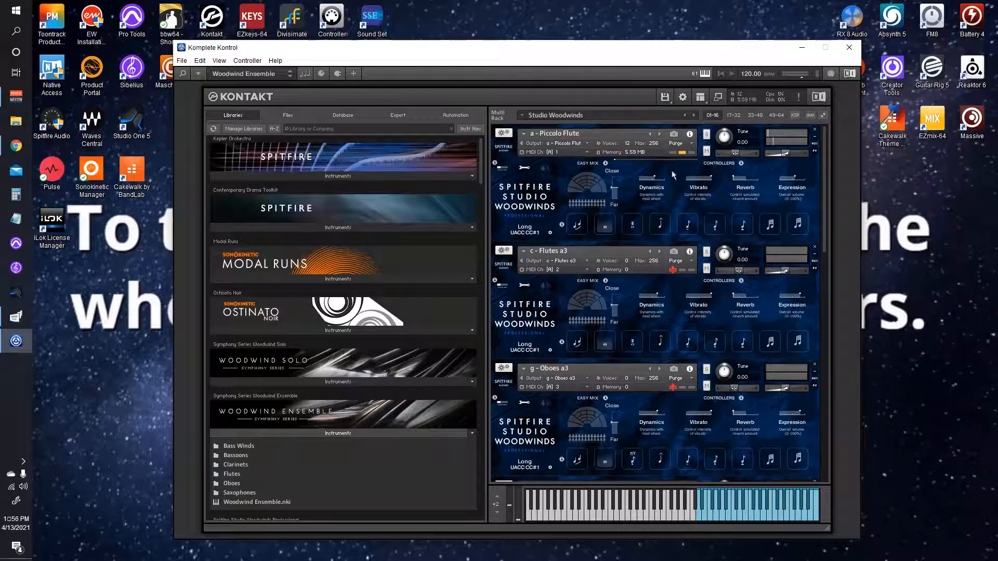
- Load Symphony Winds.nkm from Song Sets, replacing Studio Woodwinds with Flutes and Oboes
{"action": "left_click", "coordinate": [673, 128]}
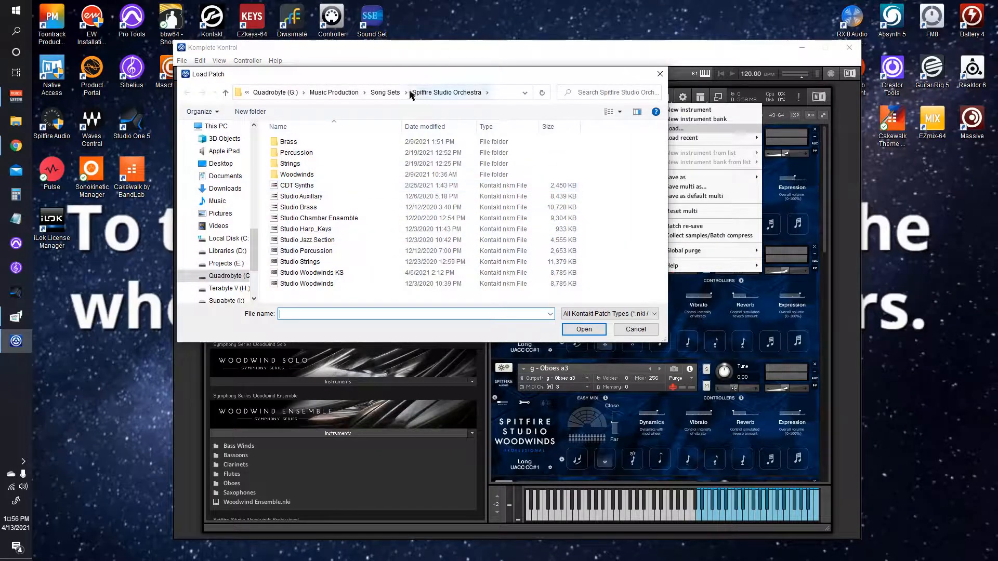
{"action": "left_click", "coordinate": [385, 92]}
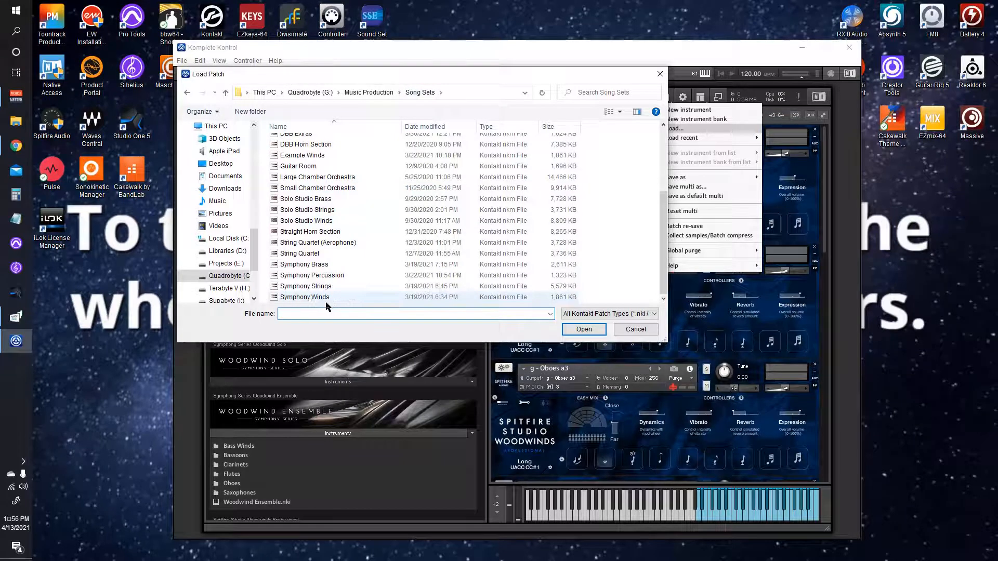
{"action": "left_click", "coordinate": [581, 329]}
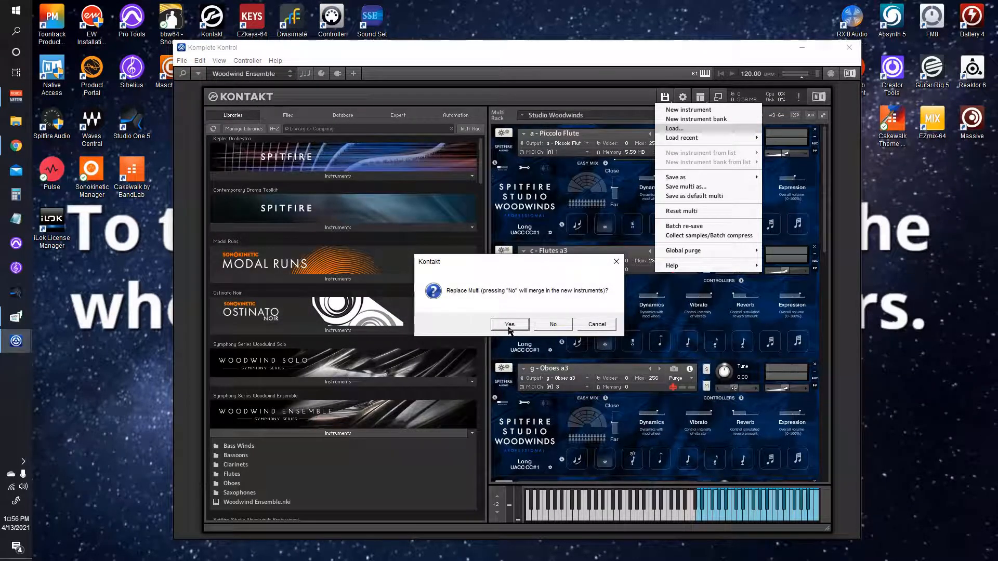
{"action": "left_click", "coordinate": [508, 324]}
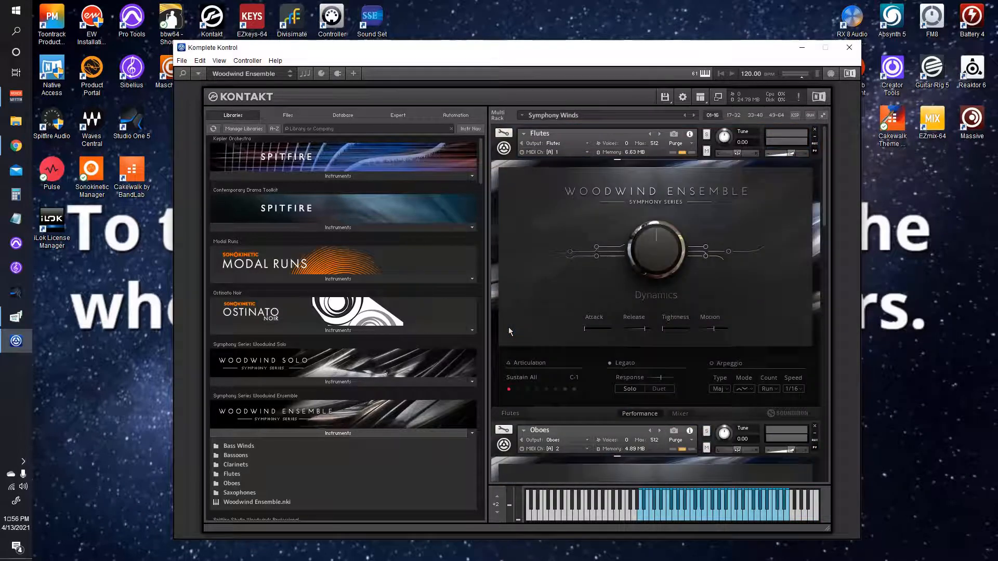
{"action": "mouse_move", "coordinate": [509, 286]}
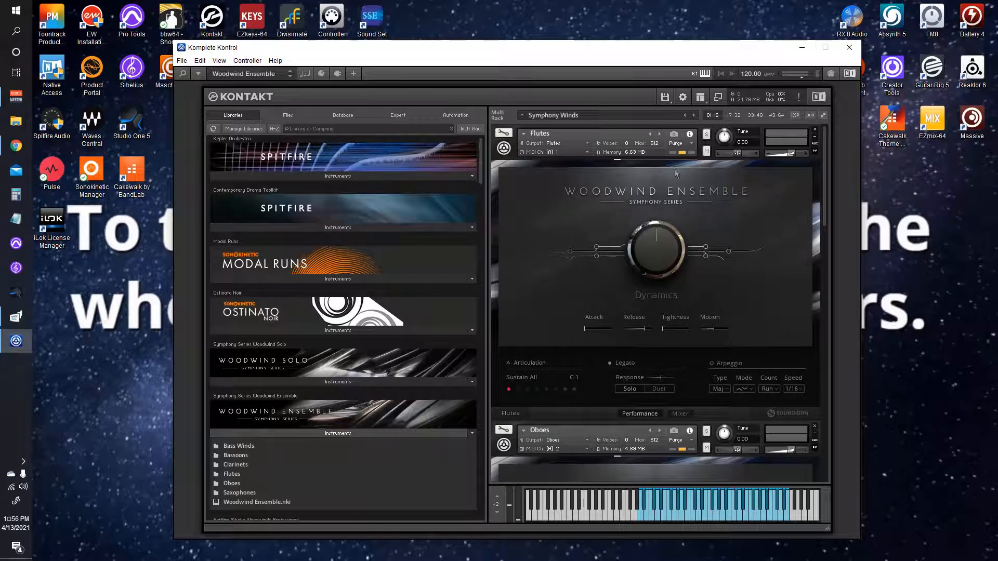
{"action": "mouse_move", "coordinate": [652, 113]}
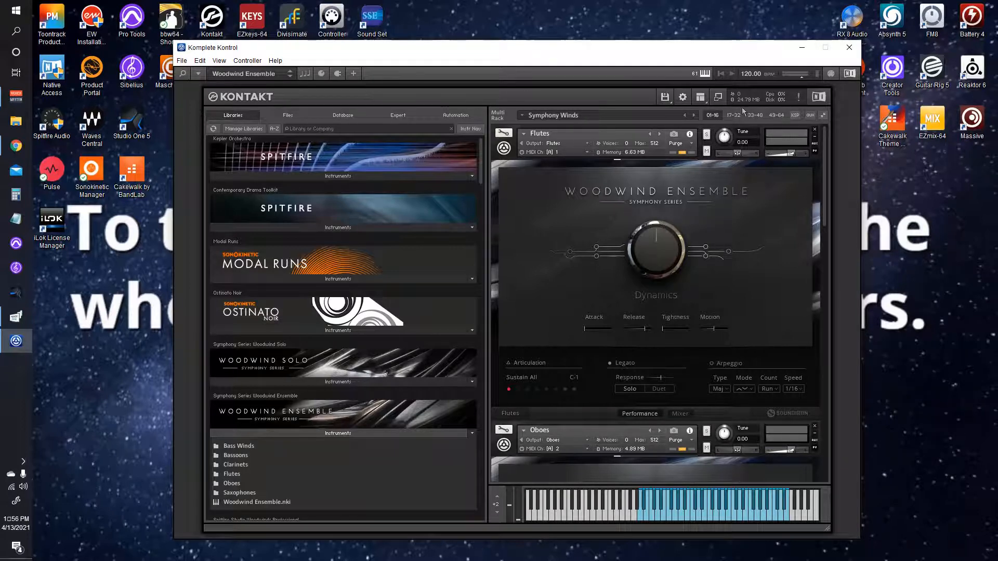
{"action": "scroll", "scroll_direction": "down", "scroll_amount": 3}
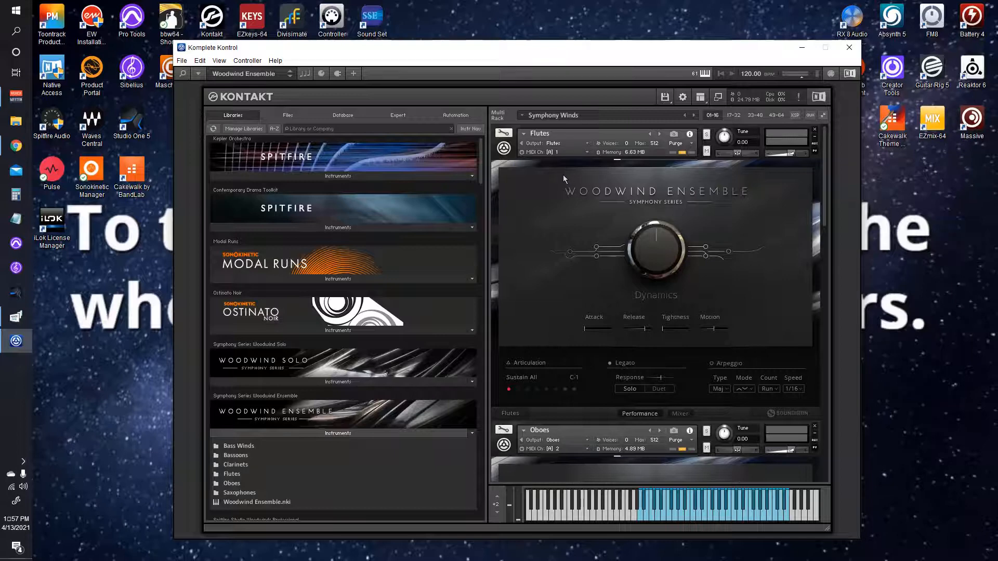
{"action": "mouse_move", "coordinate": [563, 171]}
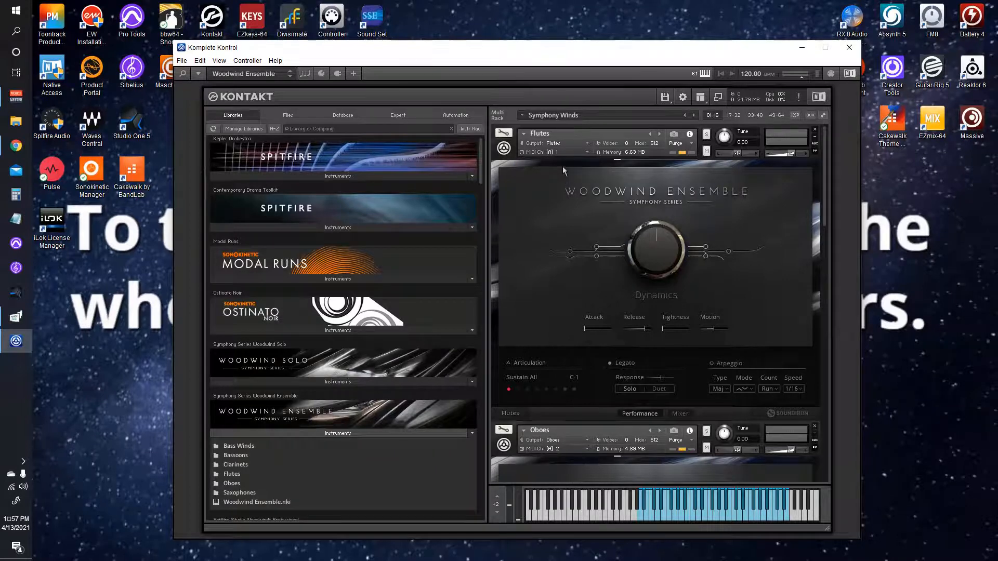
{"action": "mouse_move", "coordinate": [665, 95]}
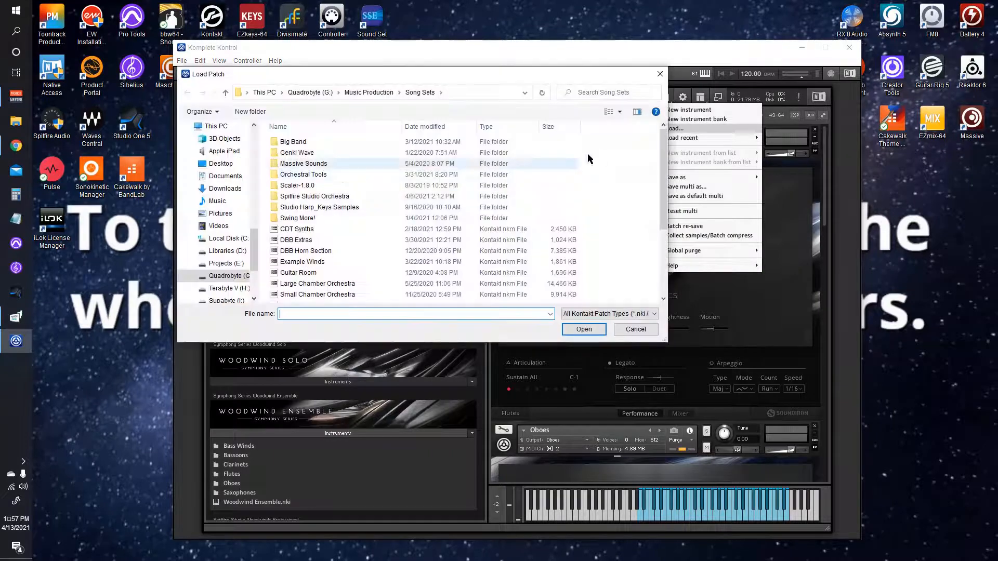
- Replace Symphony Winds with the Symphony Brass multi, bringing in Horns and Trumpets
{"action": "scroll", "scroll_direction": "down", "scroll_amount": 3}
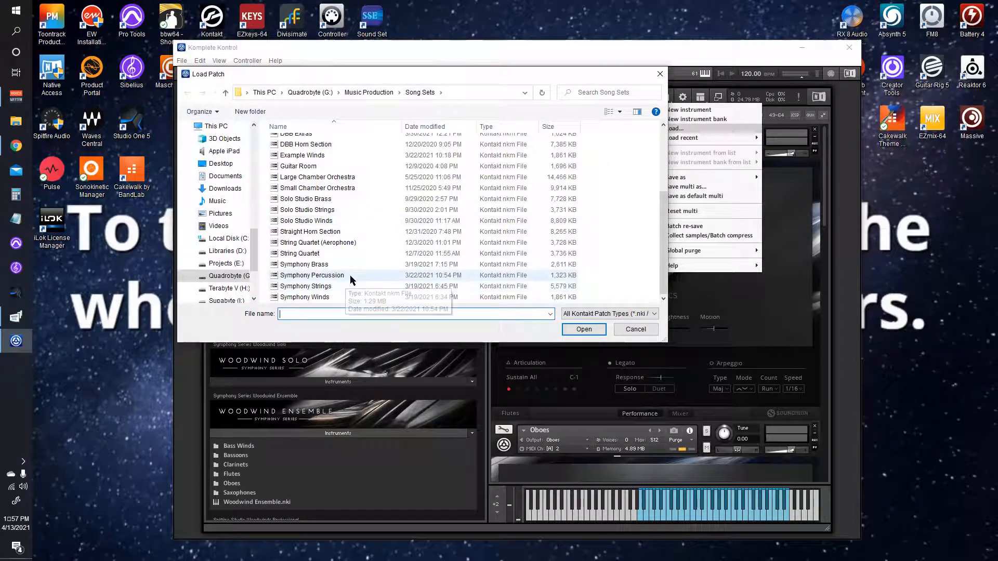
{"action": "left_click", "coordinate": [582, 329]}
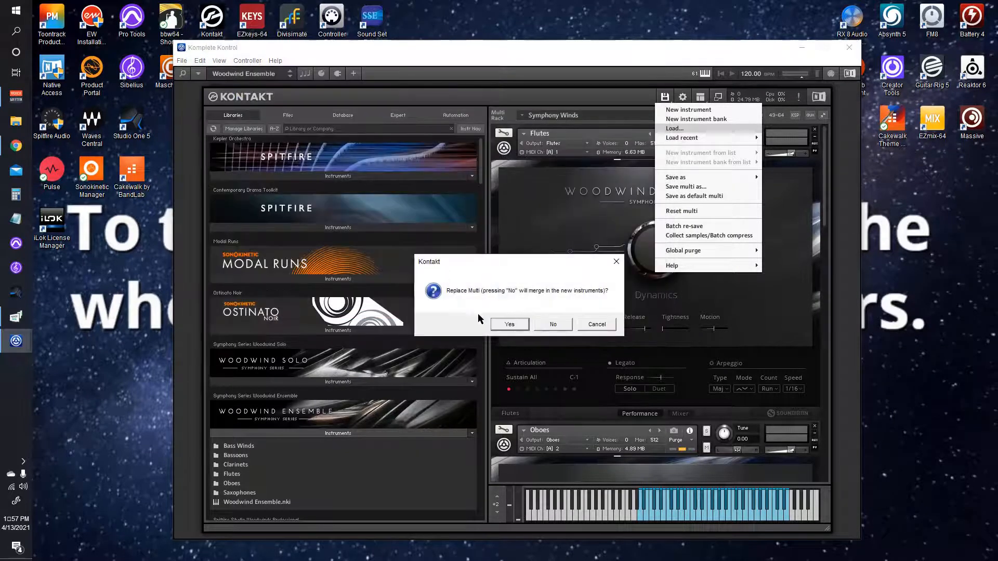
{"action": "left_click", "coordinate": [508, 324]}
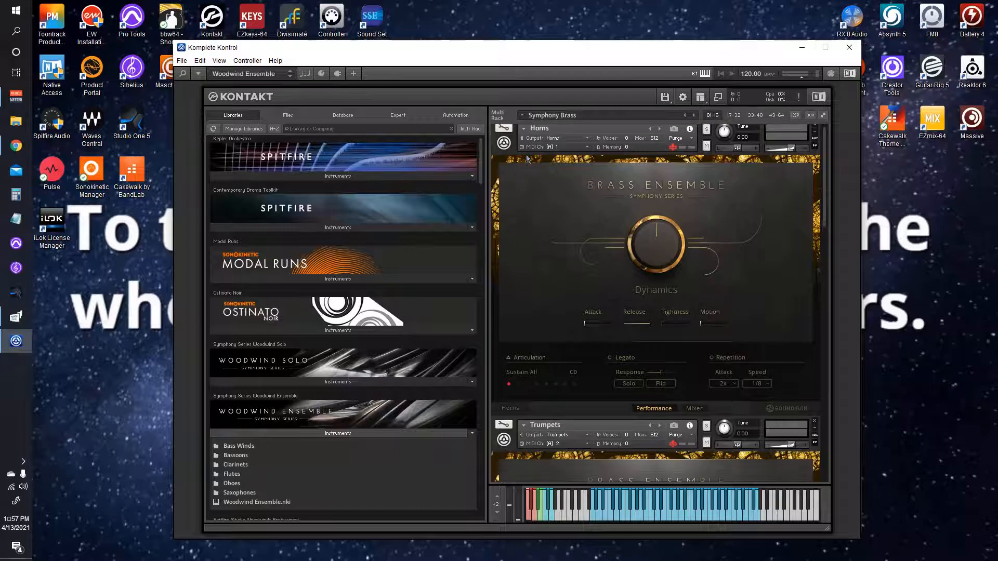
{"action": "scroll", "scroll_direction": "down", "scroll_amount": 3}
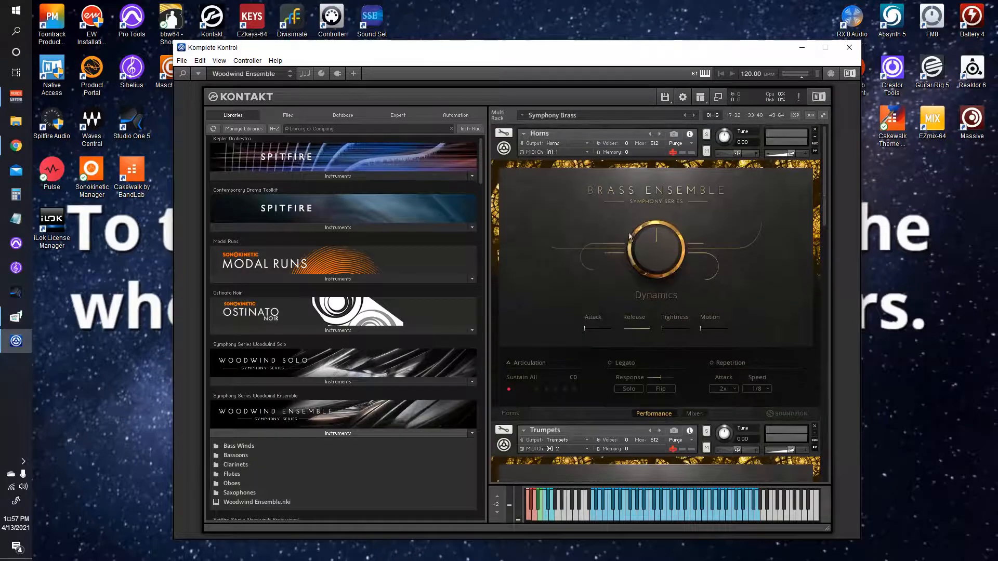
{"action": "left_click", "coordinate": [664, 96]}
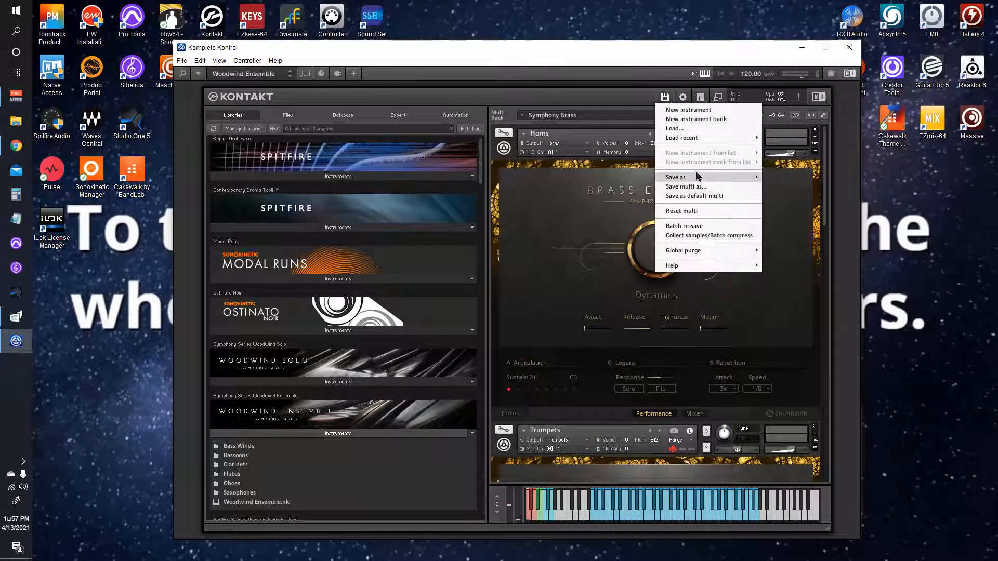
- Load Symphony Percussion and review its Timpani, Percussion Kit, Glockenspiel, Xylophone and Vibraphone
{"action": "left_click", "coordinate": [676, 128]}
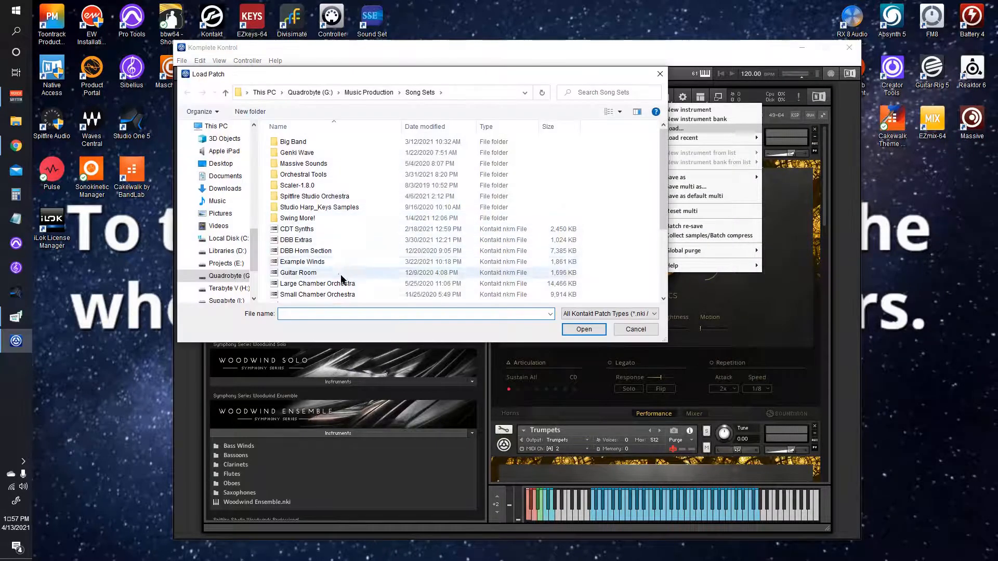
{"action": "left_click", "coordinate": [312, 275]}
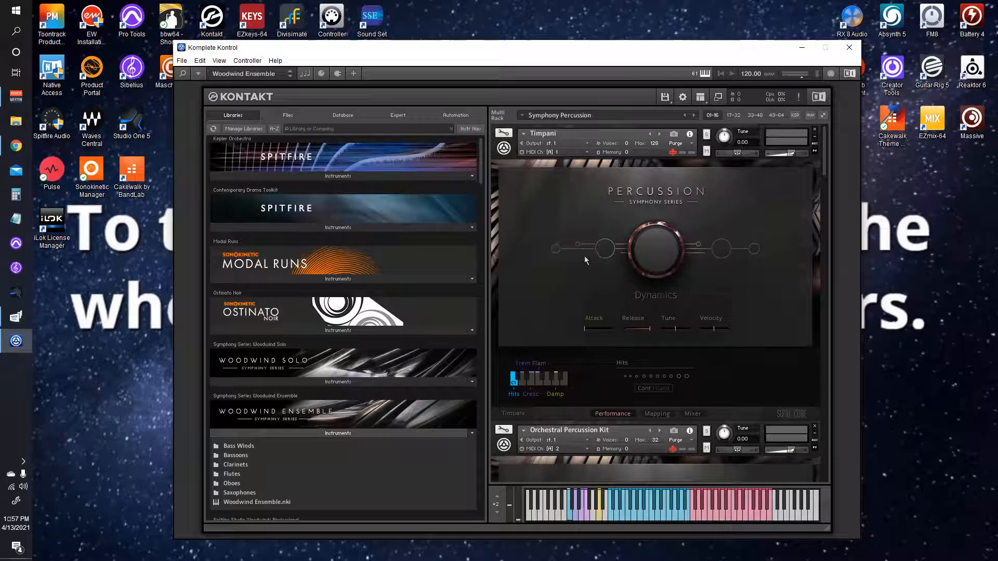
{"action": "scroll", "scroll_direction": "down", "scroll_amount": 3}
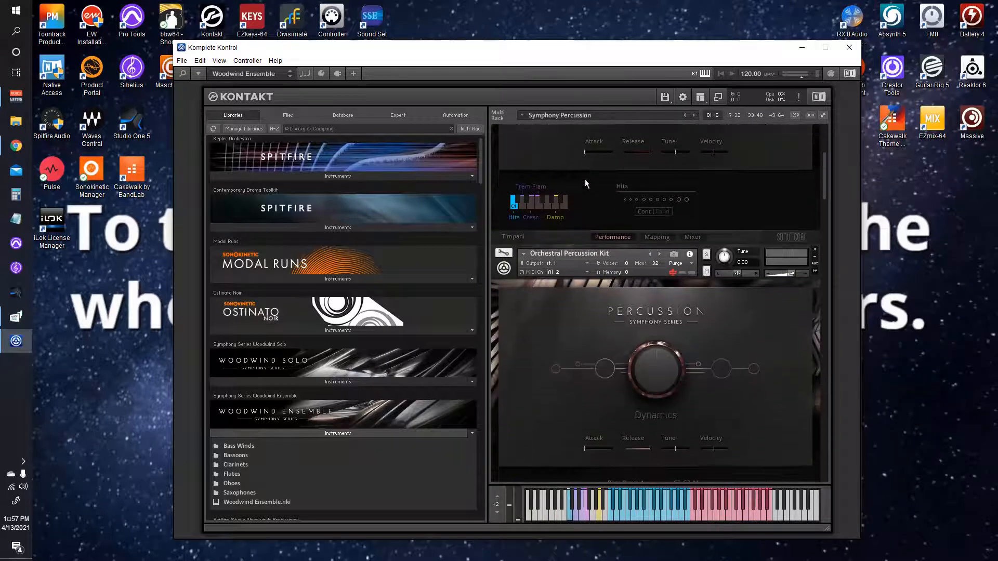
{"action": "scroll", "scroll_direction": "down", "scroll_amount": 3}
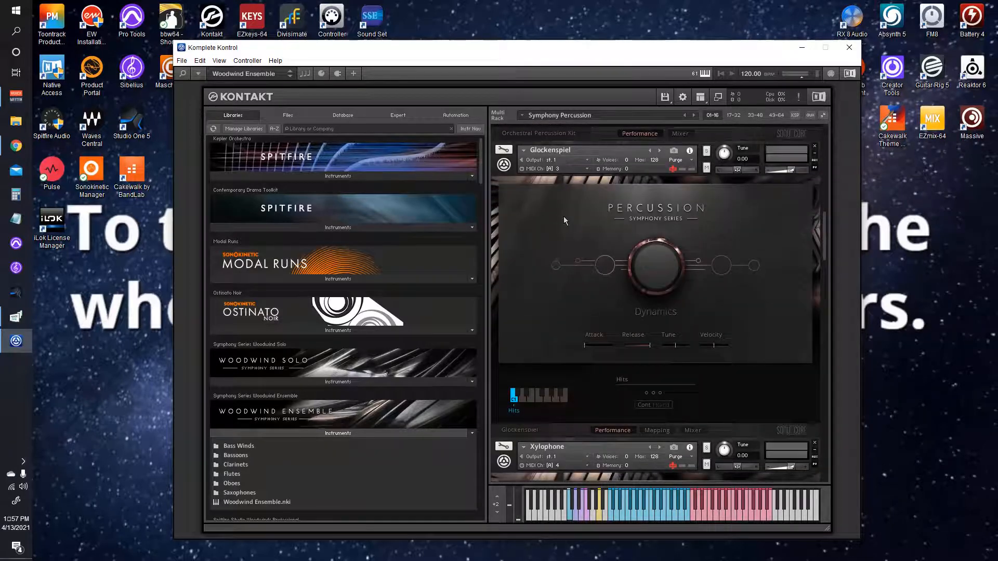
{"action": "scroll", "scroll_direction": "down", "scroll_amount": 3}
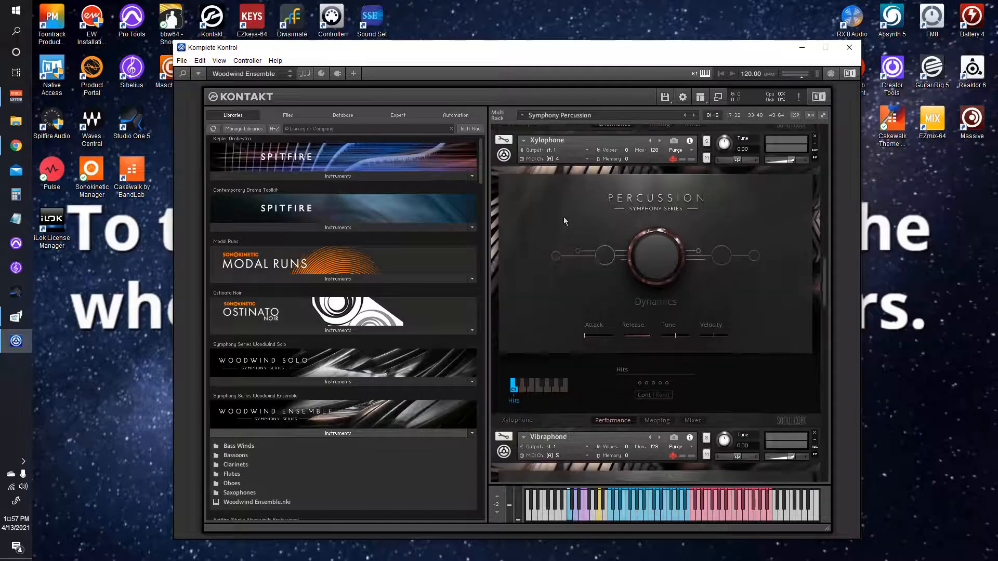
{"action": "scroll", "scroll_direction": "down", "scroll_amount": 3}
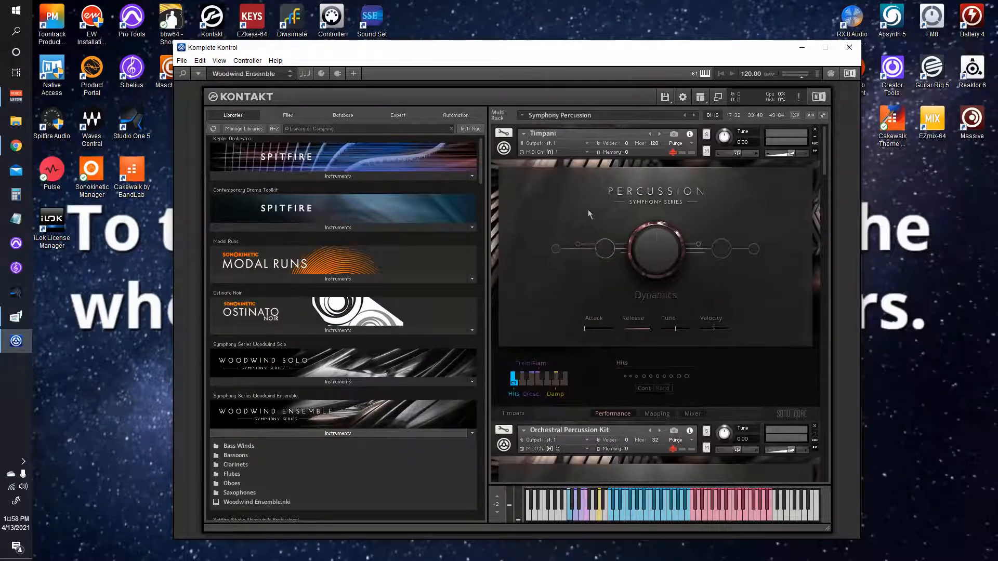
- Replace Symphony Percussion with the Symphony Strings multi, starting with two Violins instruments
{"action": "left_click", "coordinate": [664, 96]}
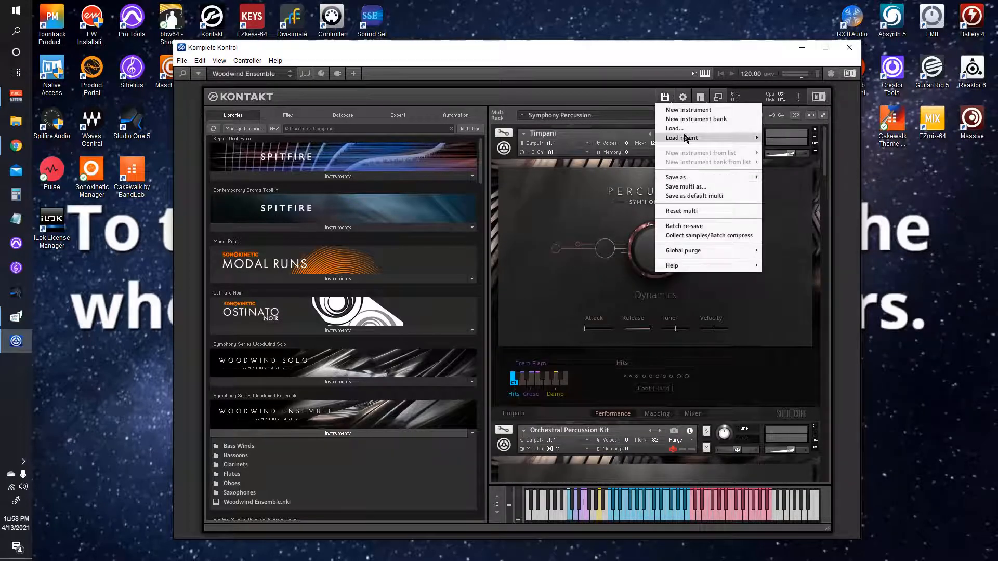
{"action": "left_click", "coordinate": [675, 128]}
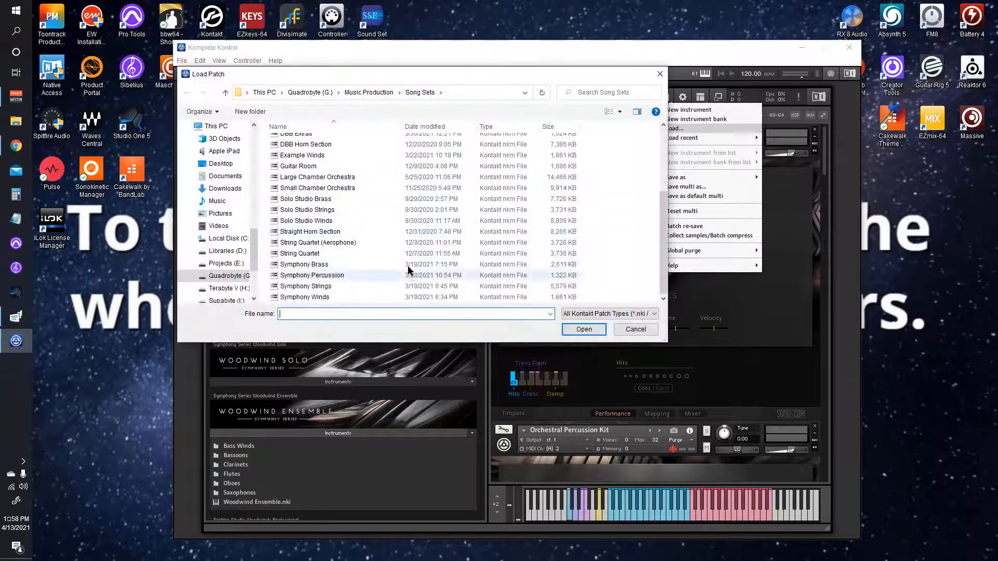
{"action": "left_click", "coordinate": [582, 329]}
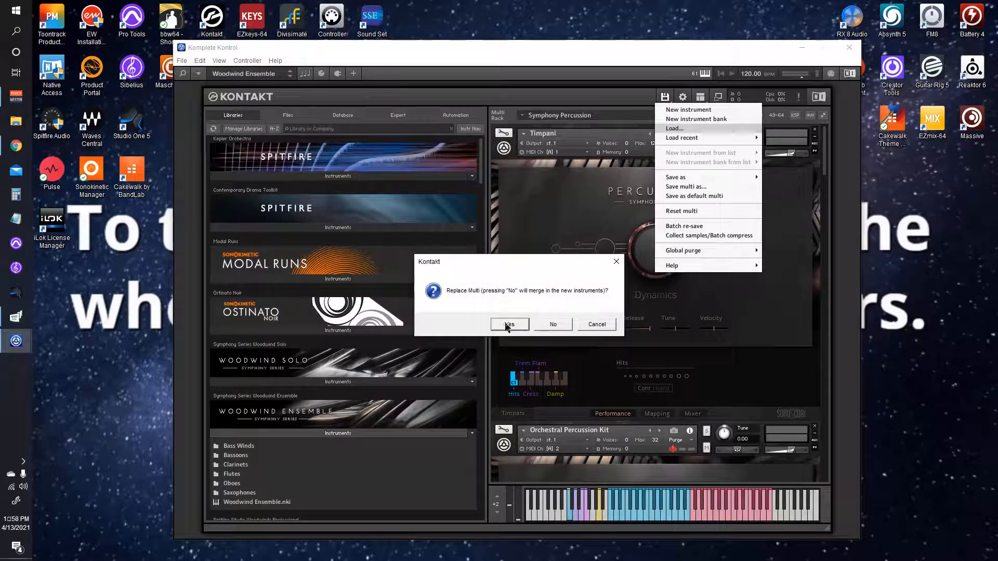
{"action": "left_click", "coordinate": [509, 323]}
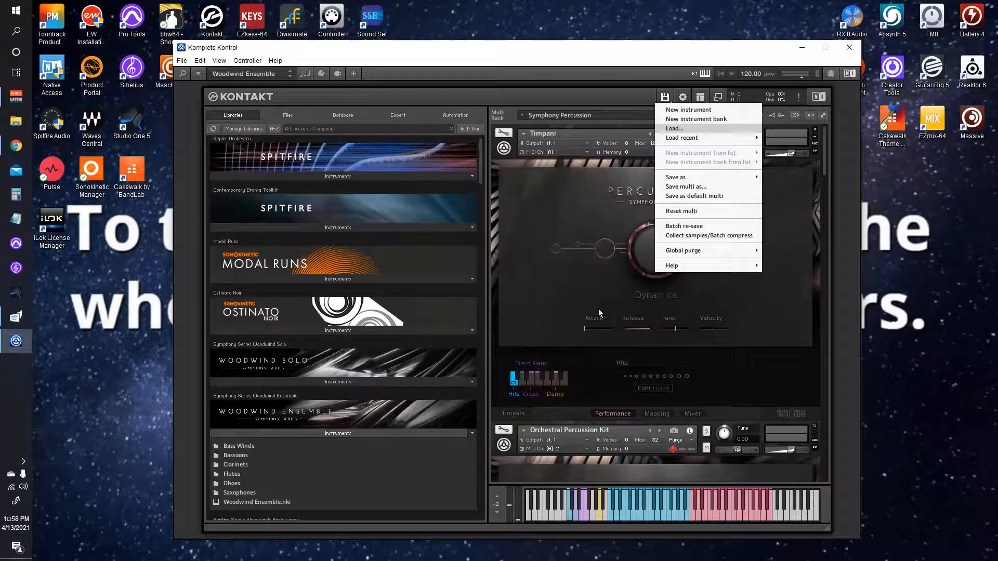
{"action": "left_click", "coordinate": [673, 128]}
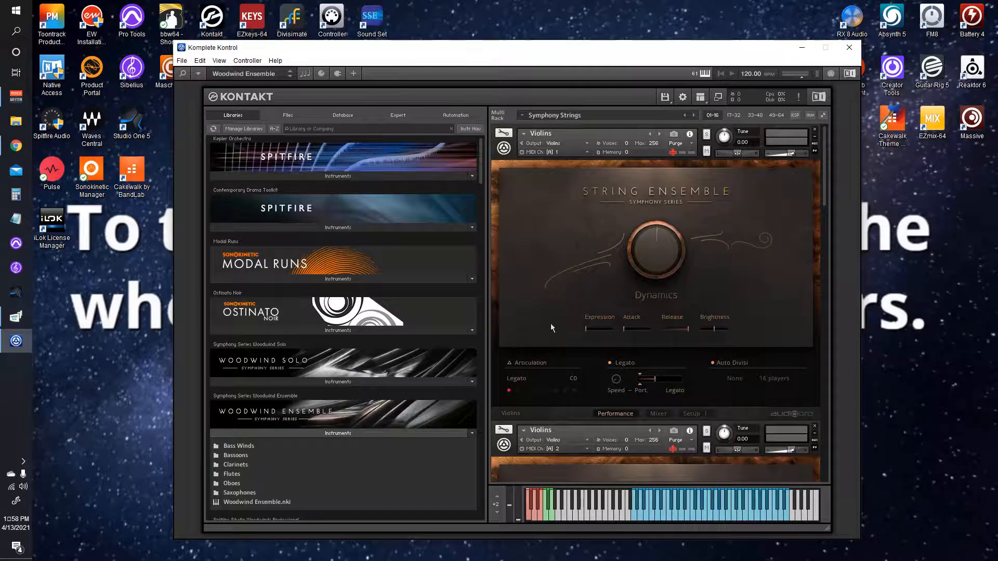
{"action": "mouse_move", "coordinate": [579, 309]}
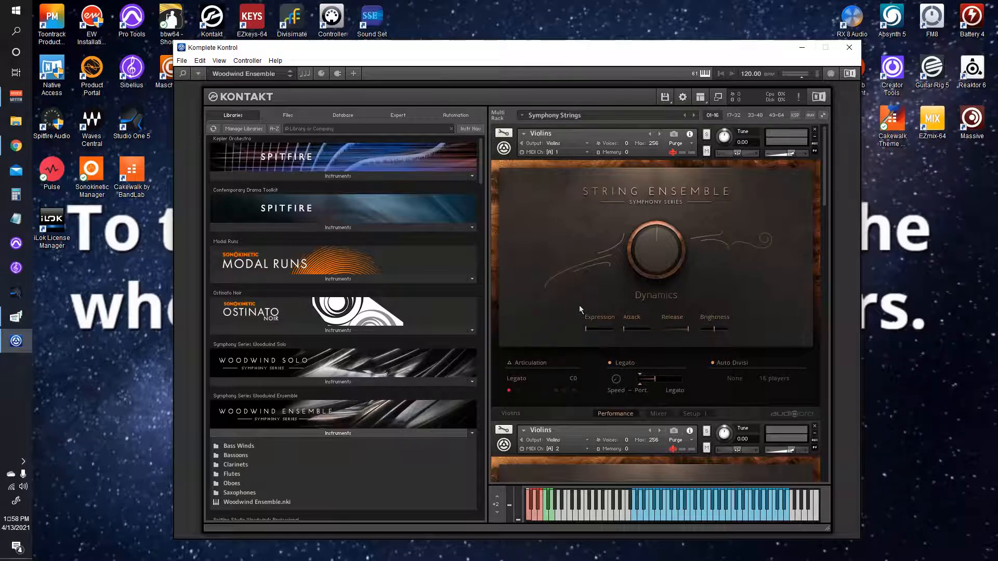
{"action": "mouse_move", "coordinate": [583, 269]}
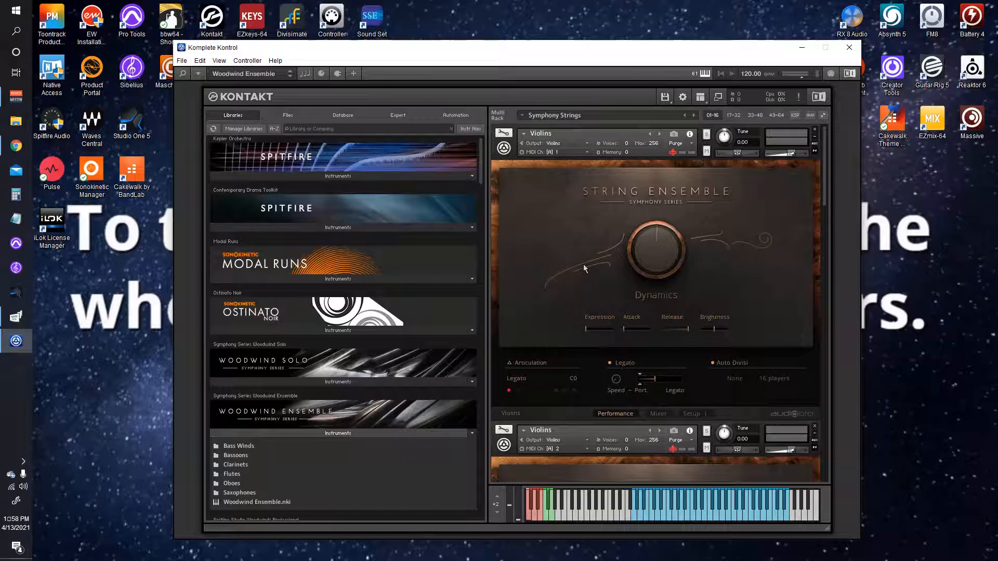
{"action": "mouse_move", "coordinate": [586, 249]}
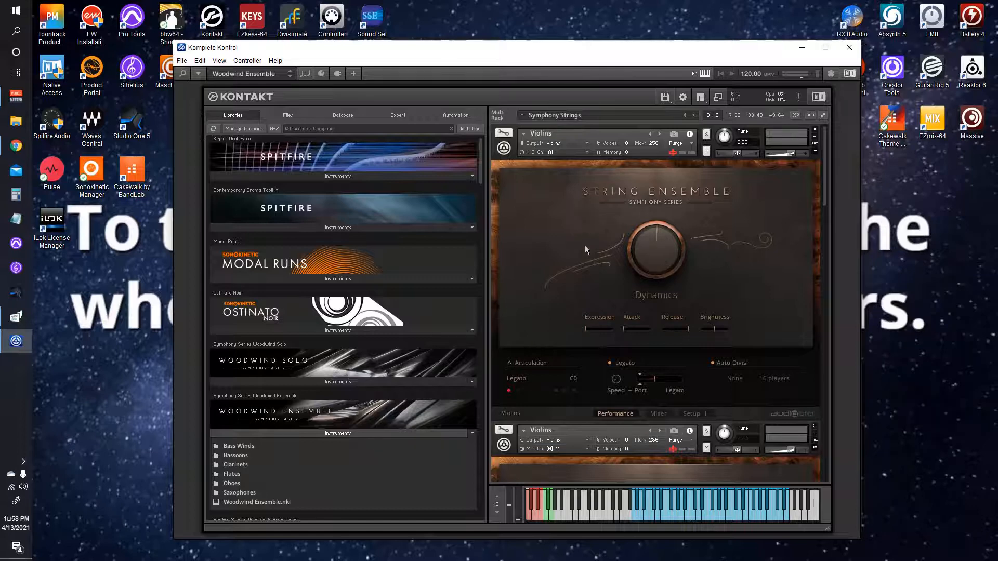
{"action": "mouse_move", "coordinate": [611, 227]}
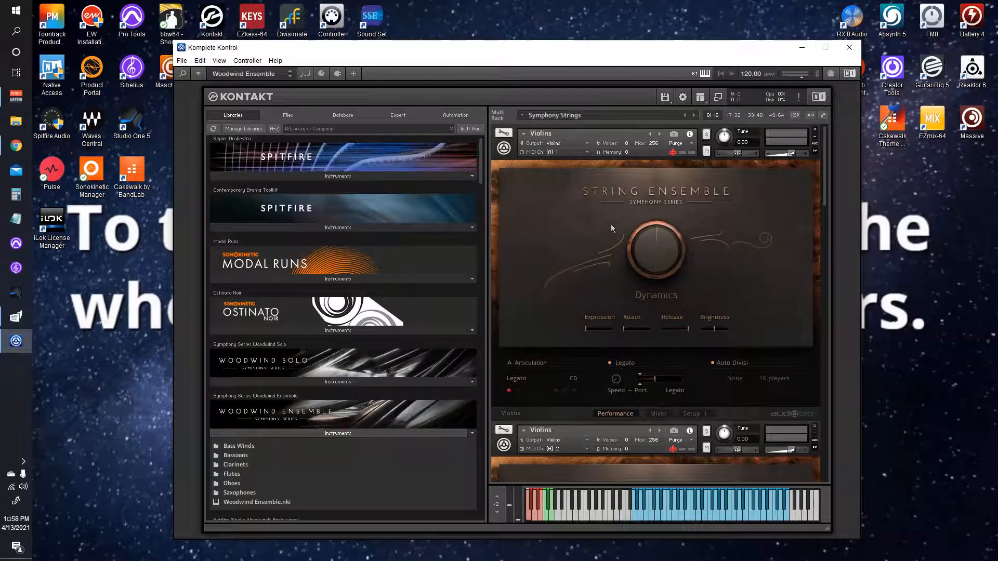
{"action": "mouse_move", "coordinate": [609, 213]}
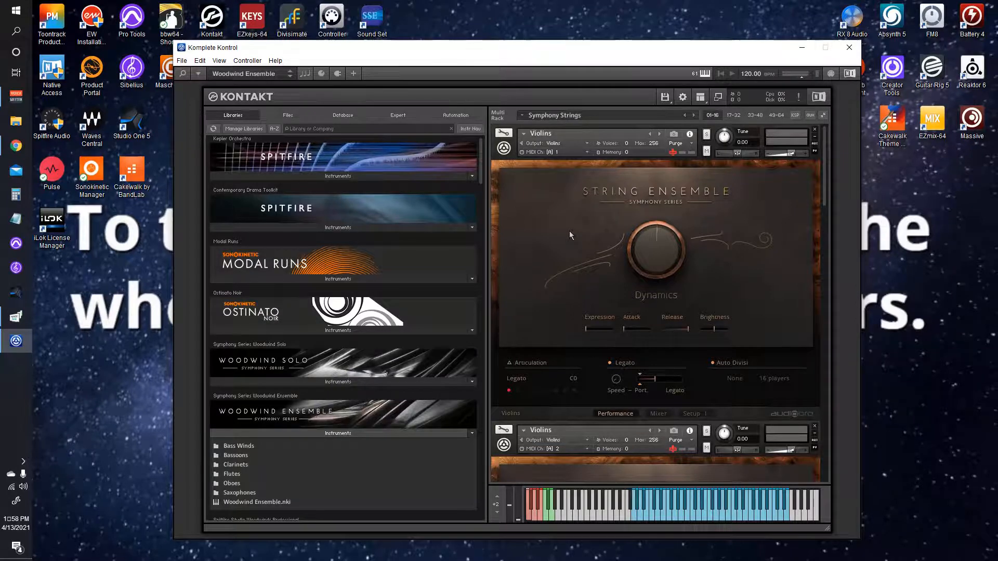
{"action": "mouse_move", "coordinate": [580, 225]}
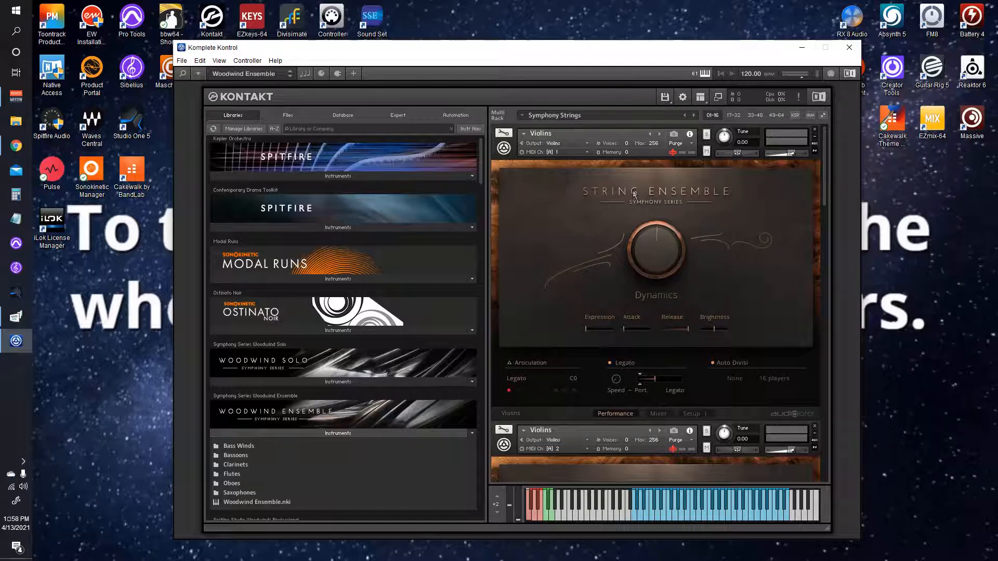
{"action": "mouse_move", "coordinate": [609, 204]}
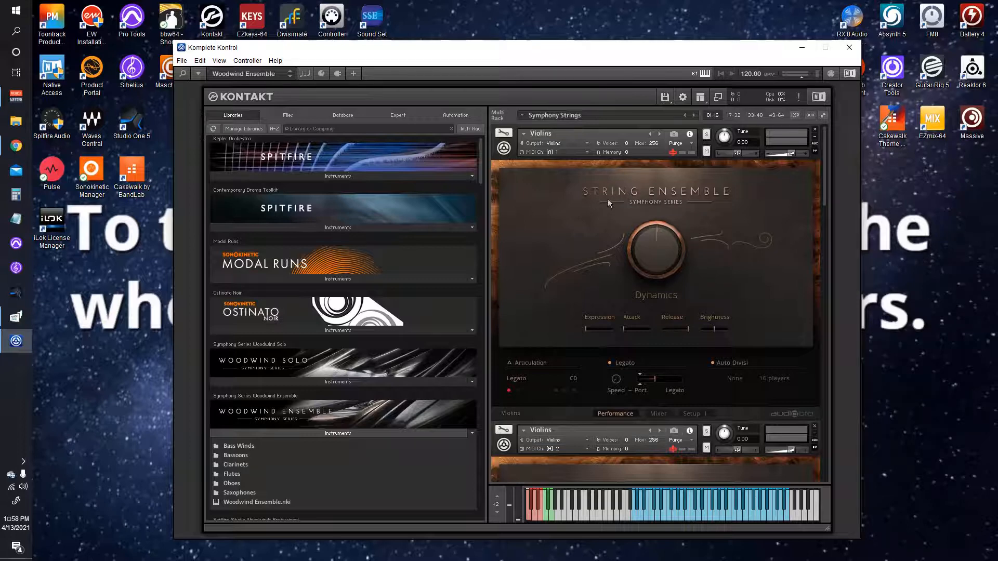
{"action": "mouse_move", "coordinate": [548, 194]}
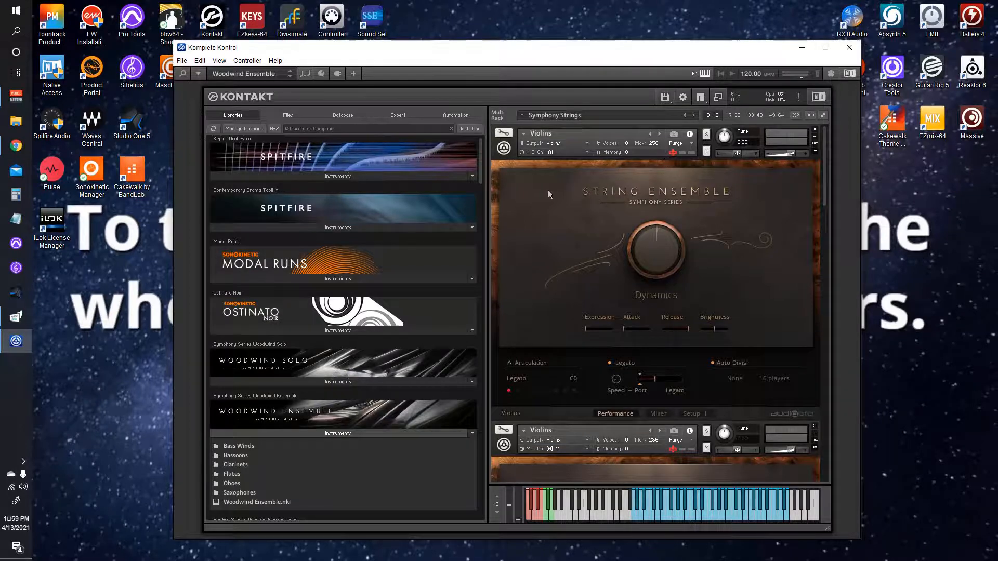